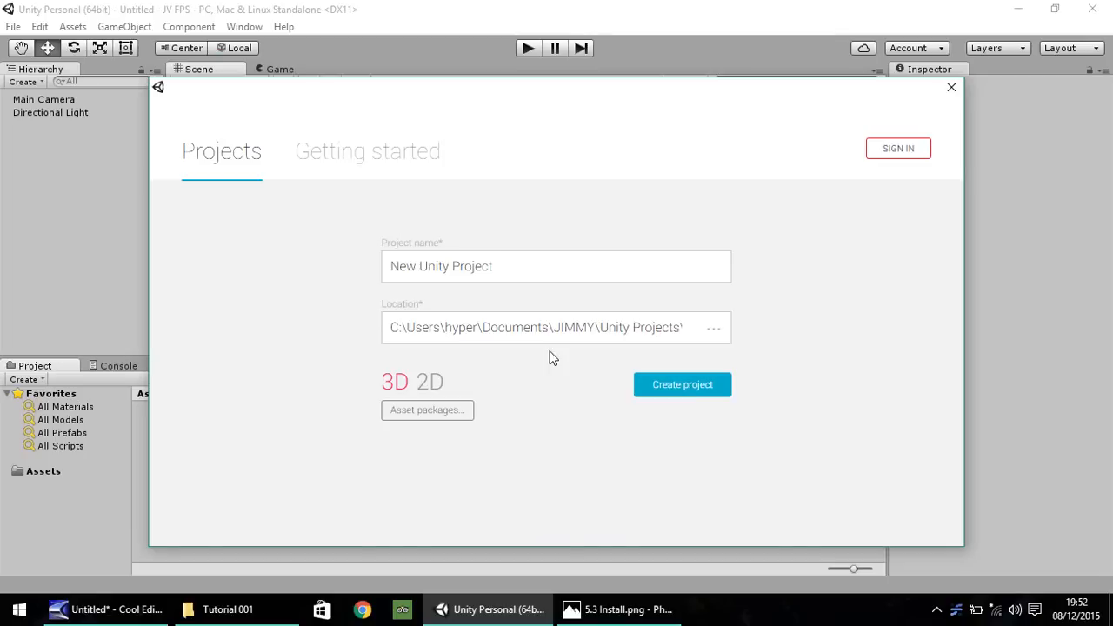
pyautogui.moveTo(536, 430)
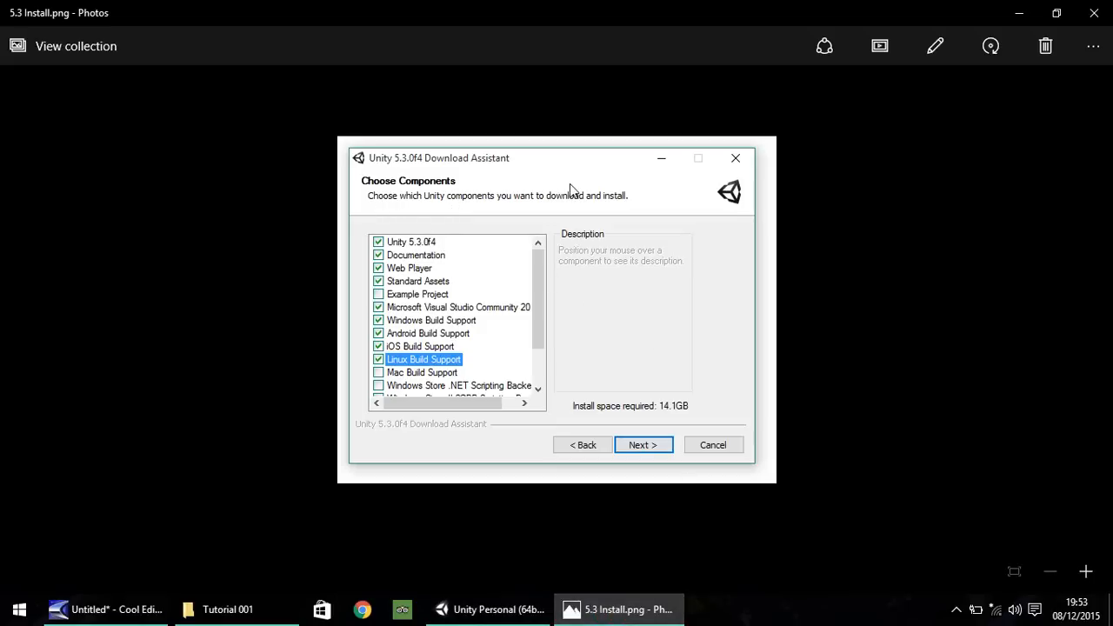
pyautogui.moveTo(565, 194)
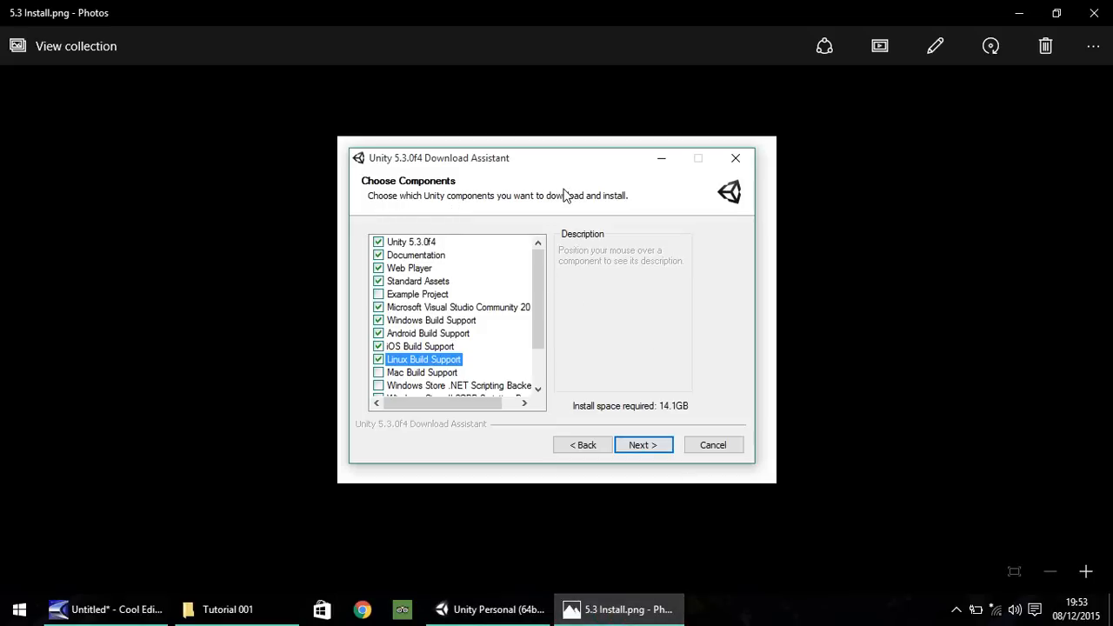
pyautogui.moveTo(405, 180)
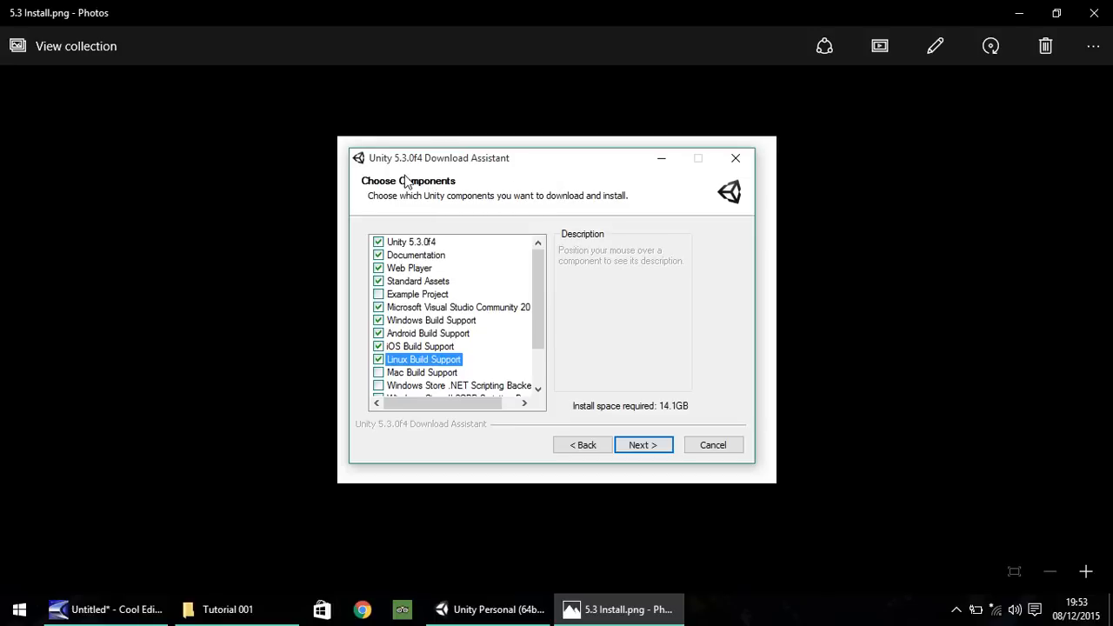
pyautogui.moveTo(419, 192)
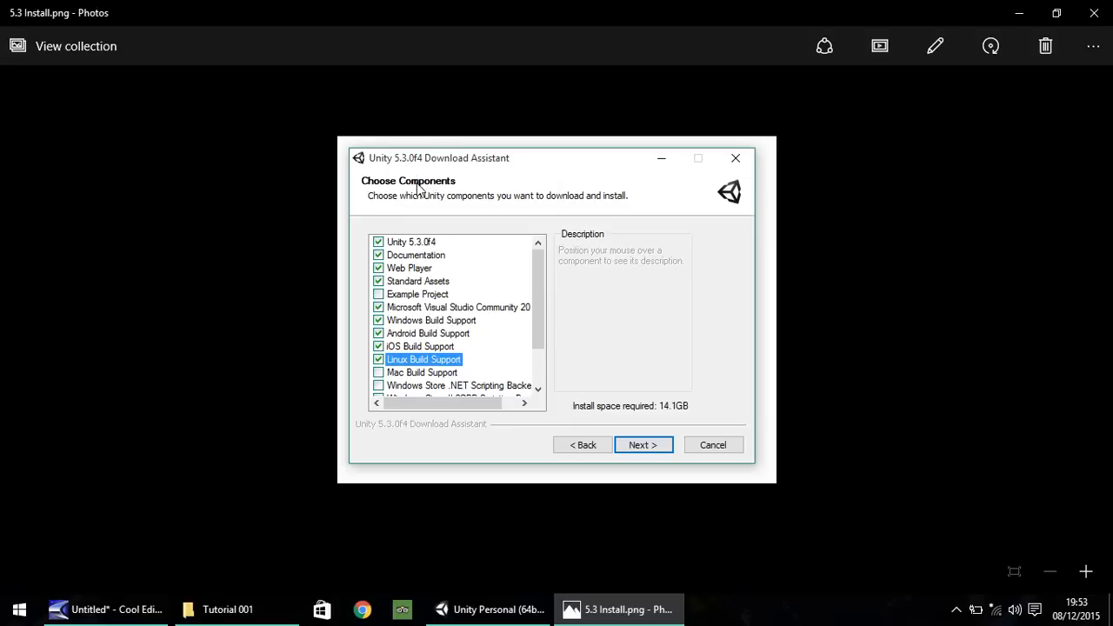
pyautogui.moveTo(411, 201)
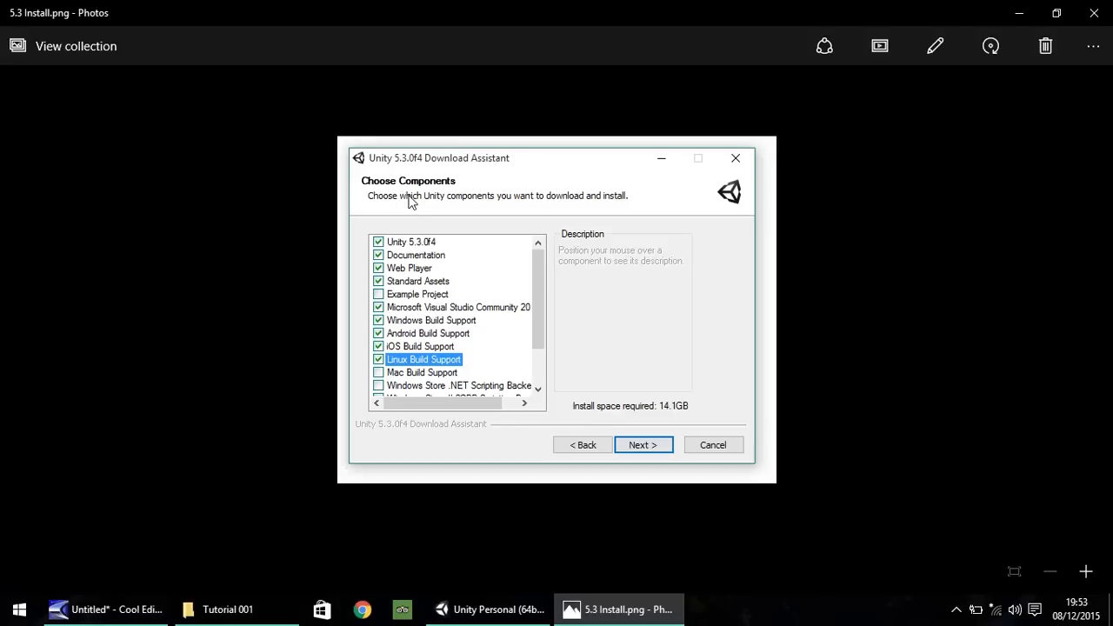
pyautogui.moveTo(417, 278)
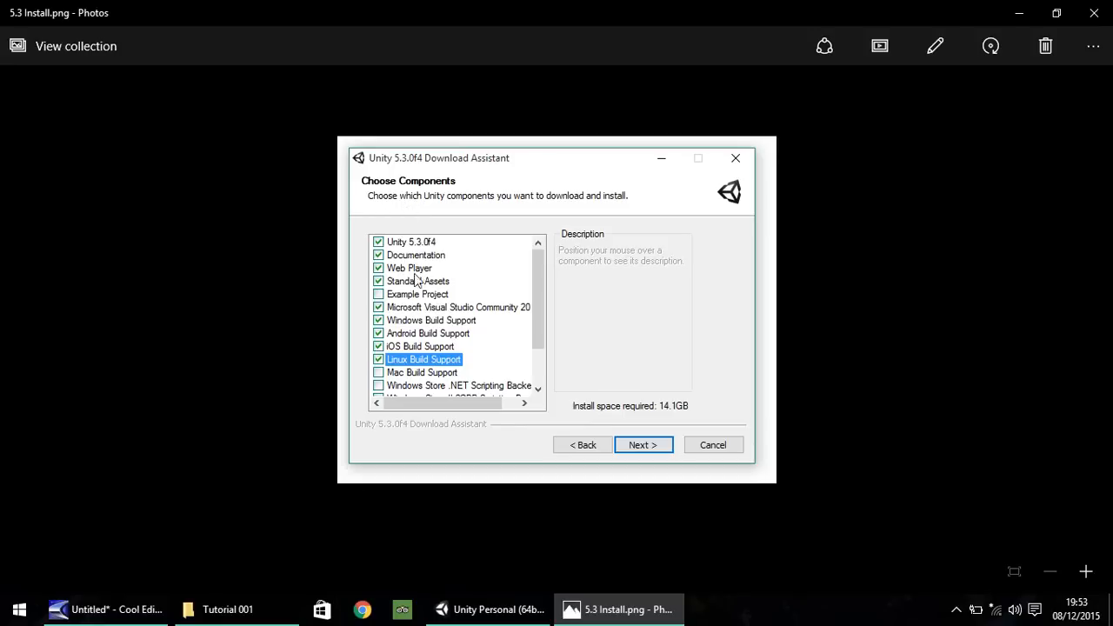
pyautogui.moveTo(409, 348)
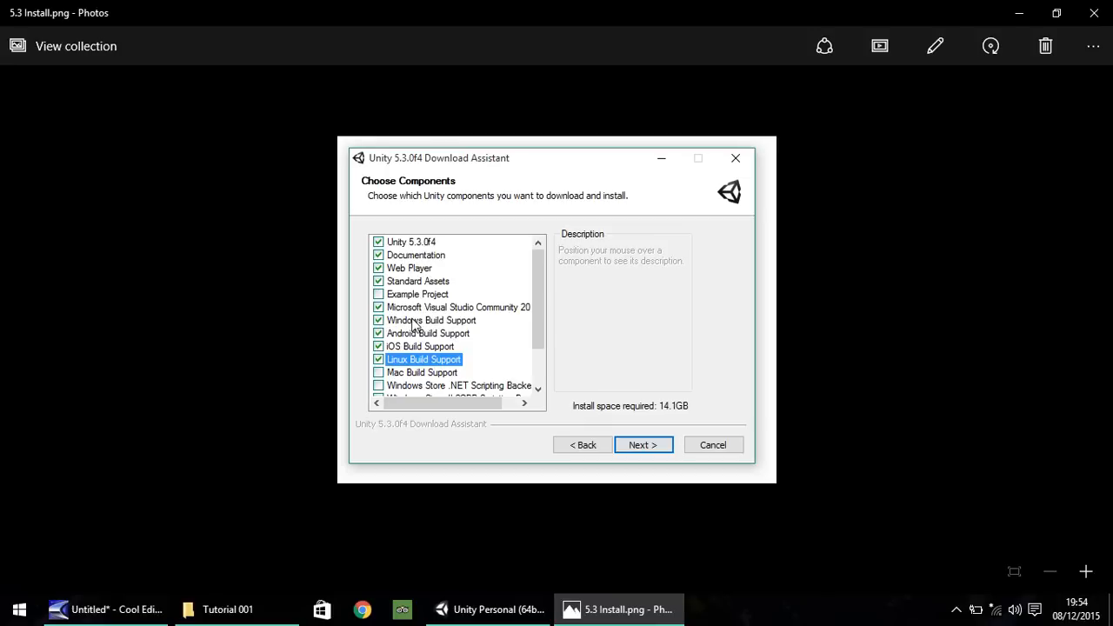
pyautogui.moveTo(417, 338)
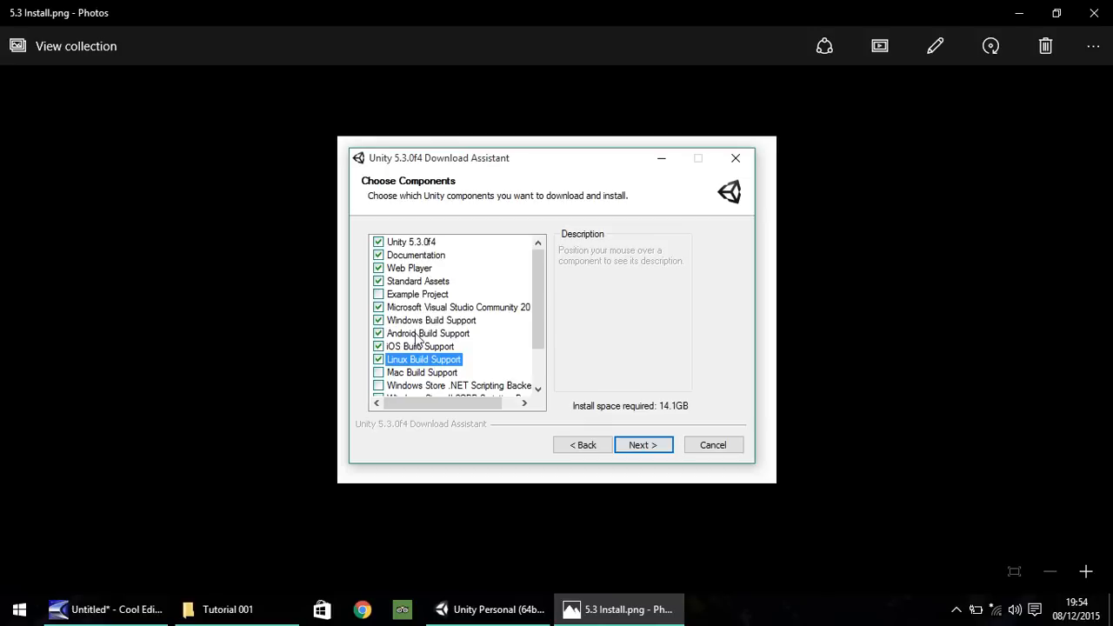
pyautogui.moveTo(406, 344)
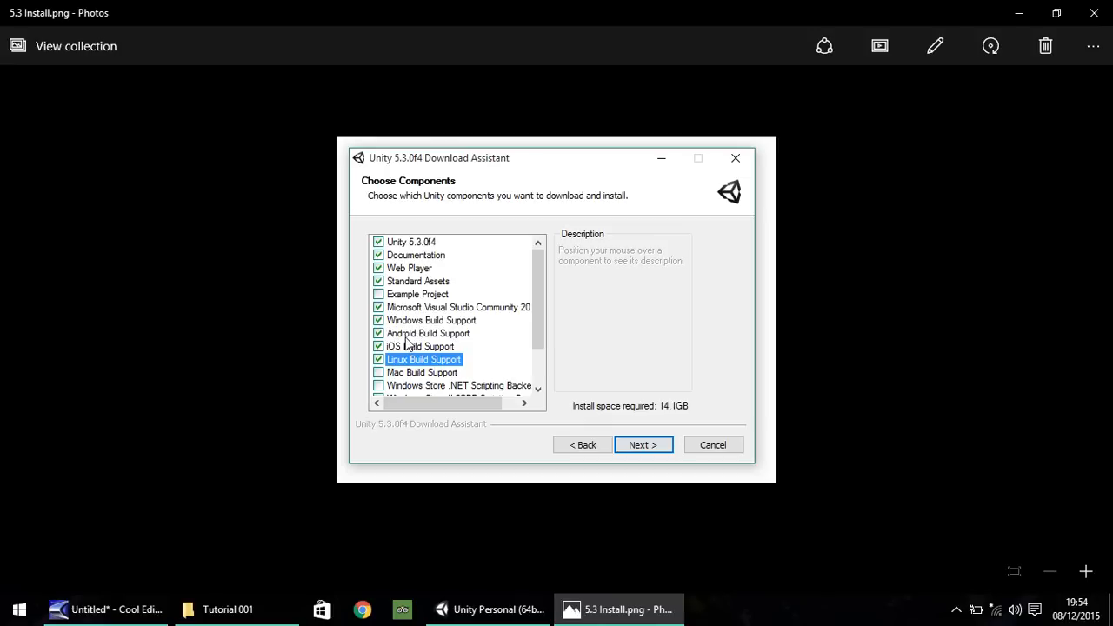
pyautogui.moveTo(1093, 15)
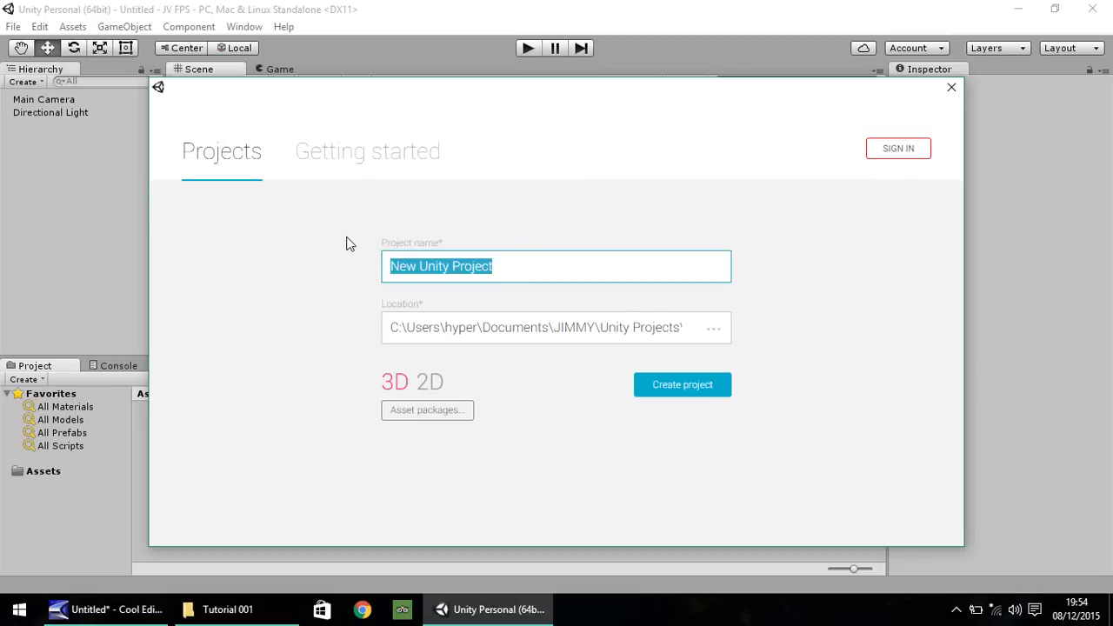
# Step: Enter 'FPS' as the new project's name
pyautogui.write('FPS')
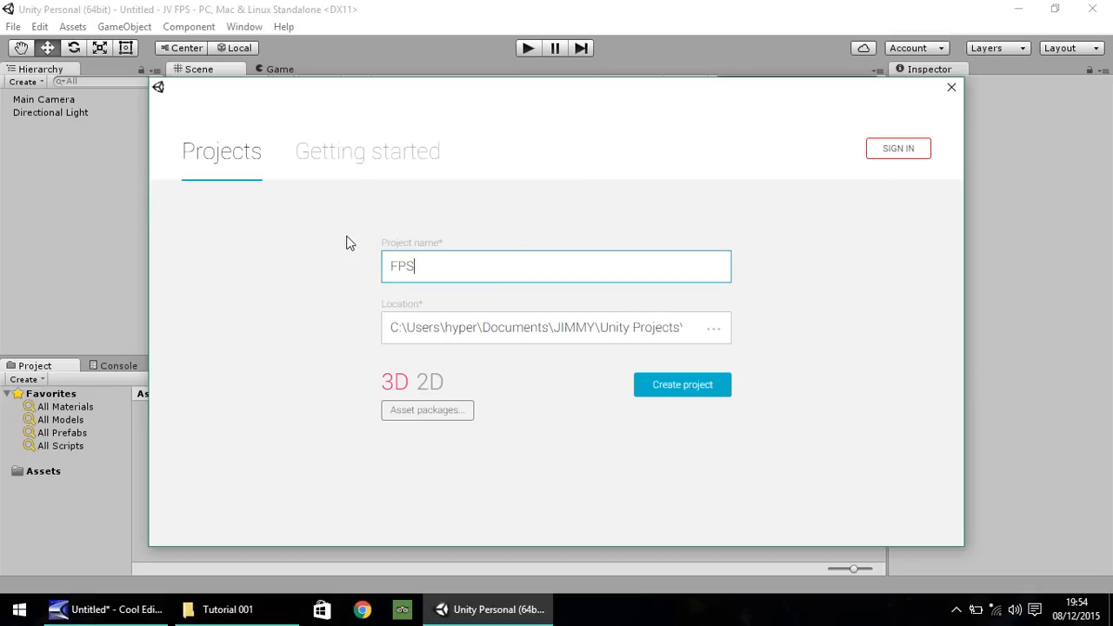
pyautogui.moveTo(519, 327)
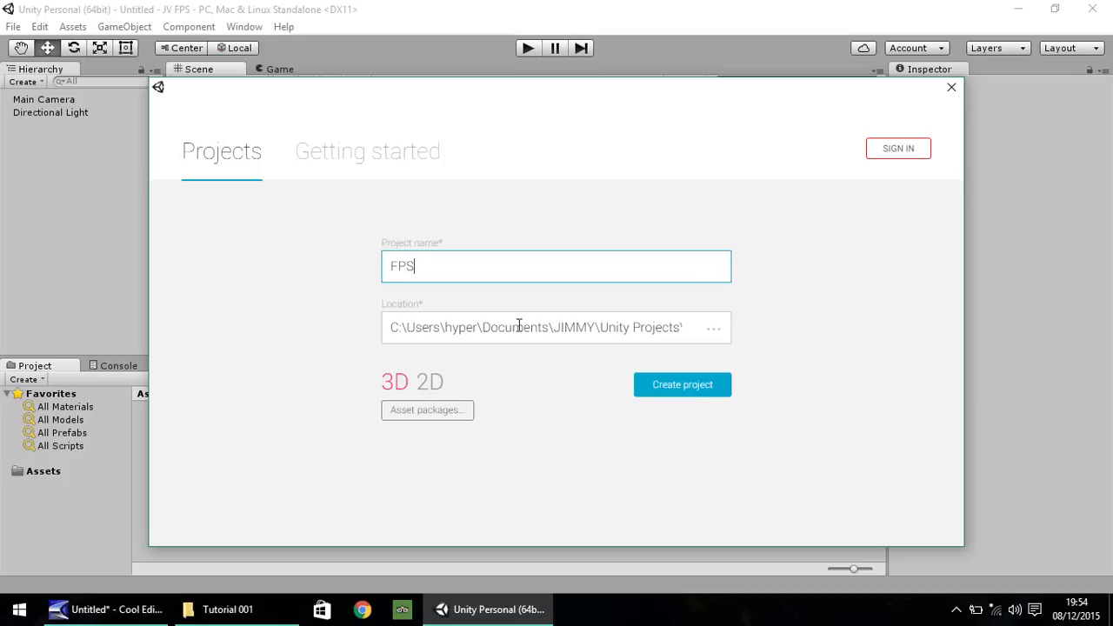
pyautogui.moveTo(543, 320)
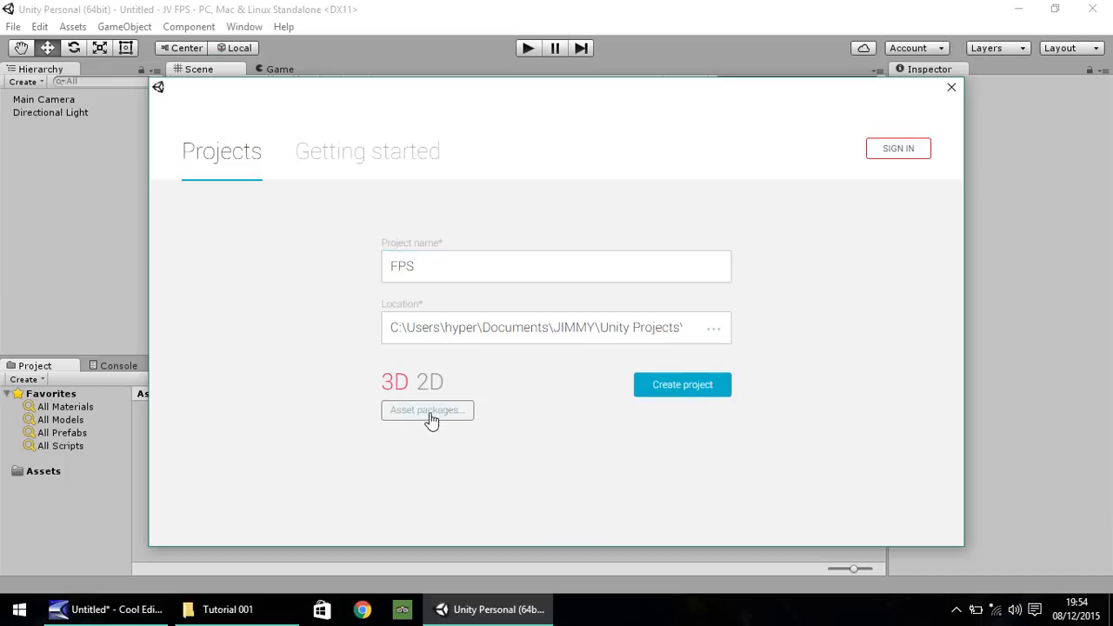
pyautogui.click(427, 409)
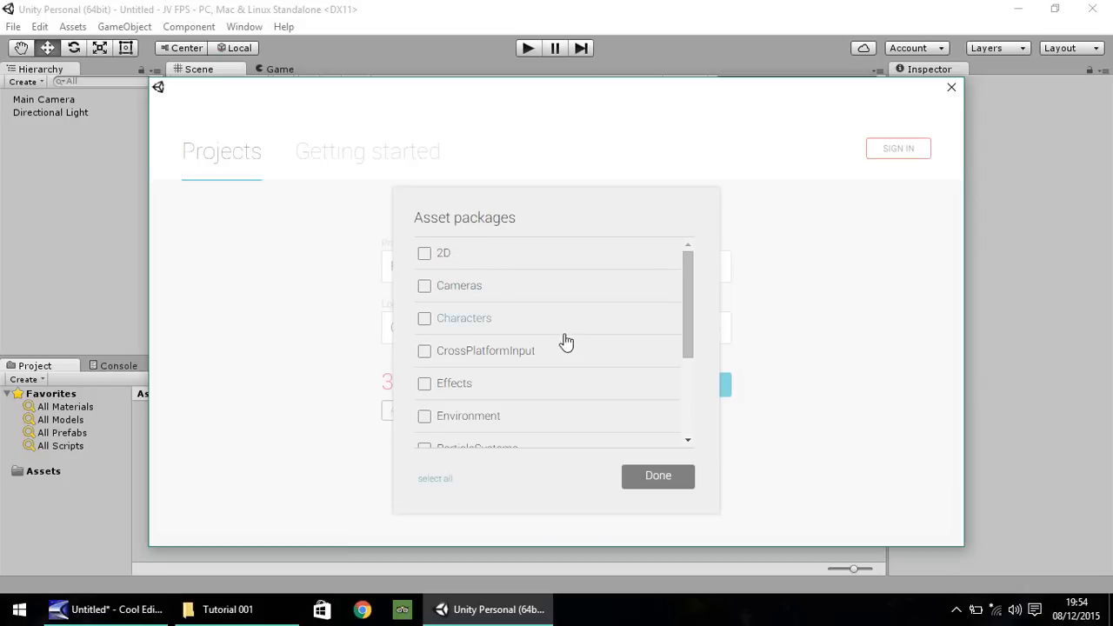
pyautogui.moveTo(461, 261)
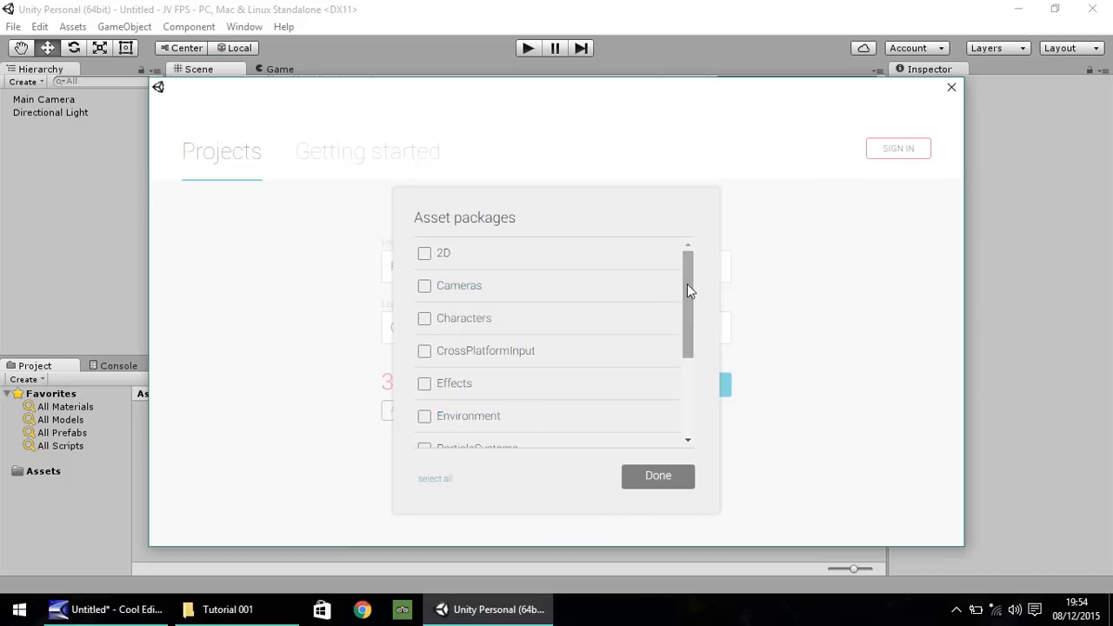
pyautogui.scroll(-3)
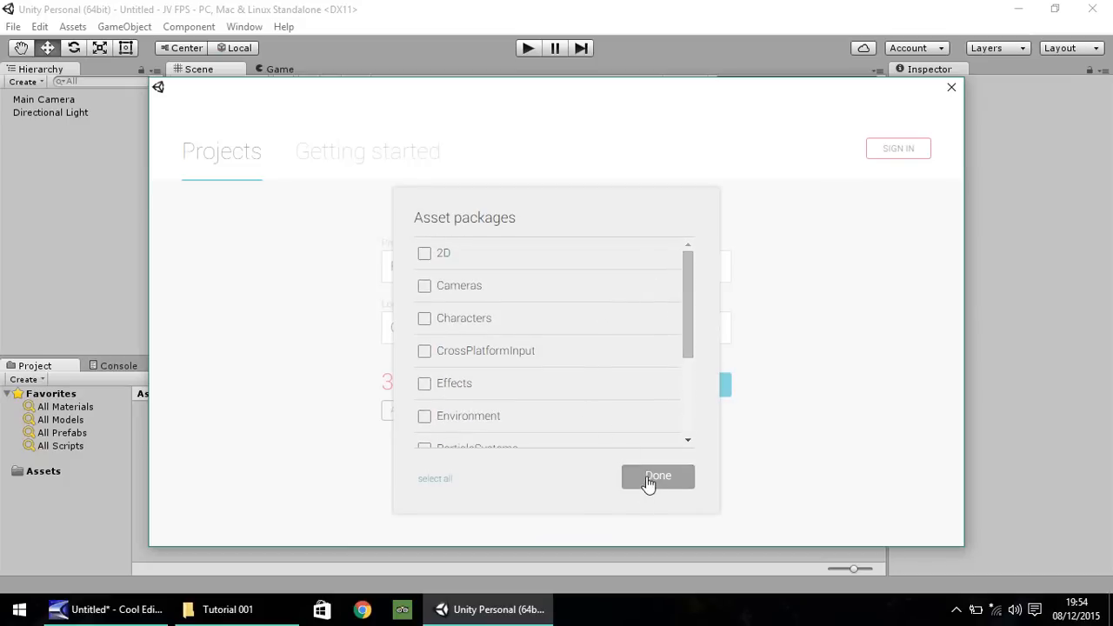
pyautogui.click(657, 475)
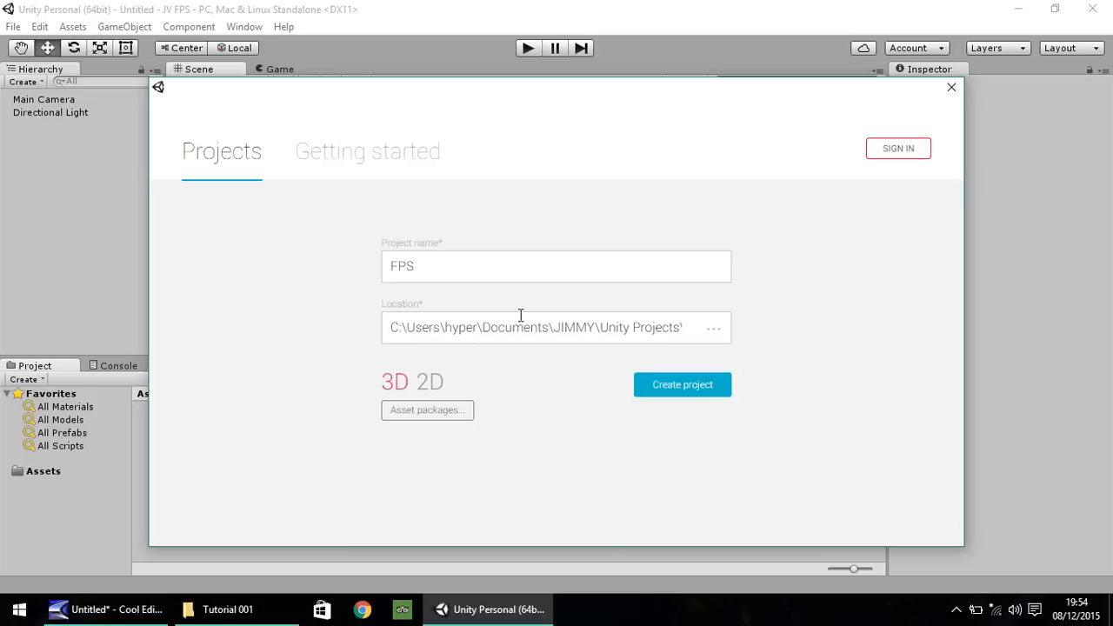
pyautogui.moveTo(949, 114)
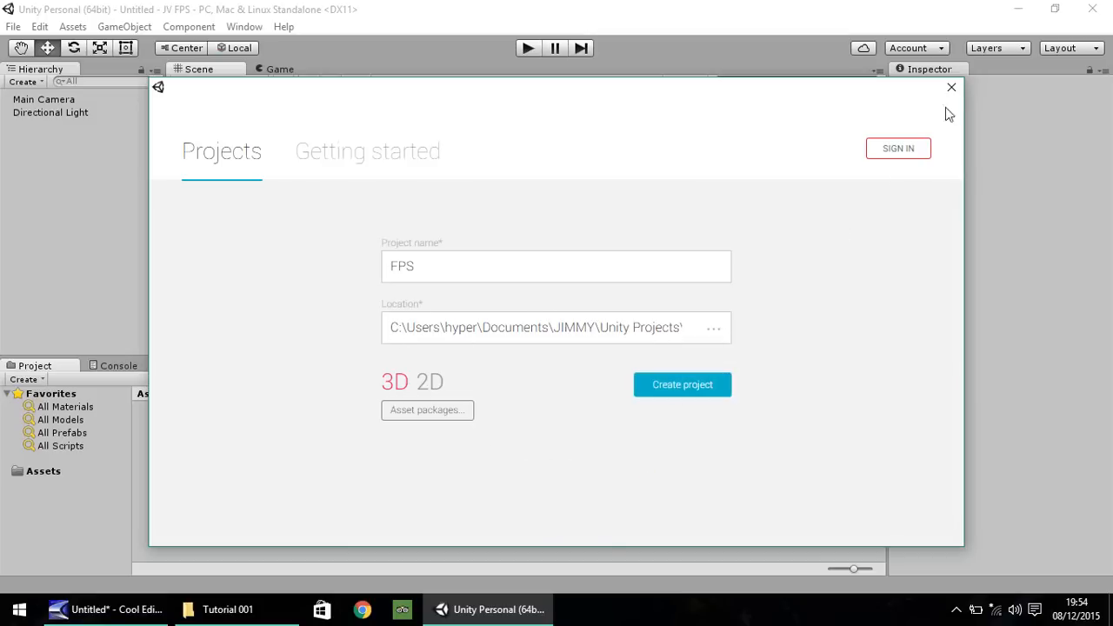
# Step: Dismiss the Projects dialog without creating the FPS project
pyautogui.click(681, 384)
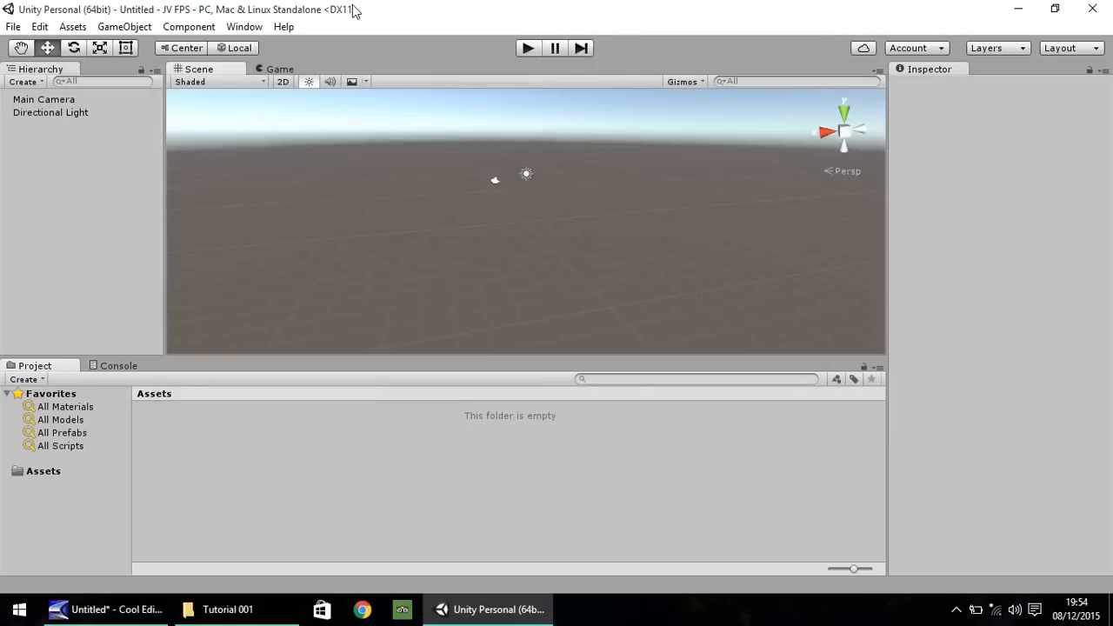
pyautogui.moveTo(321, 153)
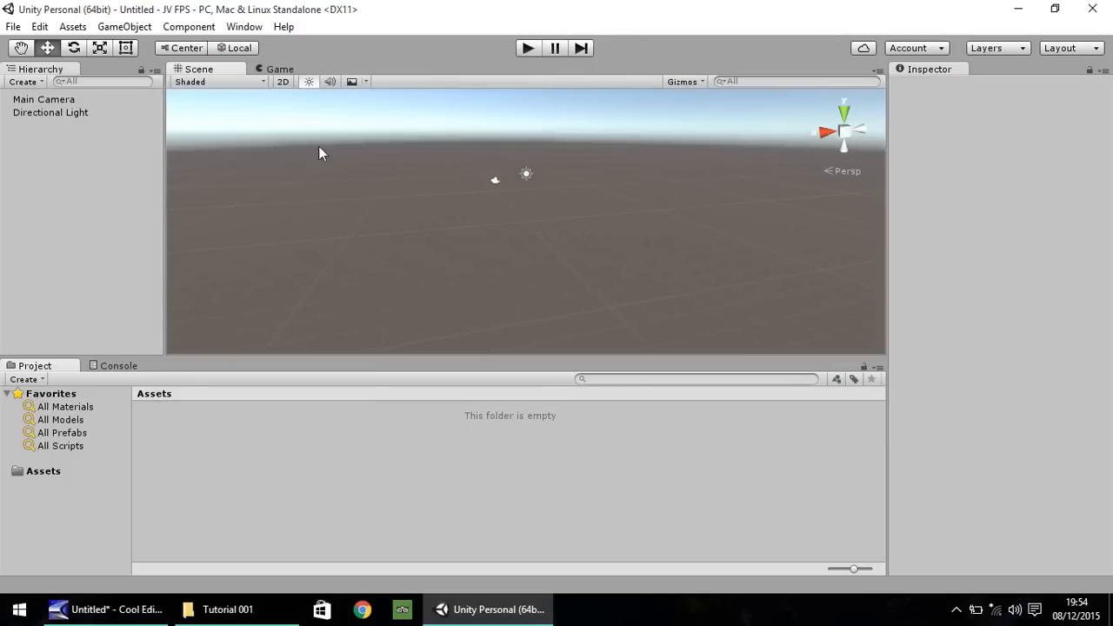
pyautogui.moveTo(626, 294)
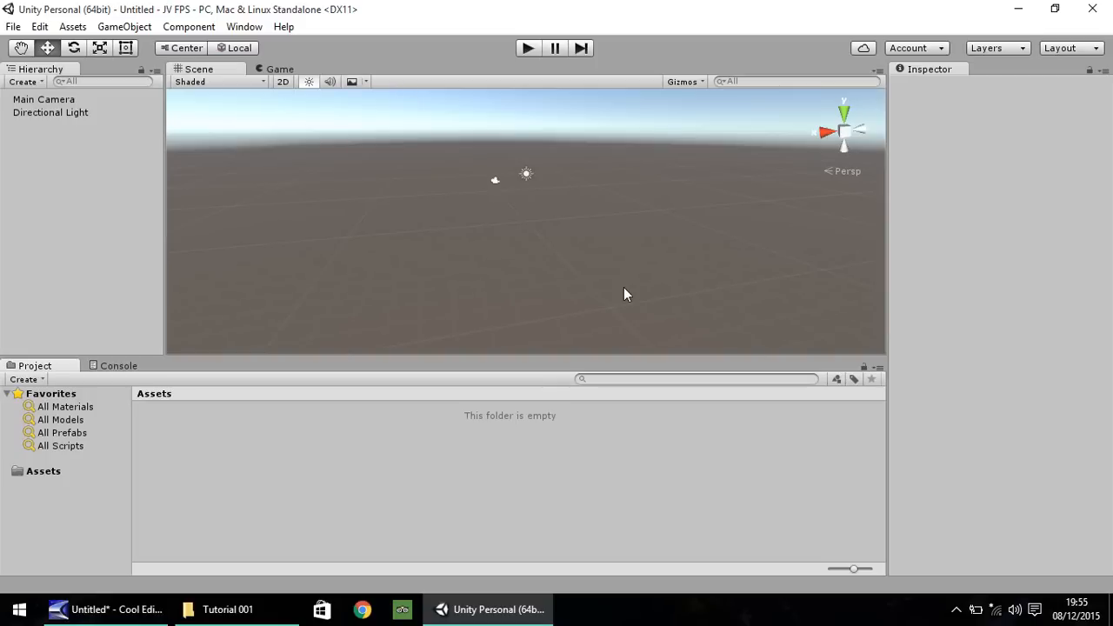
pyautogui.moveTo(452, 154)
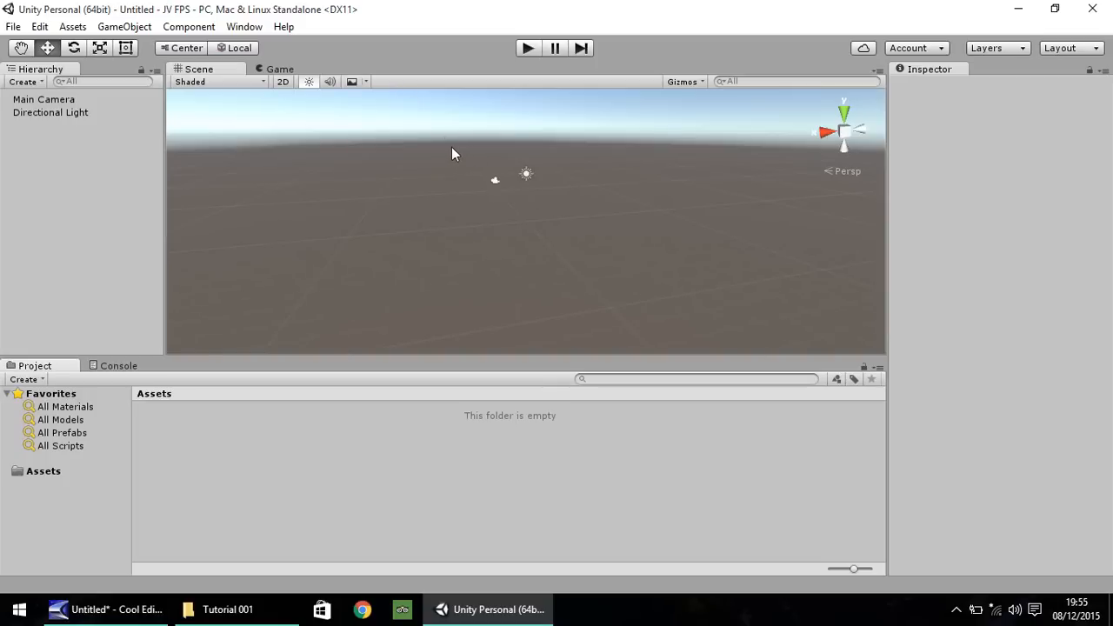
pyautogui.moveTo(12, 26)
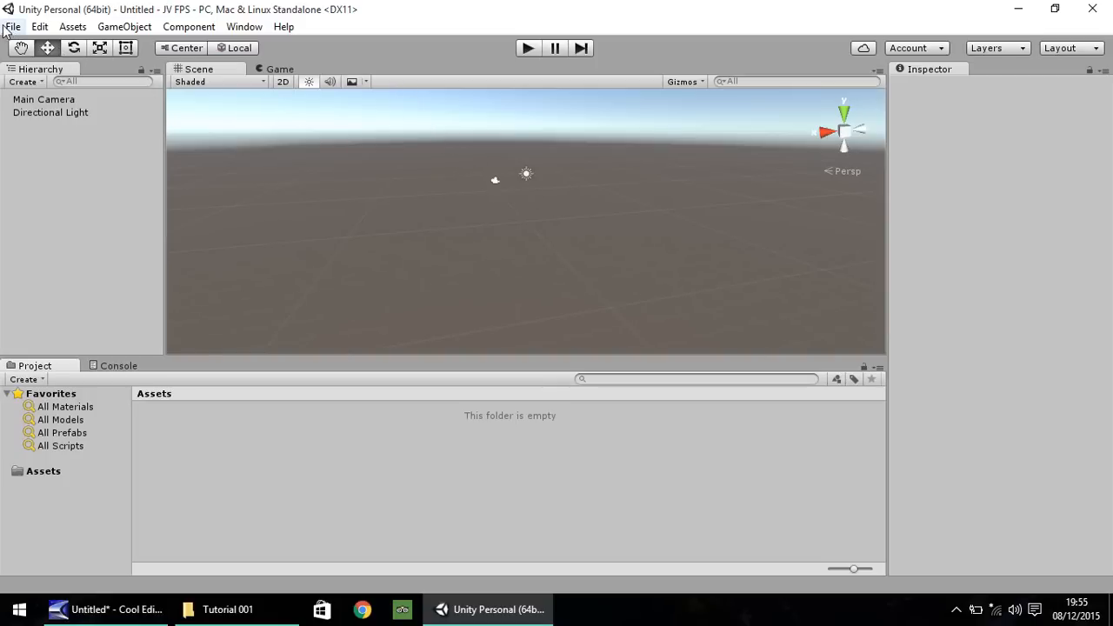
pyautogui.click(72, 26)
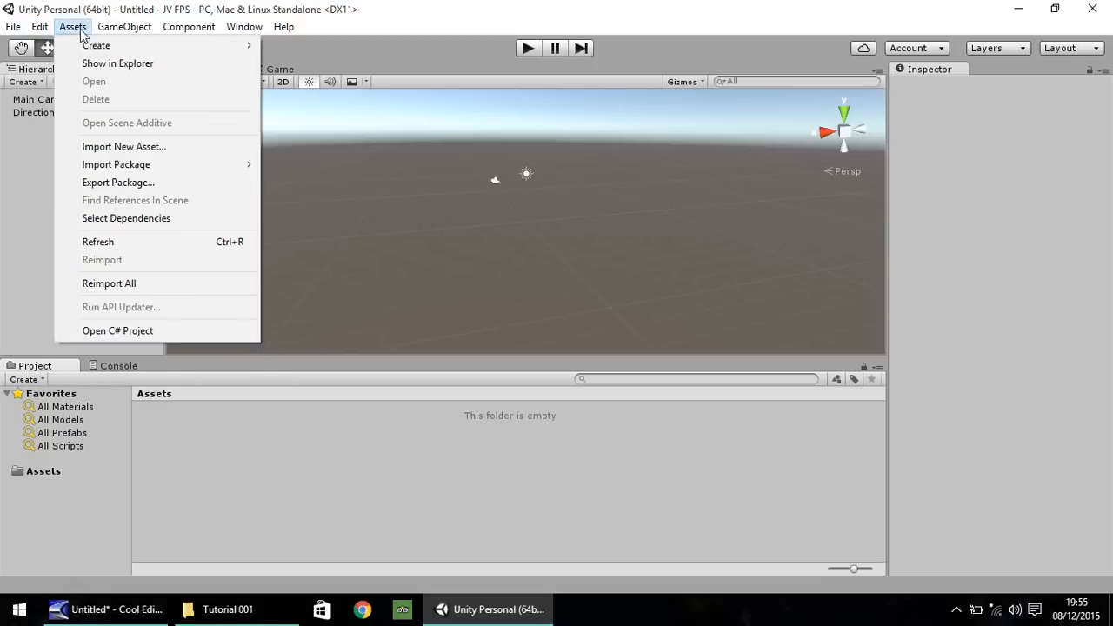
pyautogui.click(14, 26)
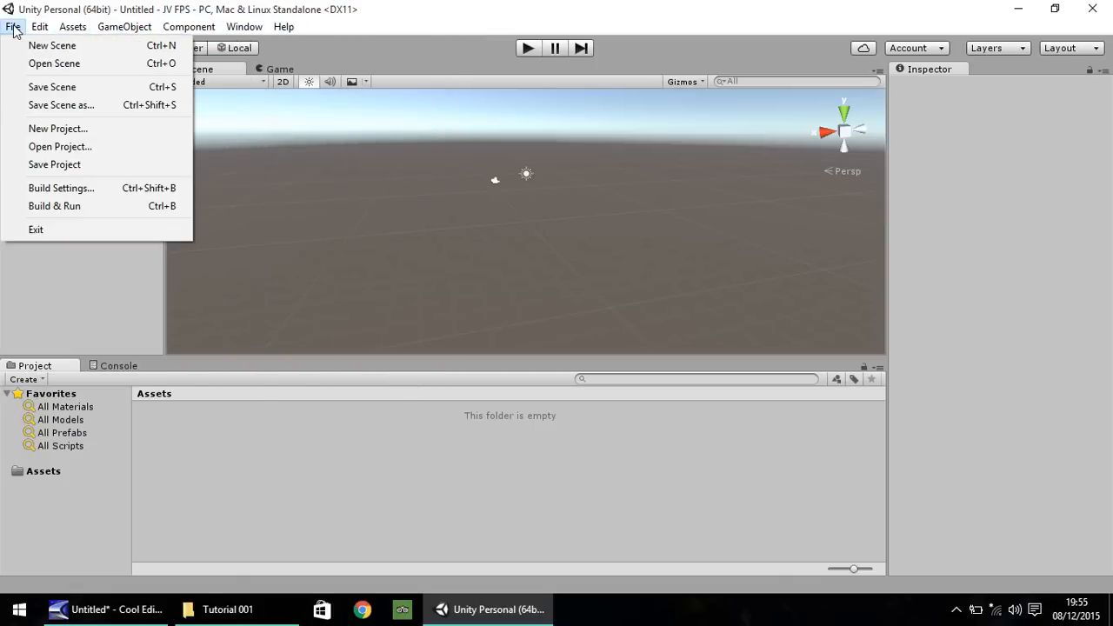
pyautogui.click(39, 26)
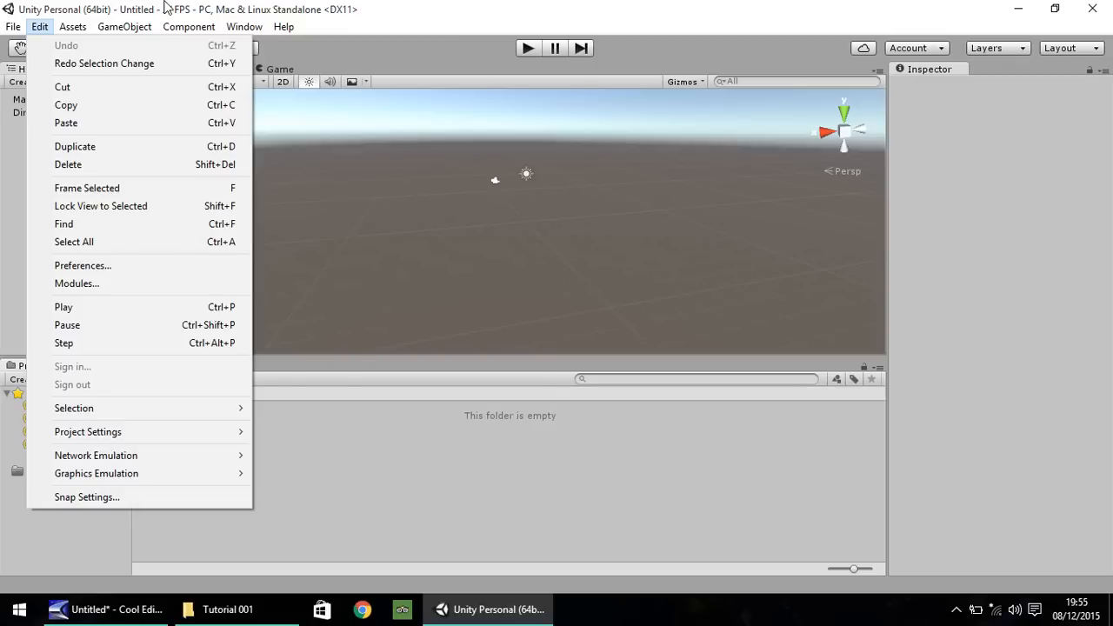
pyautogui.click(72, 26)
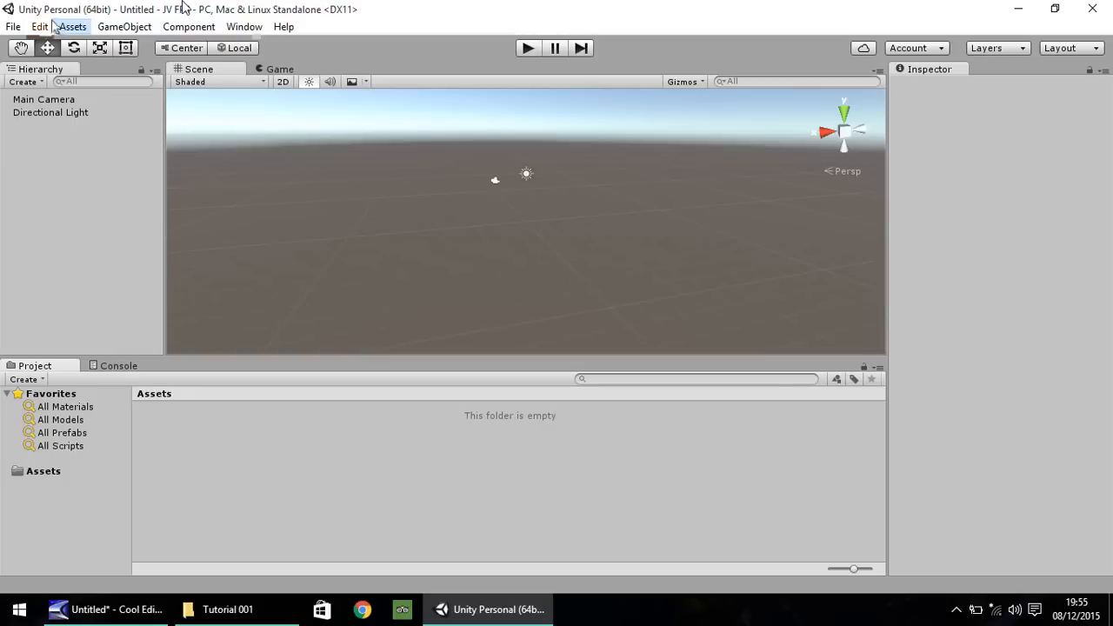
pyautogui.moveTo(183, 9)
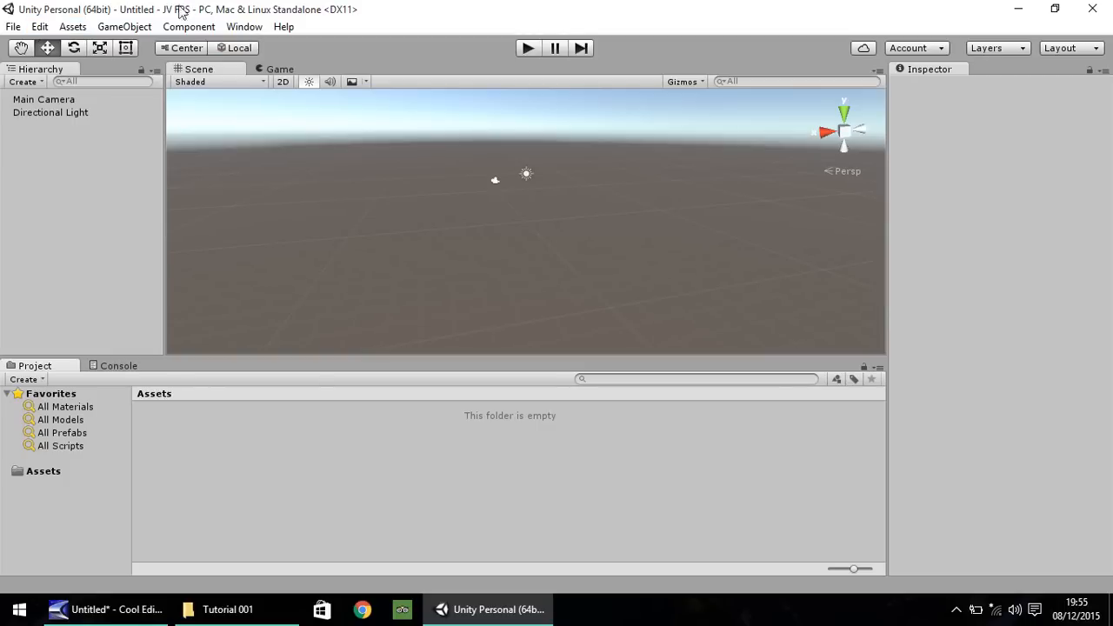
pyautogui.moveTo(52, 133)
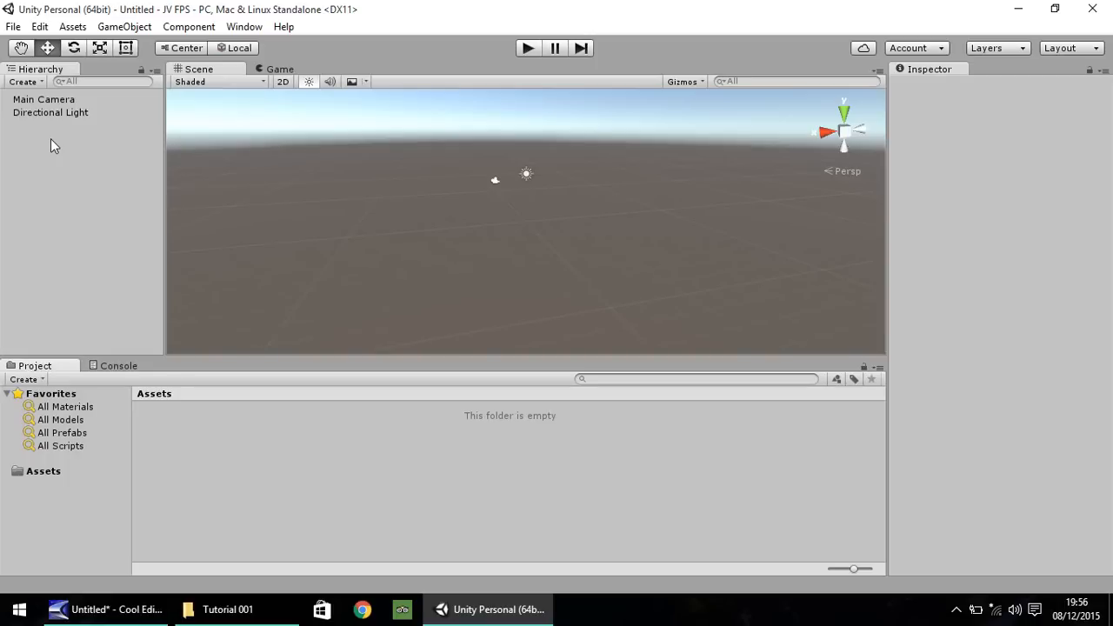
pyautogui.moveTo(323, 137)
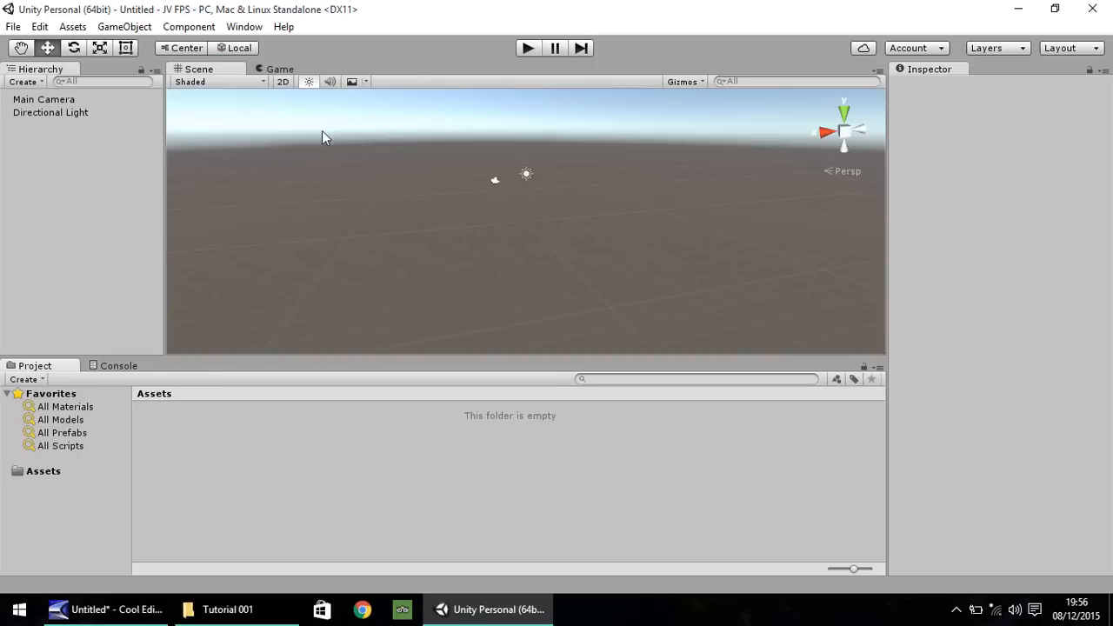
pyautogui.moveTo(33, 105)
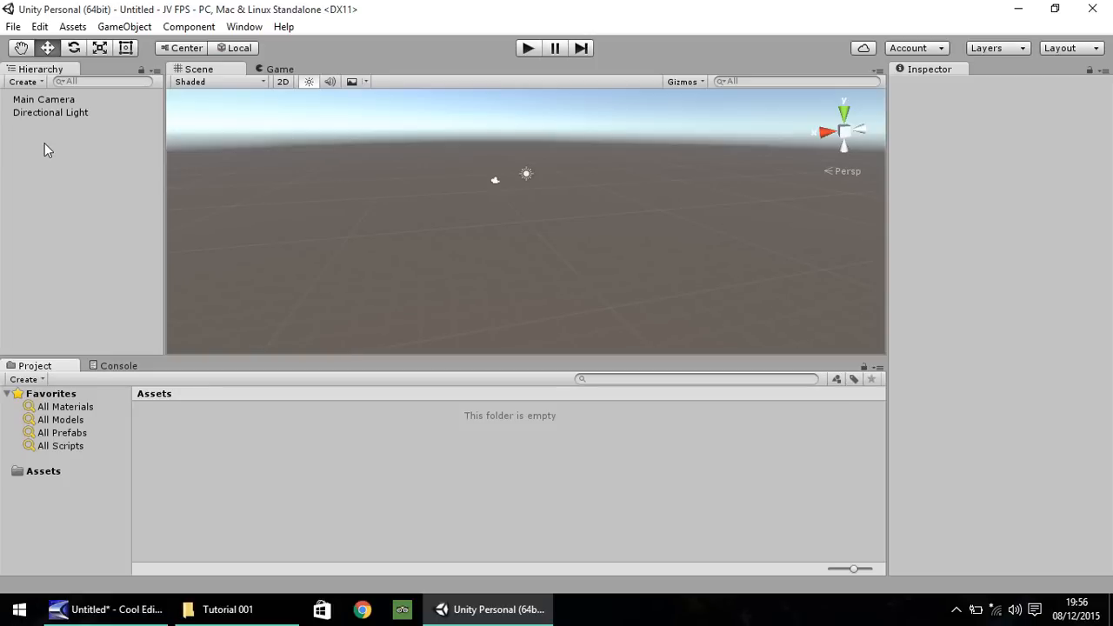
pyautogui.moveTo(43, 177)
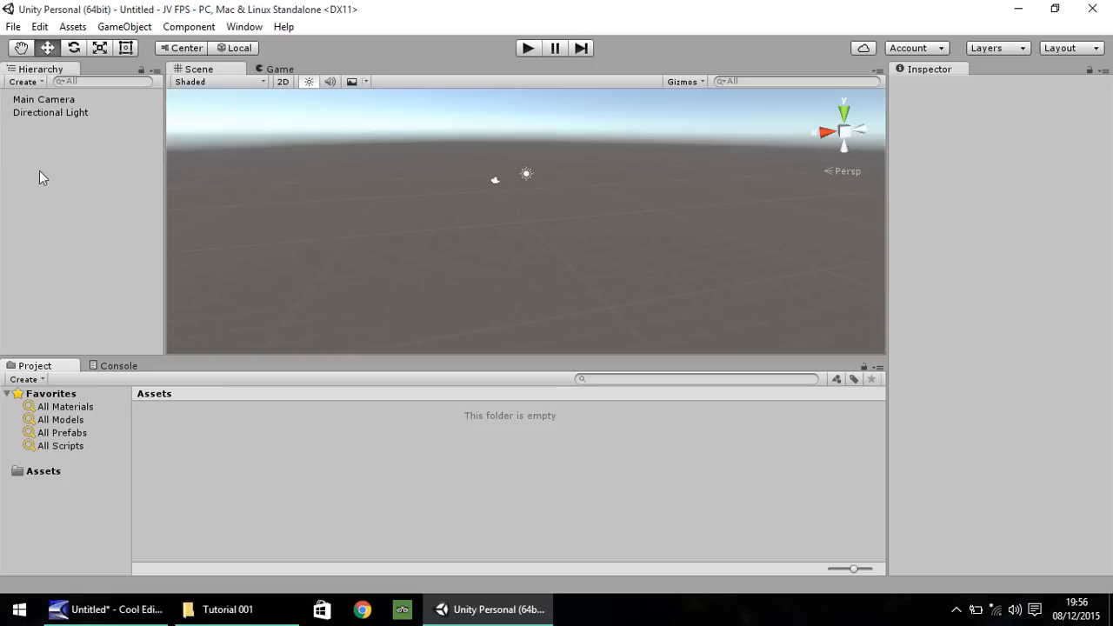
pyautogui.moveTo(174, 137)
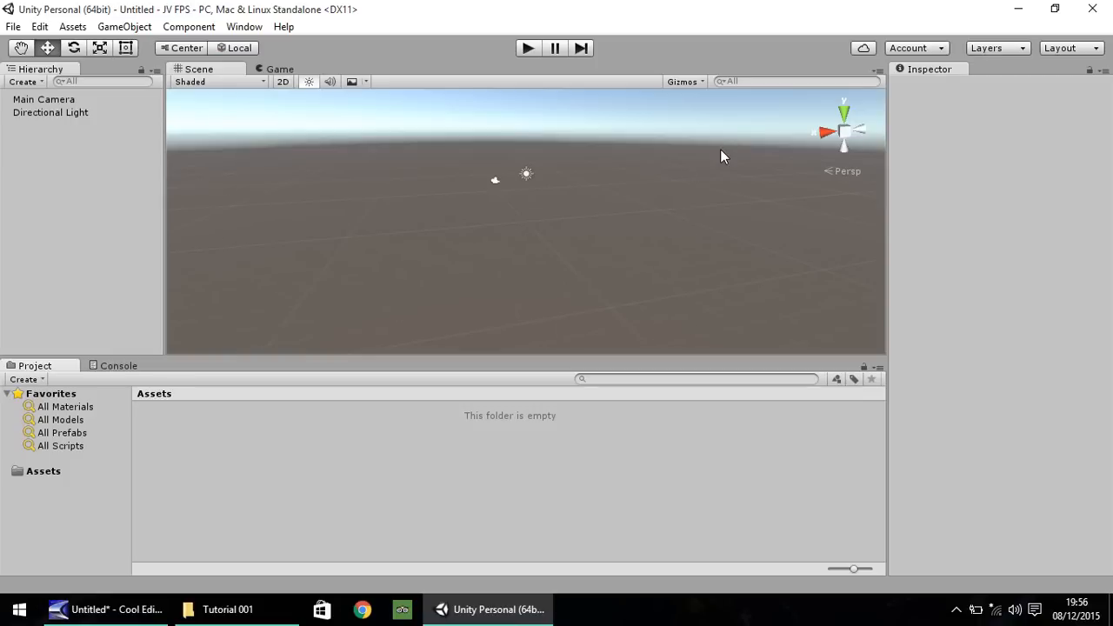
pyautogui.moveTo(463, 307)
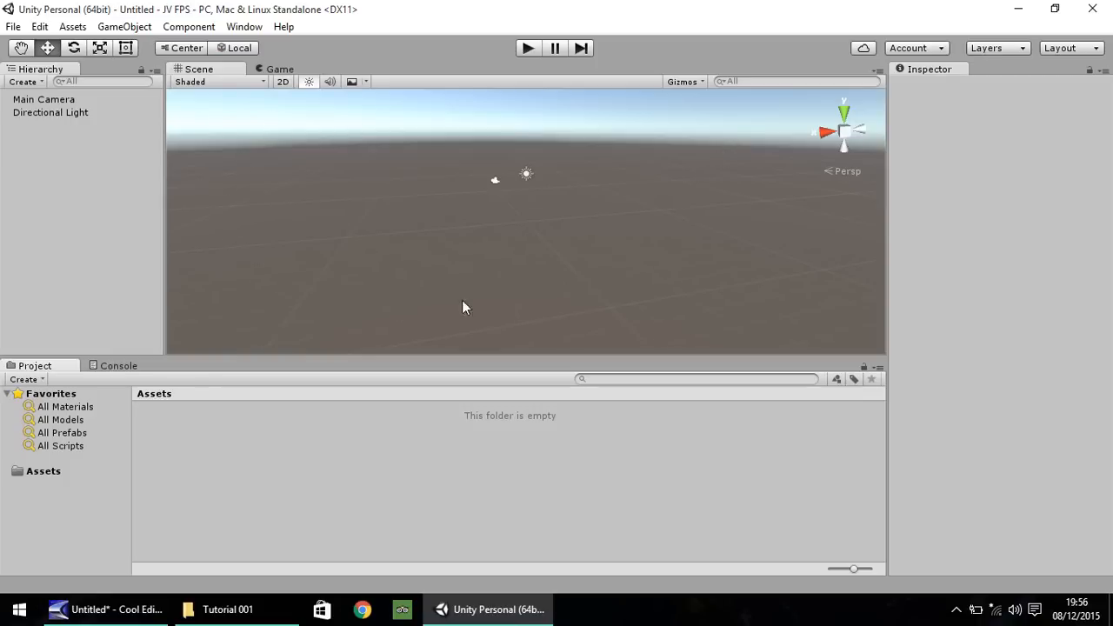
pyautogui.moveTo(296, 182)
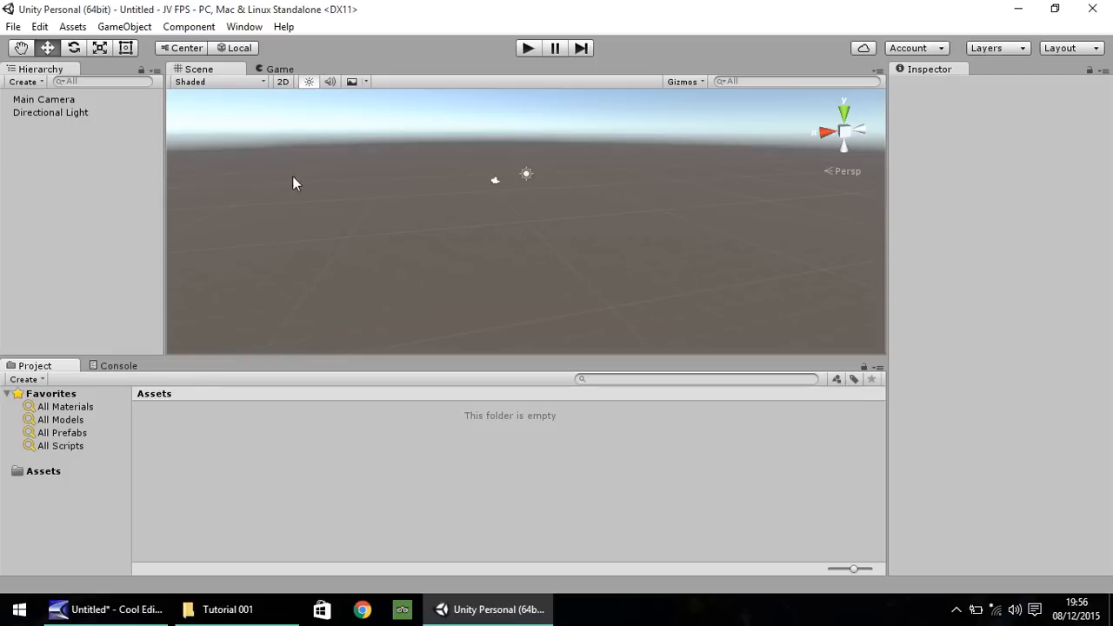
pyautogui.moveTo(621, 225)
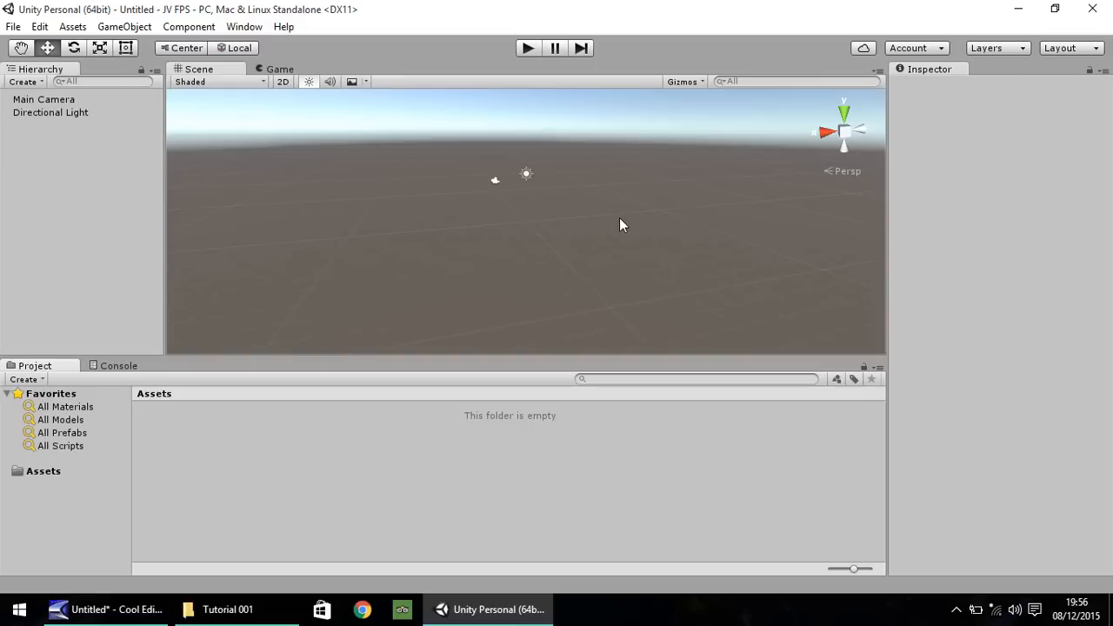
pyautogui.moveTo(623, 219)
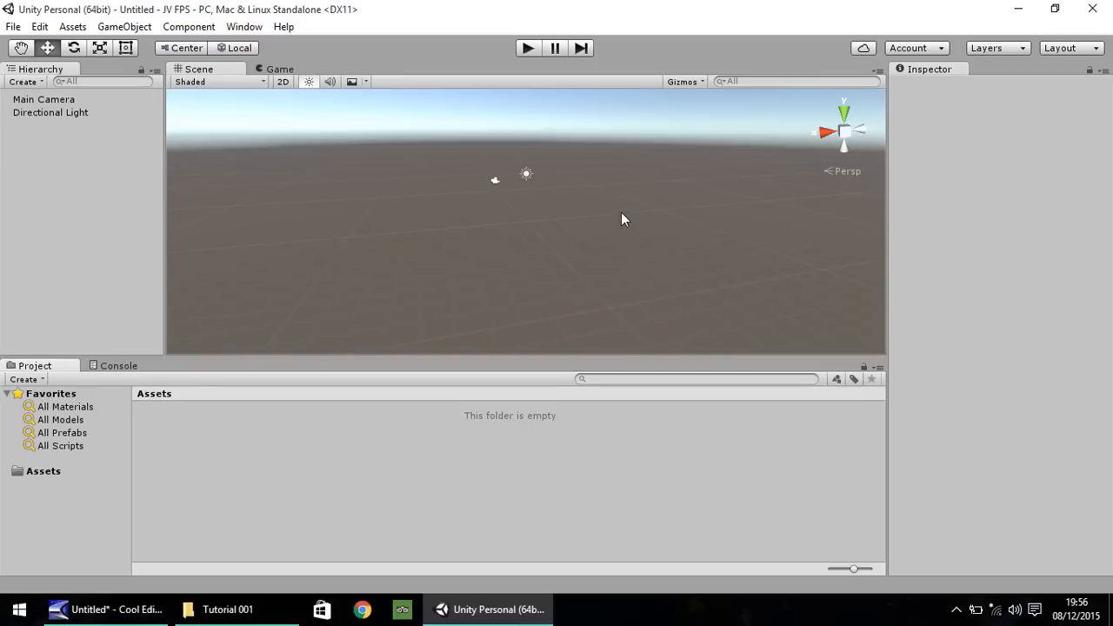
pyautogui.moveTo(625, 188)
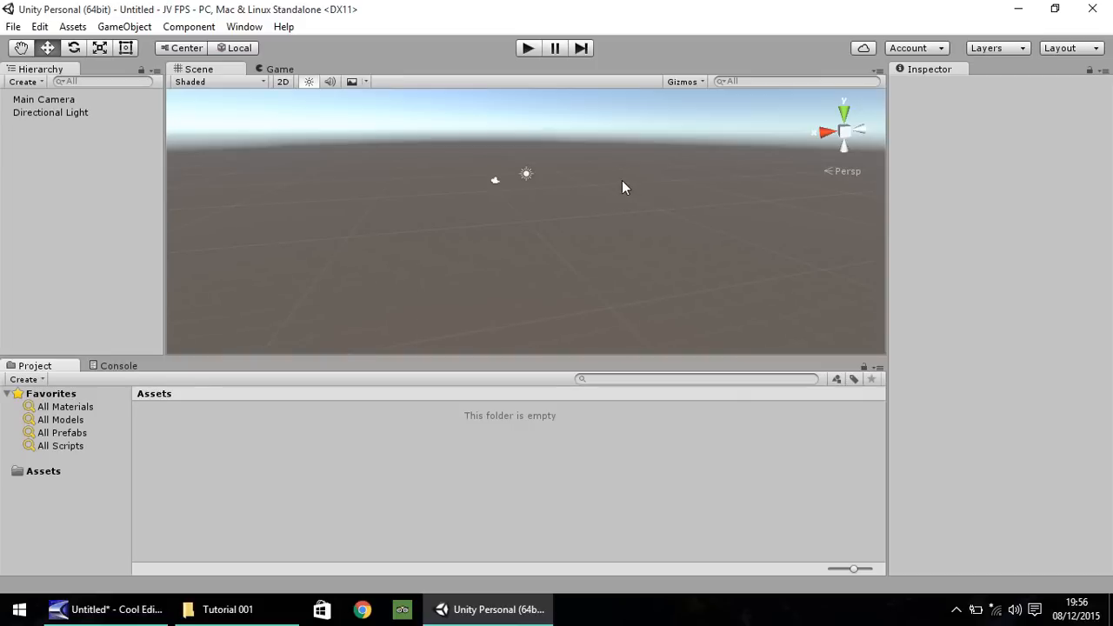
pyautogui.click(279, 68)
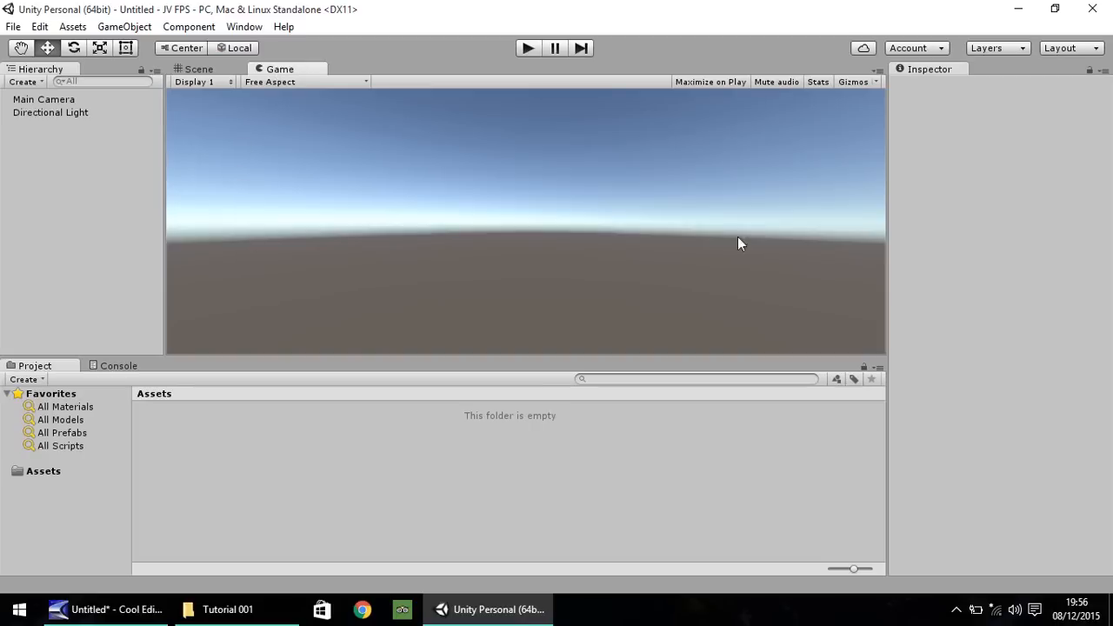
pyautogui.moveTo(552, 180)
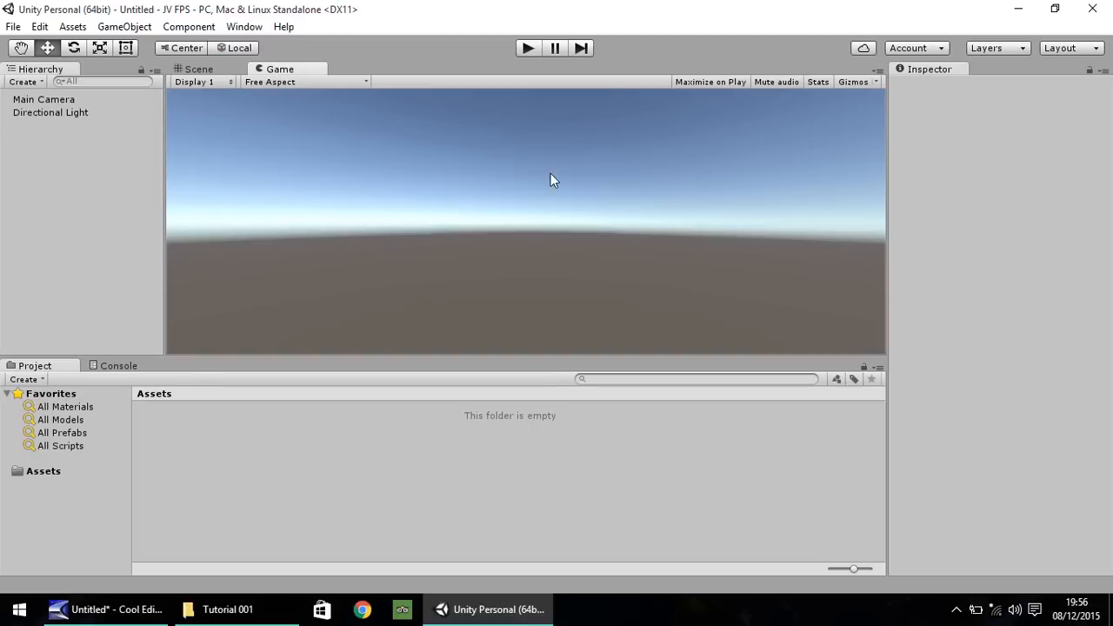
pyautogui.moveTo(373, 132)
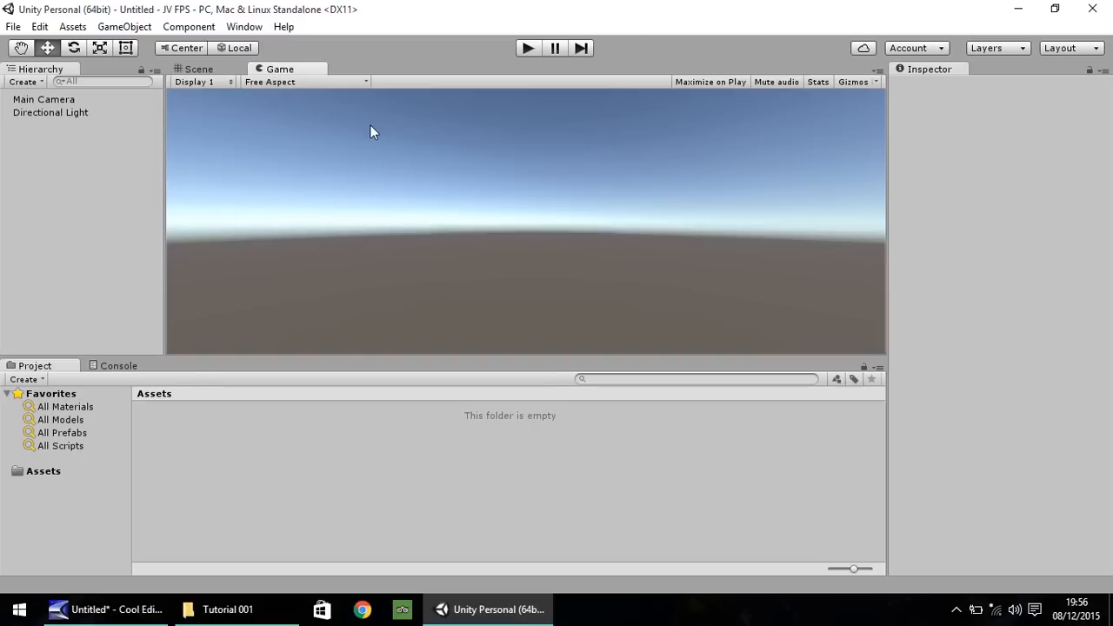
pyautogui.moveTo(95, 124)
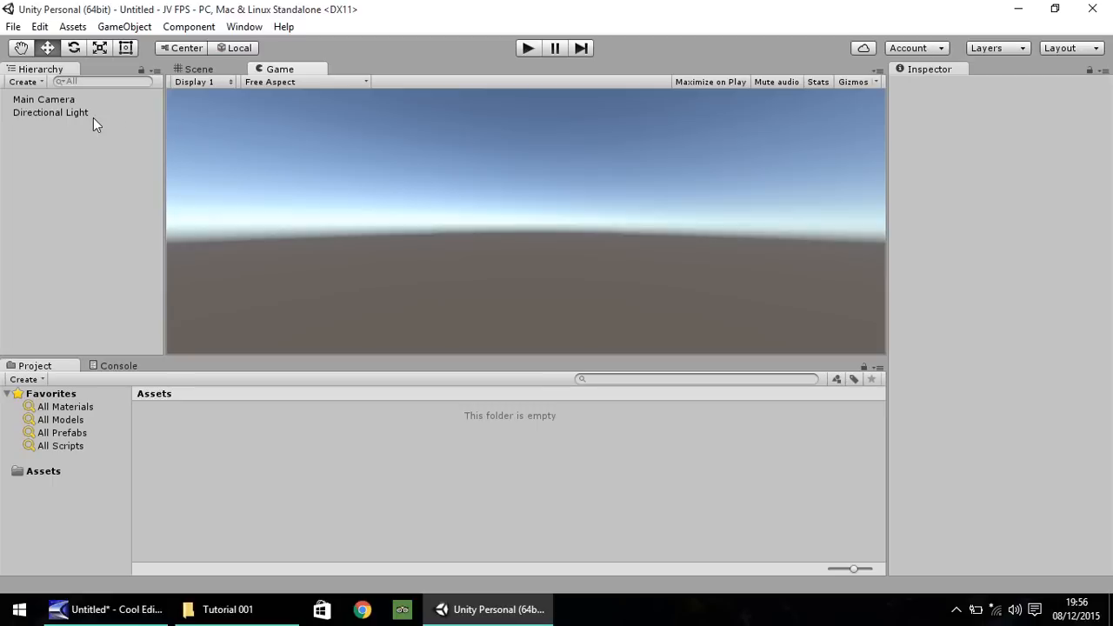
pyautogui.moveTo(64, 123)
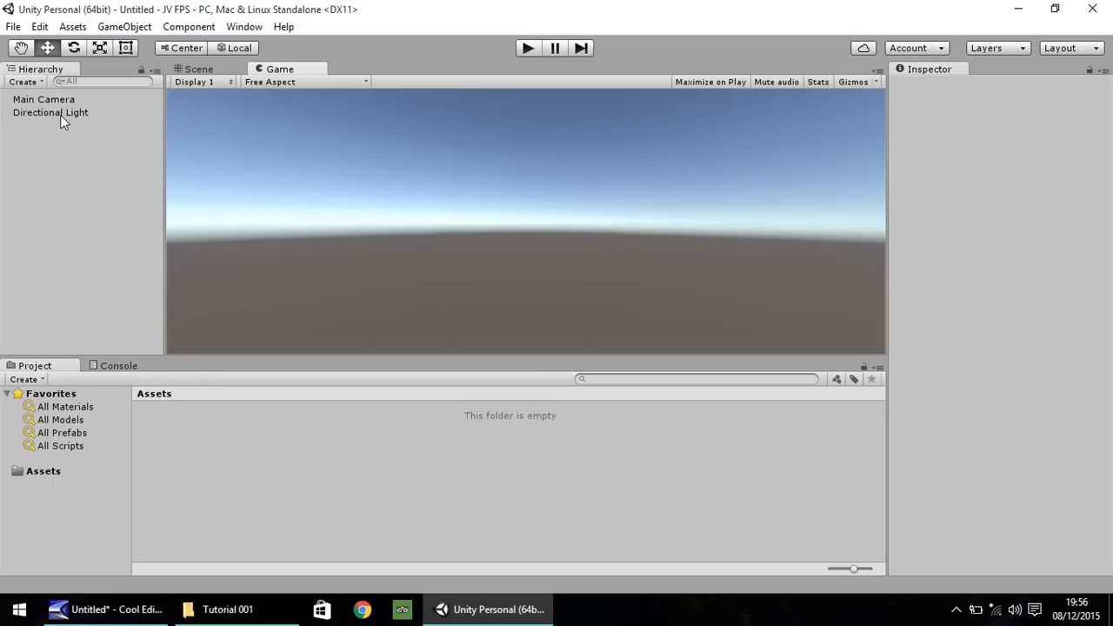
pyautogui.click(198, 68)
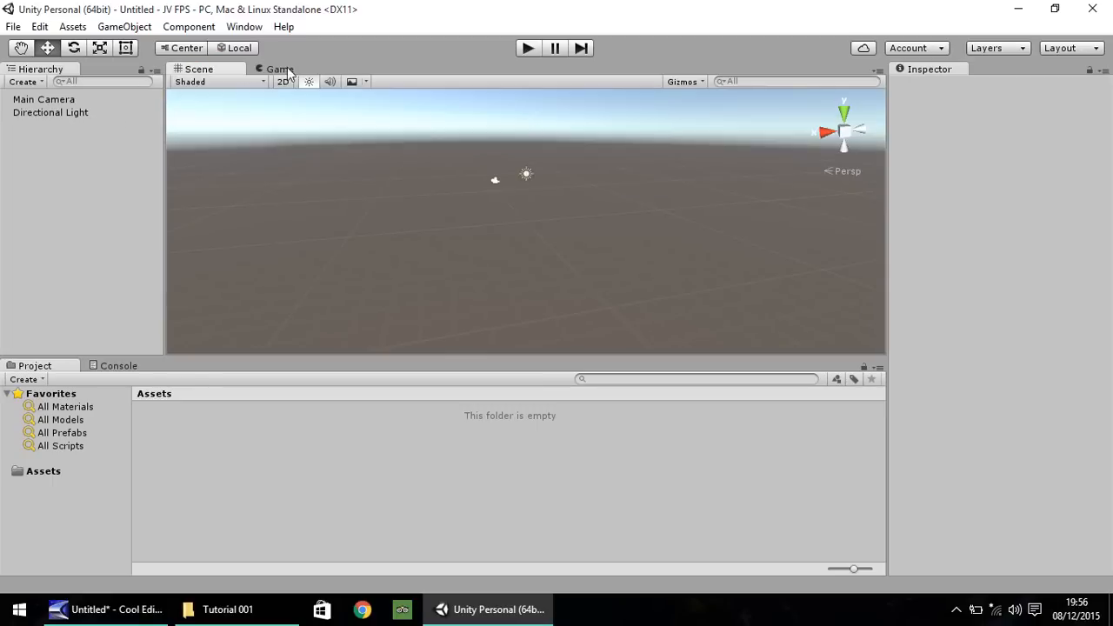
pyautogui.moveTo(863, 48)
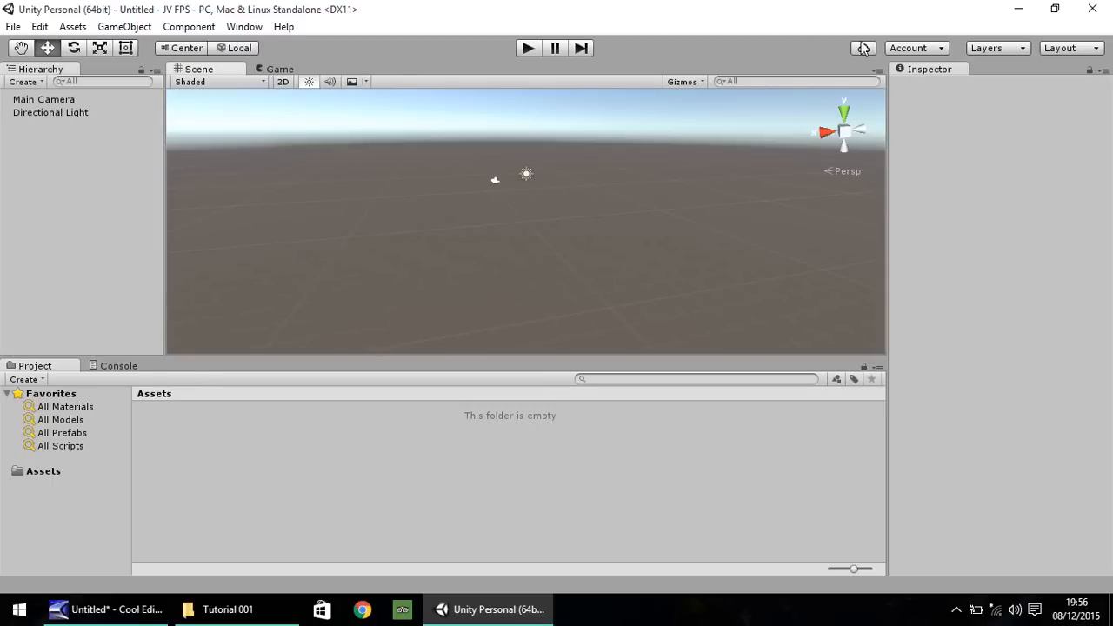
pyautogui.click(874, 69)
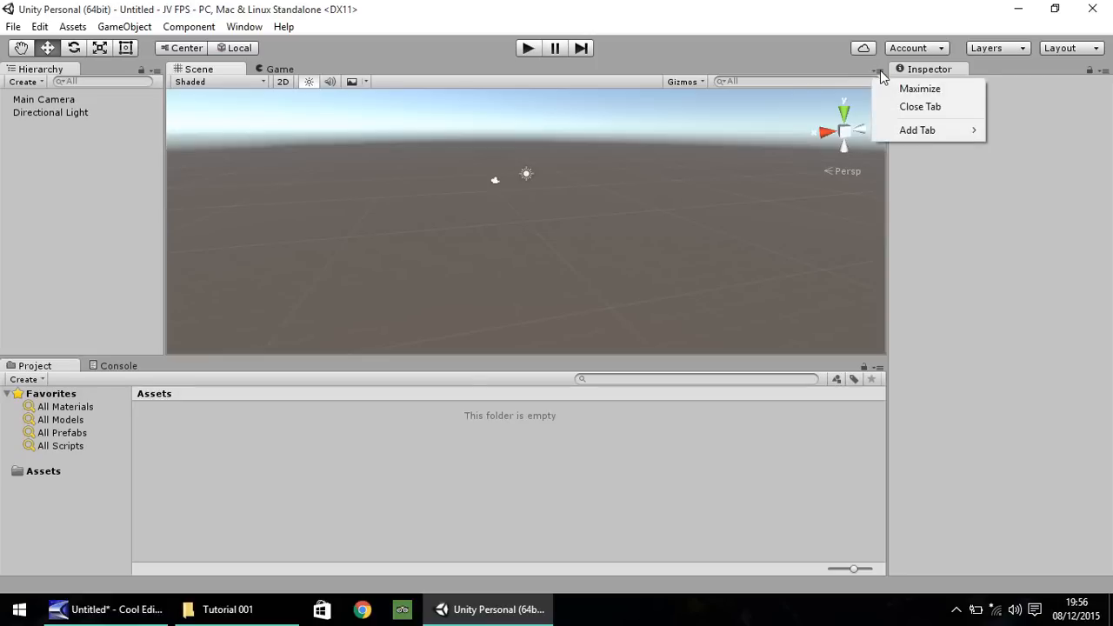
pyautogui.click(917, 130)
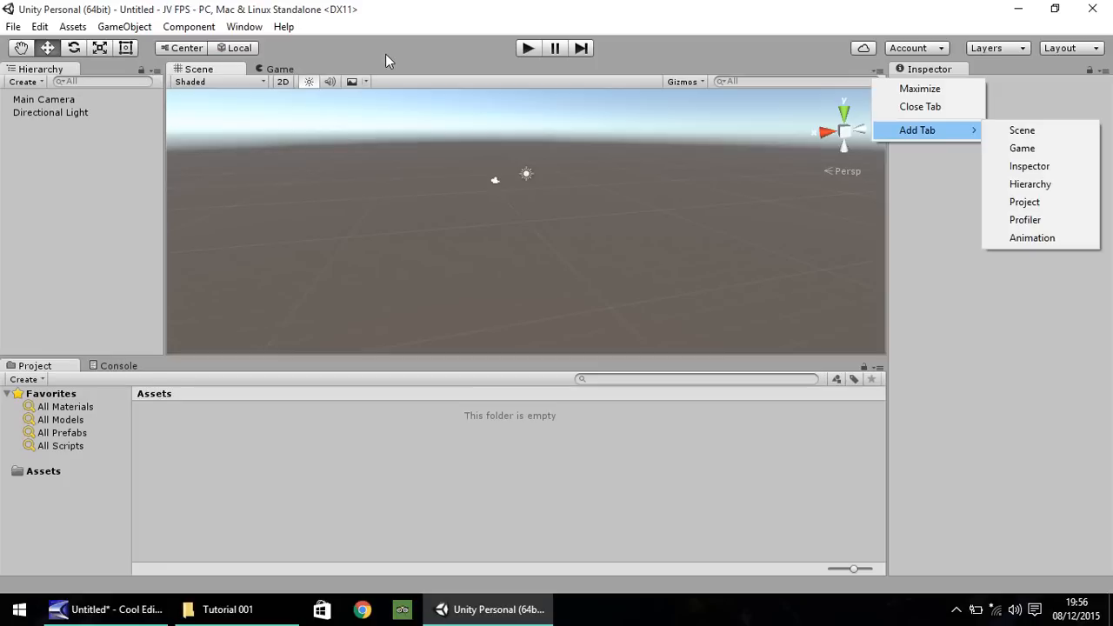
pyautogui.click(900, 82)
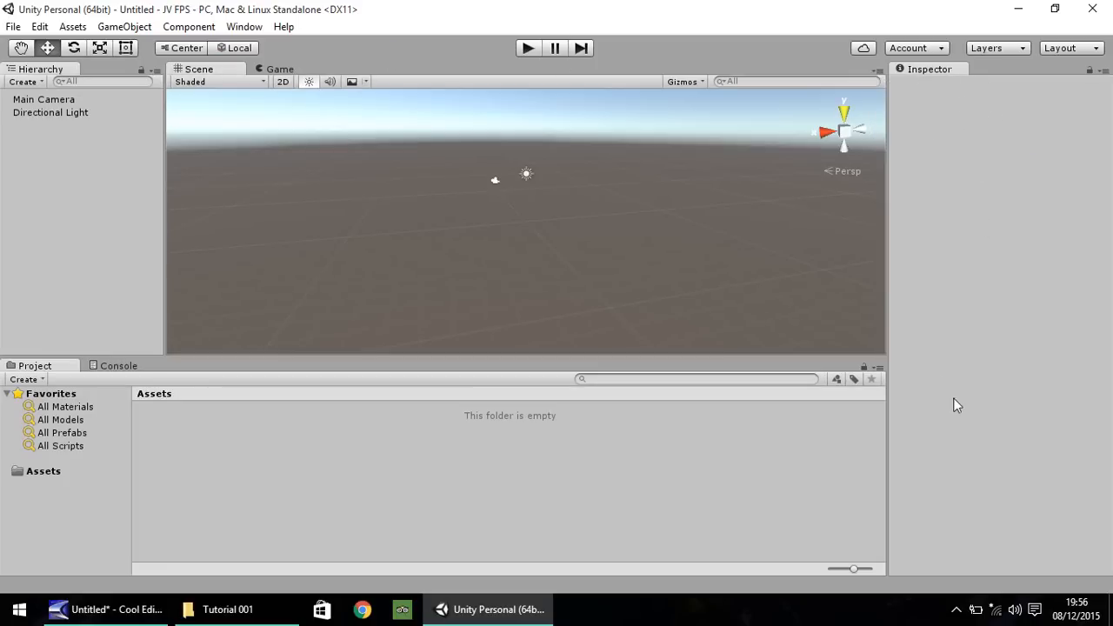
pyautogui.moveTo(1097, 120)
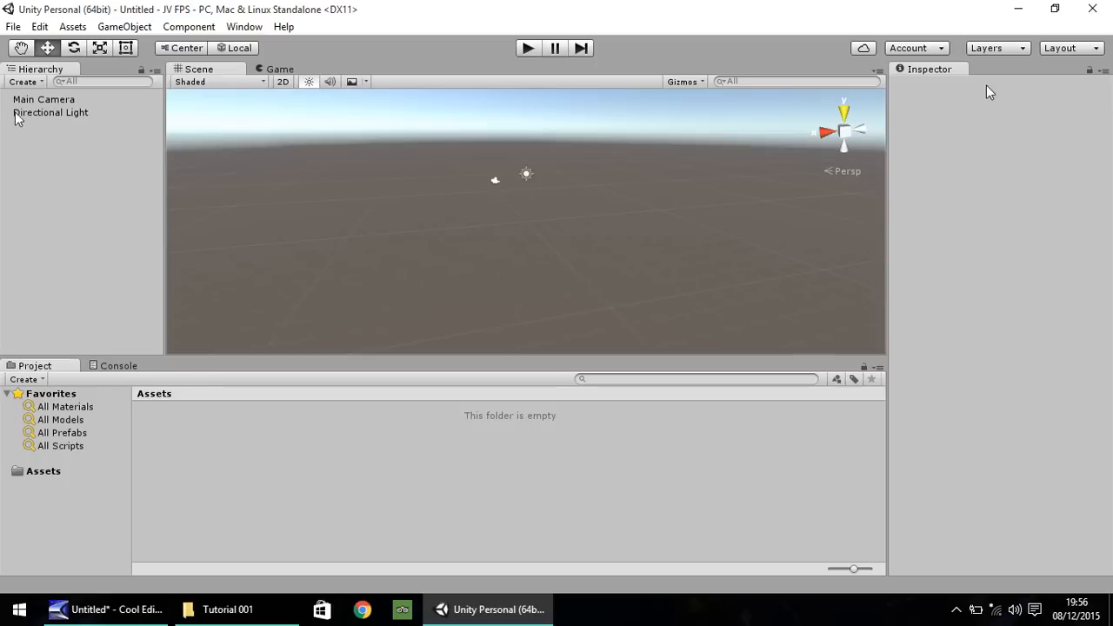
# Step: Select Main Camera and switch the Inspector to Debug mode, then back to Normal
pyautogui.click(43, 99)
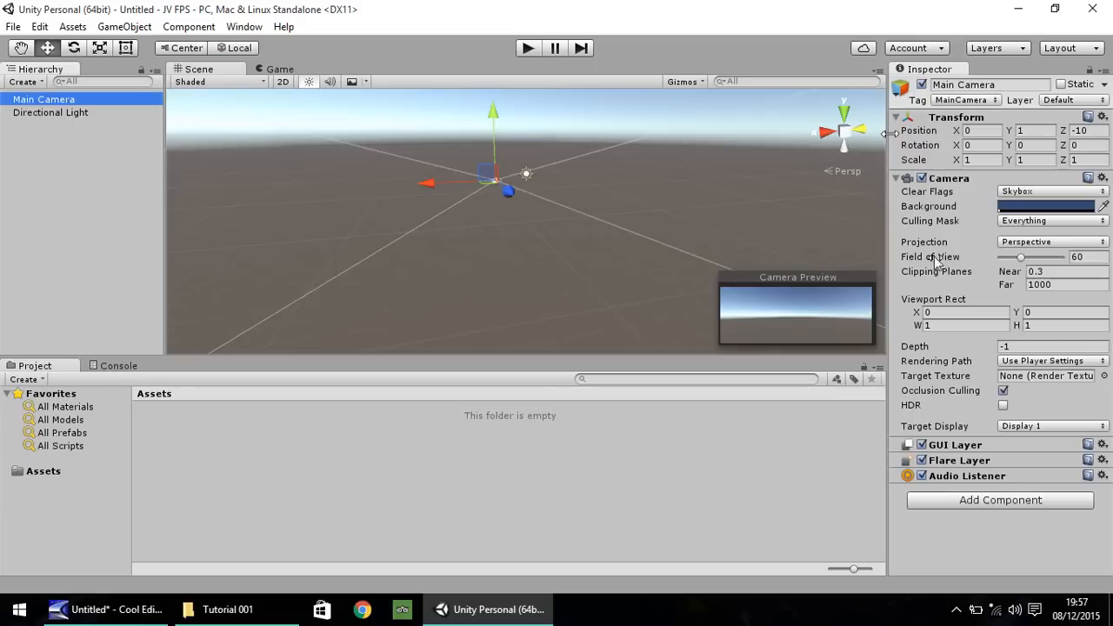
pyautogui.moveTo(967, 352)
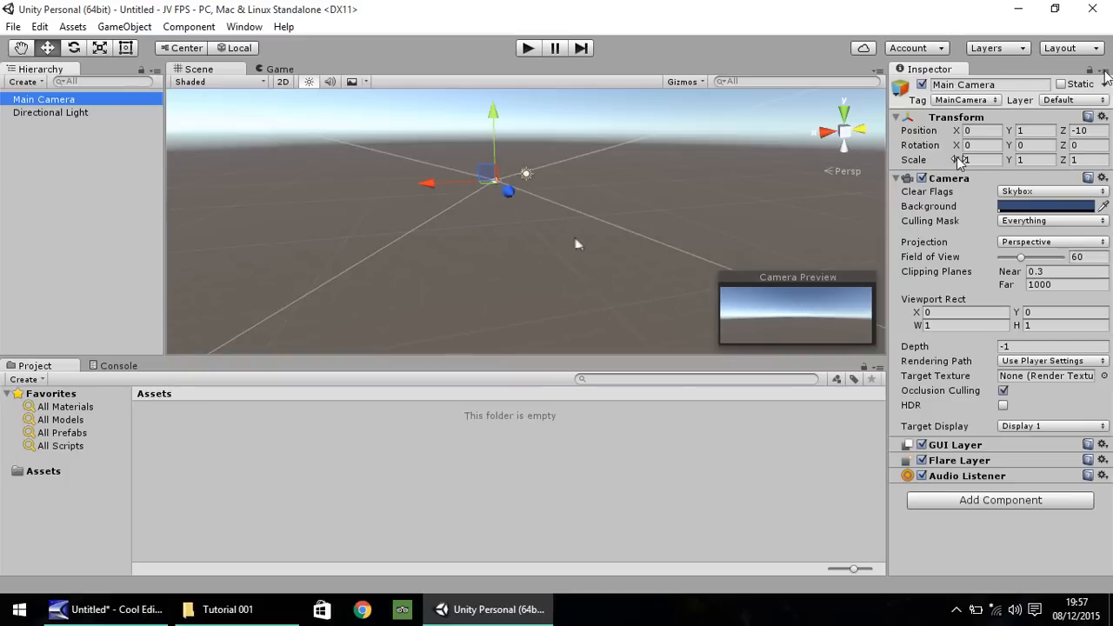
pyautogui.click(1105, 73)
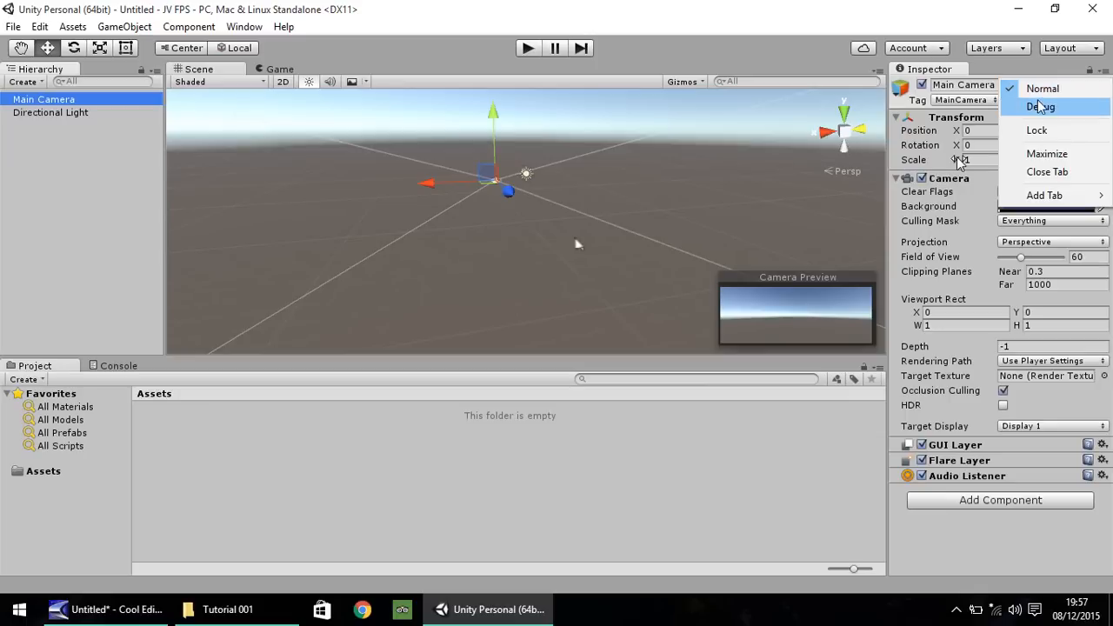
pyautogui.click(1040, 106)
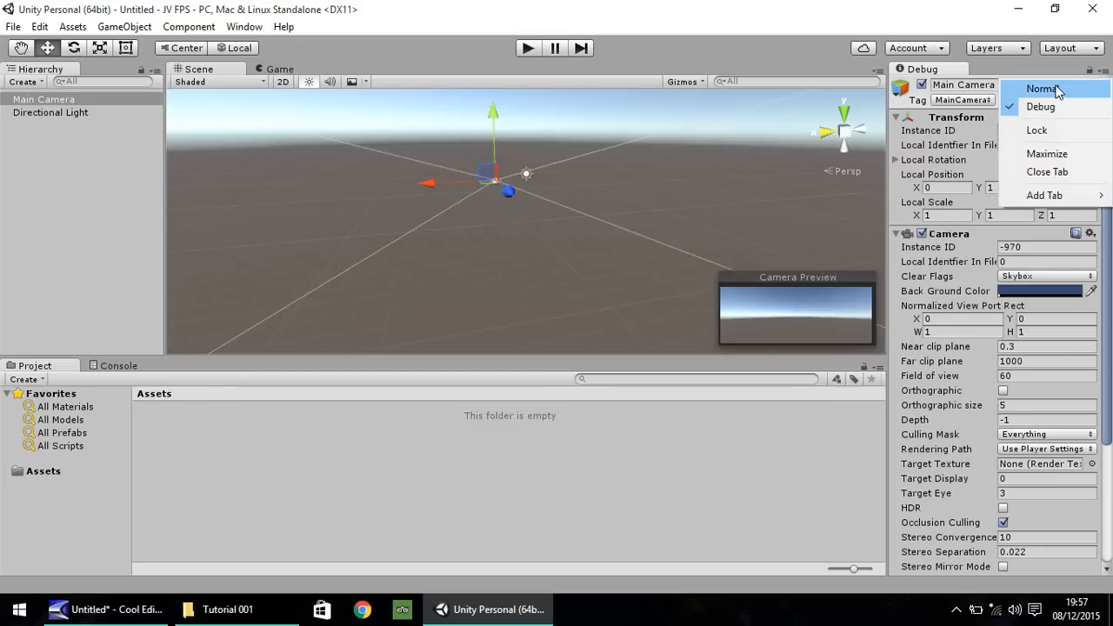
pyautogui.click(1041, 87)
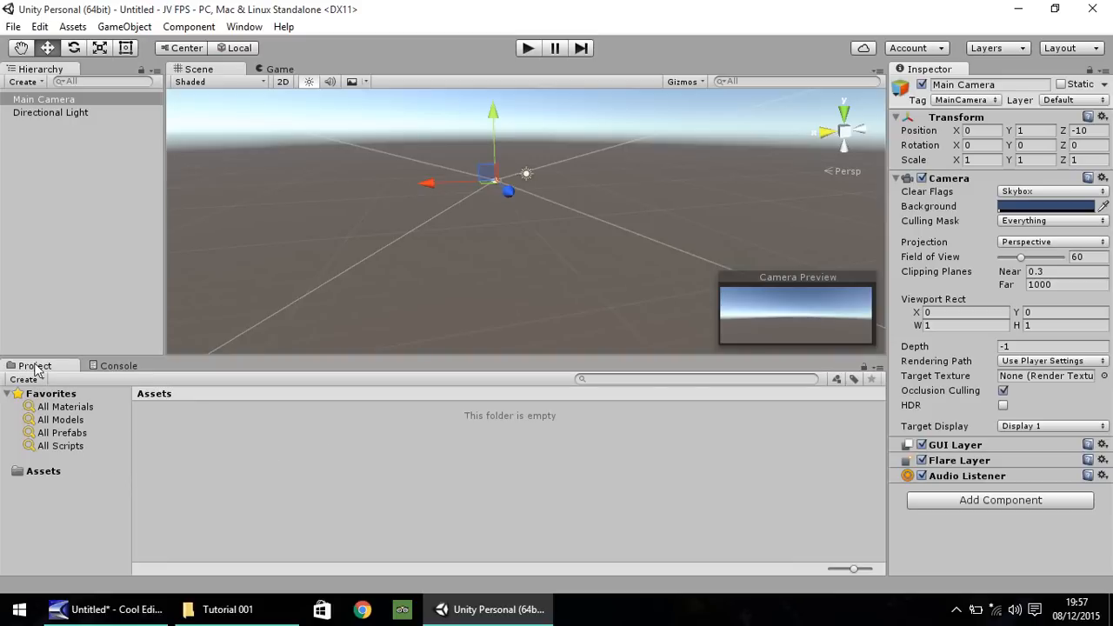
pyautogui.moveTo(628, 491)
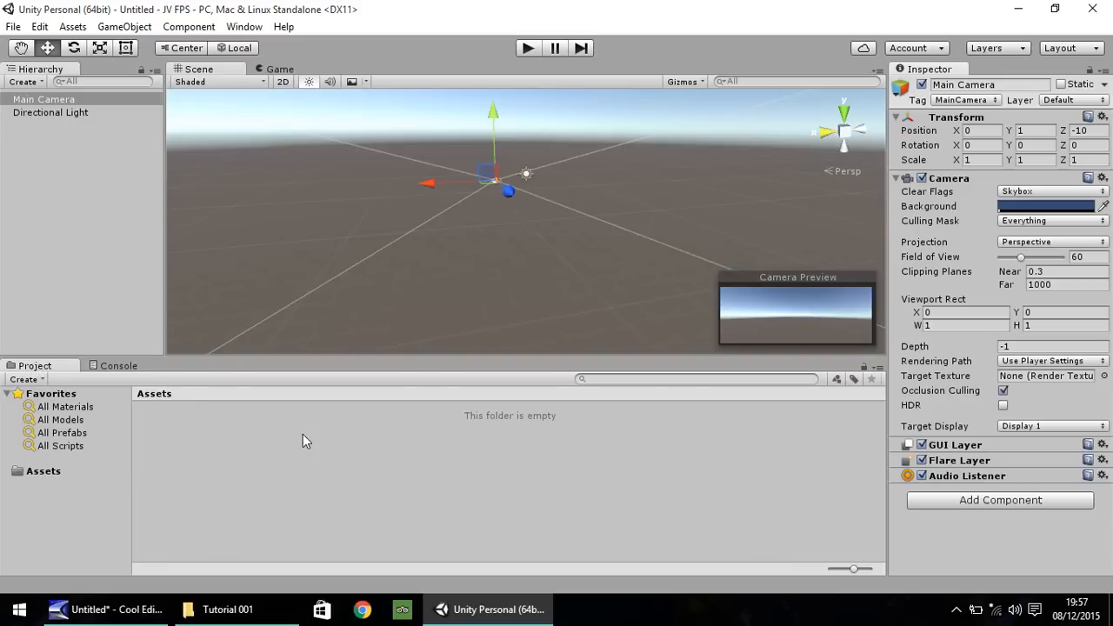
pyautogui.moveTo(365, 453)
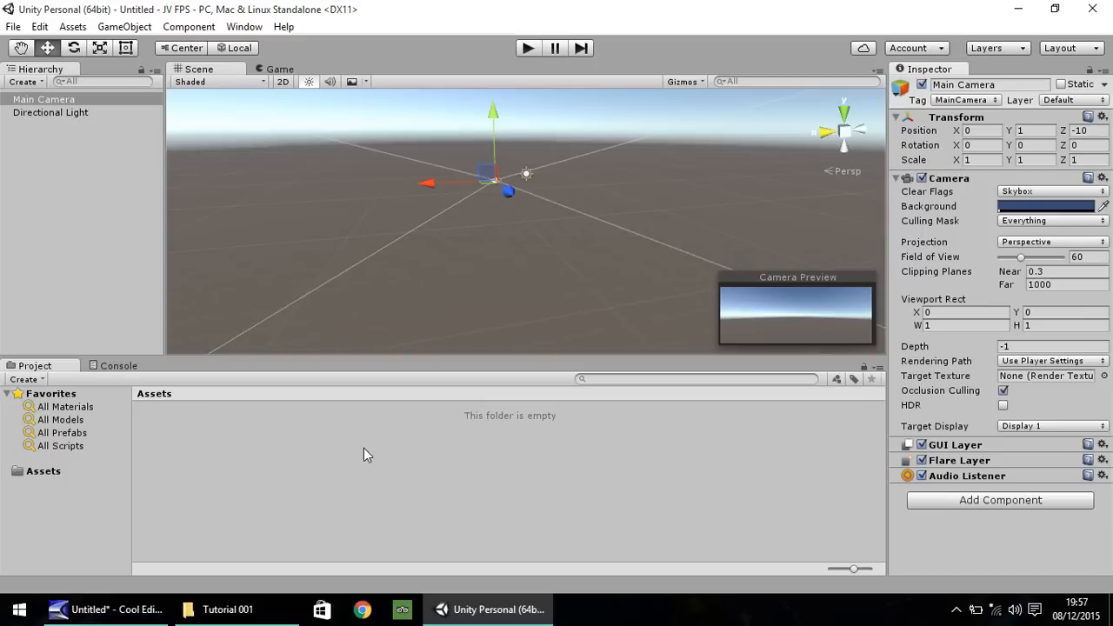
pyautogui.moveTo(52, 462)
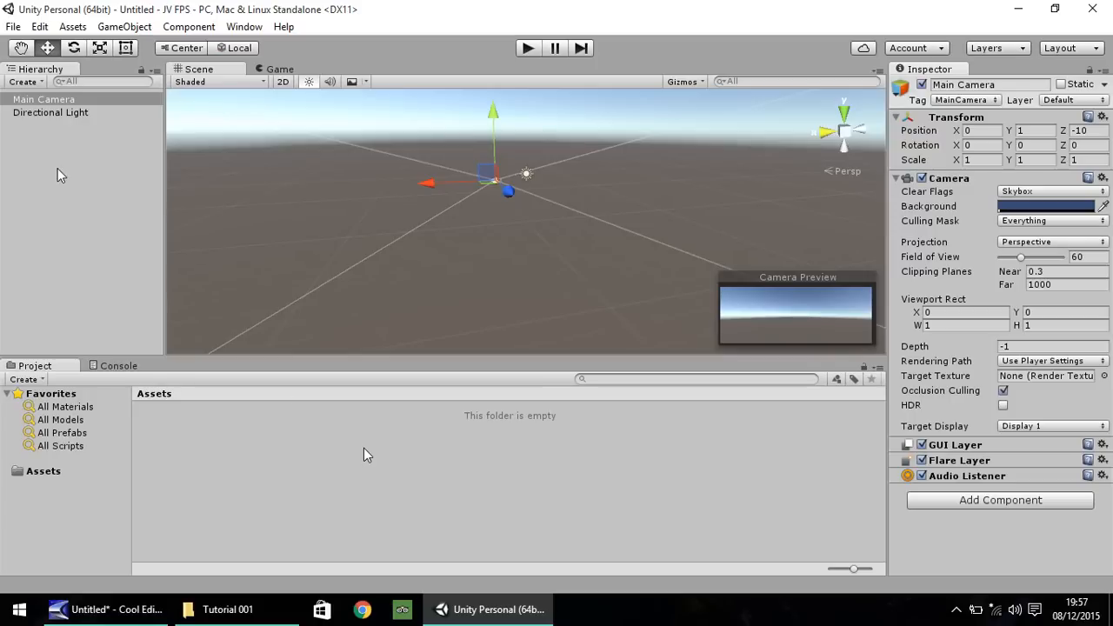
pyautogui.moveTo(191, 442)
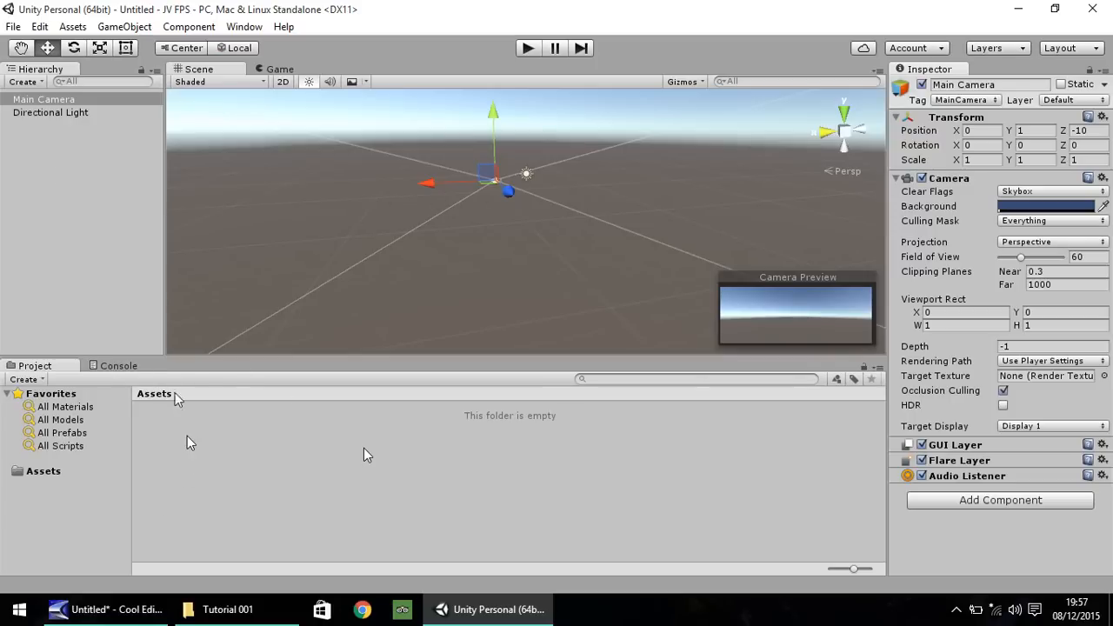
# Step: Check the empty Console, then return to the Project assets panel
pyautogui.click(118, 365)
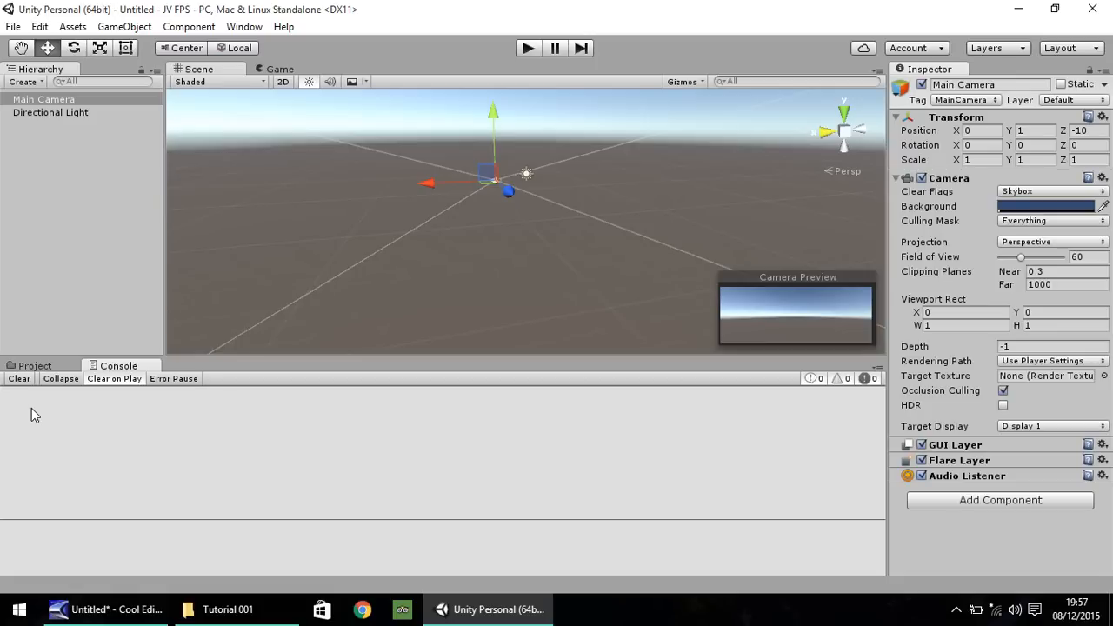
pyautogui.moveTo(29, 422)
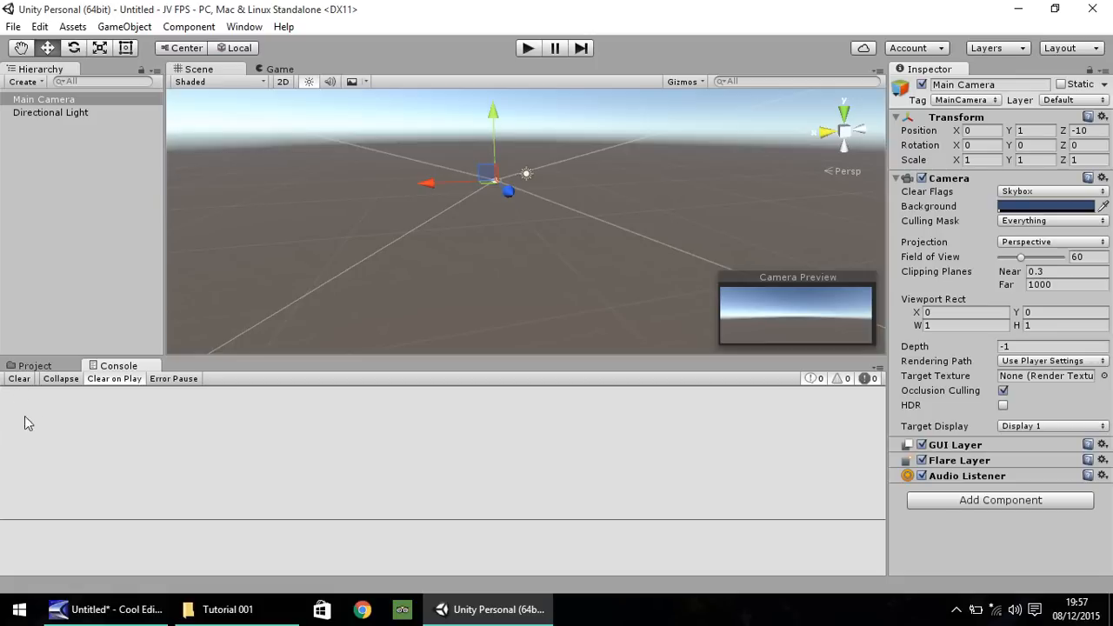
pyautogui.moveTo(330, 431)
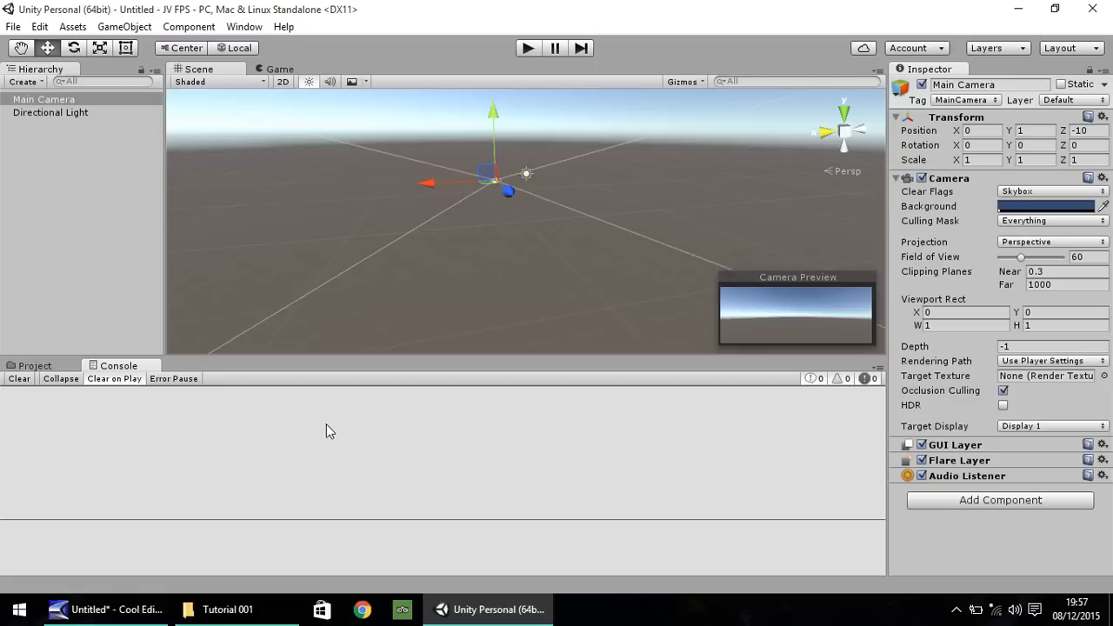
pyautogui.moveTo(125, 409)
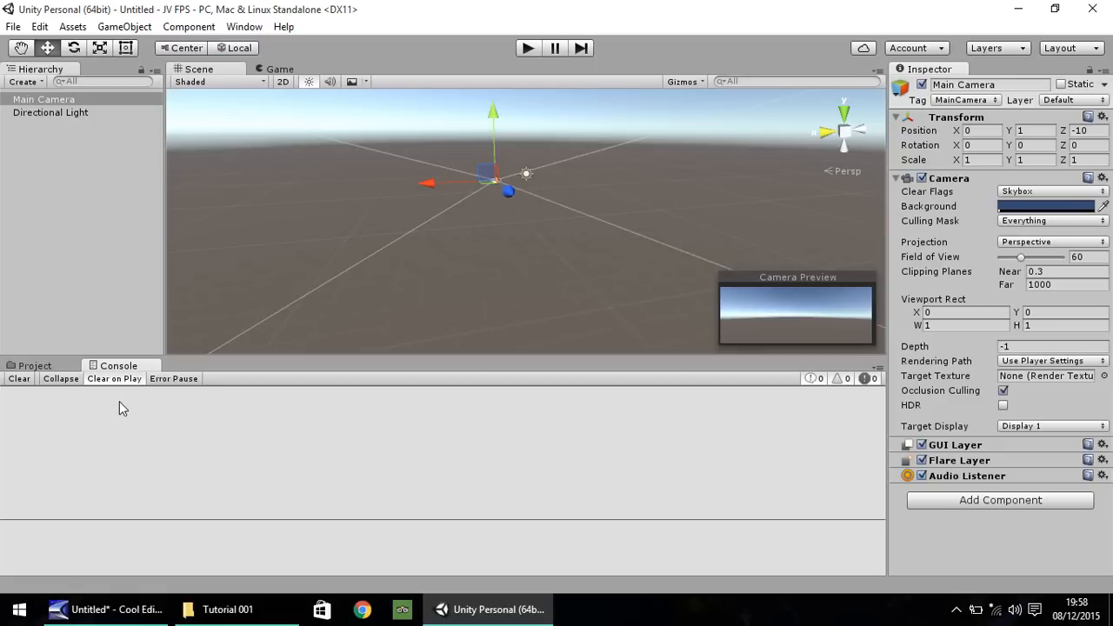
pyautogui.moveTo(64, 400)
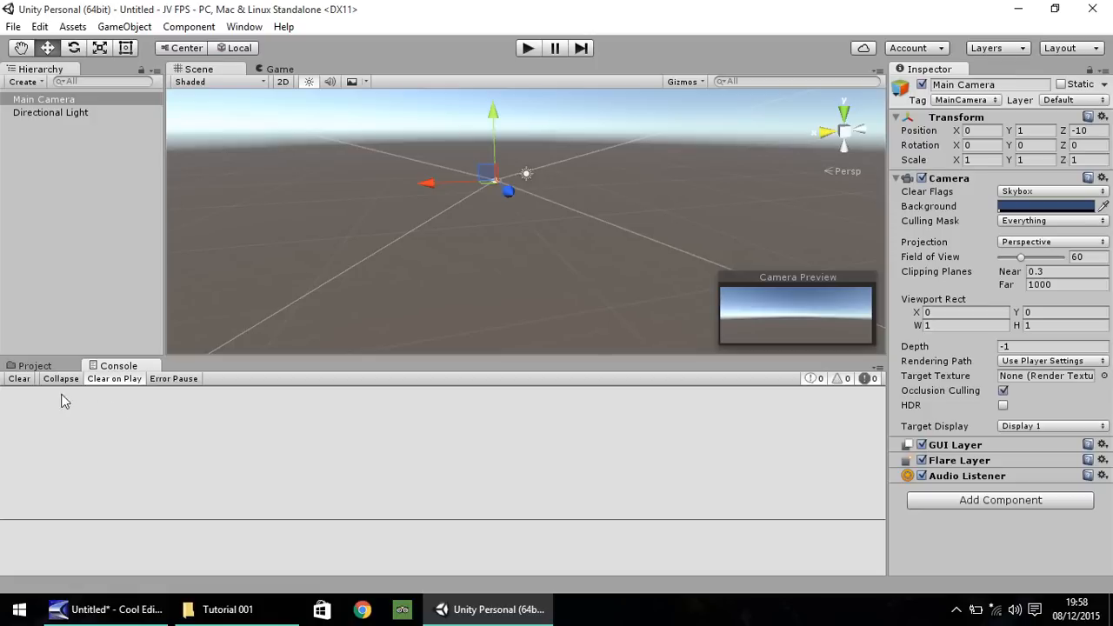
pyautogui.click(34, 365)
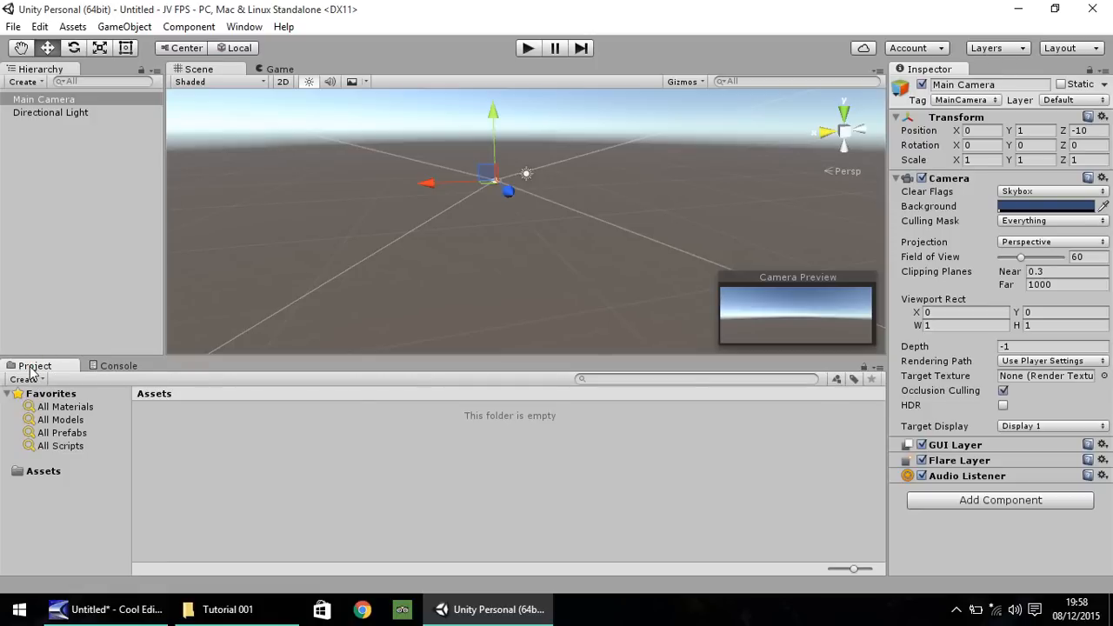
pyautogui.moveTo(458, 265)
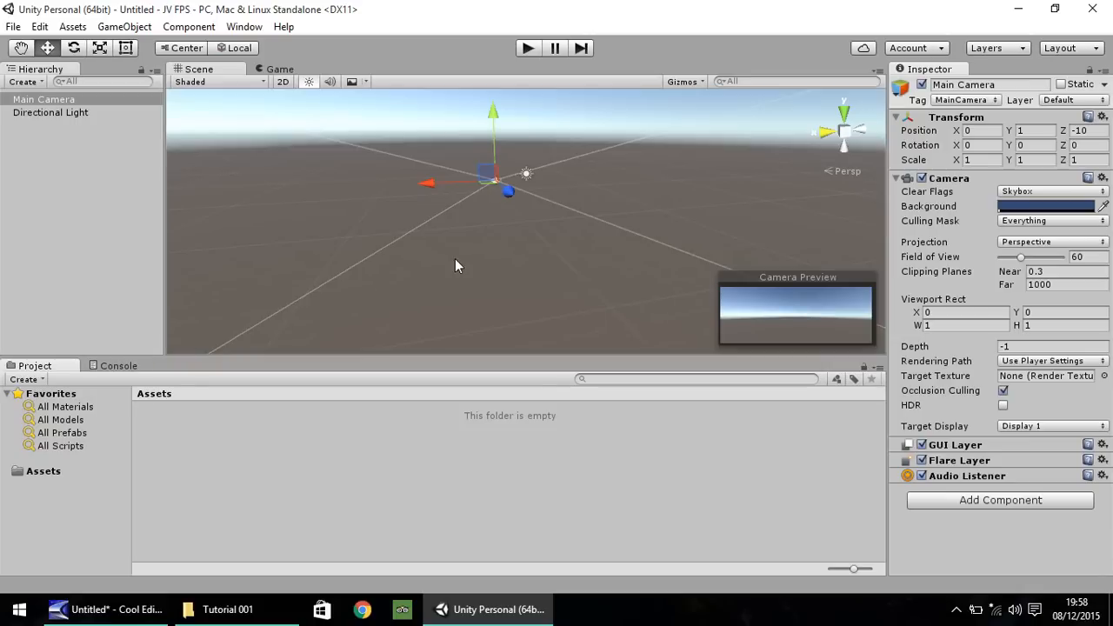
pyautogui.moveTo(670, 200)
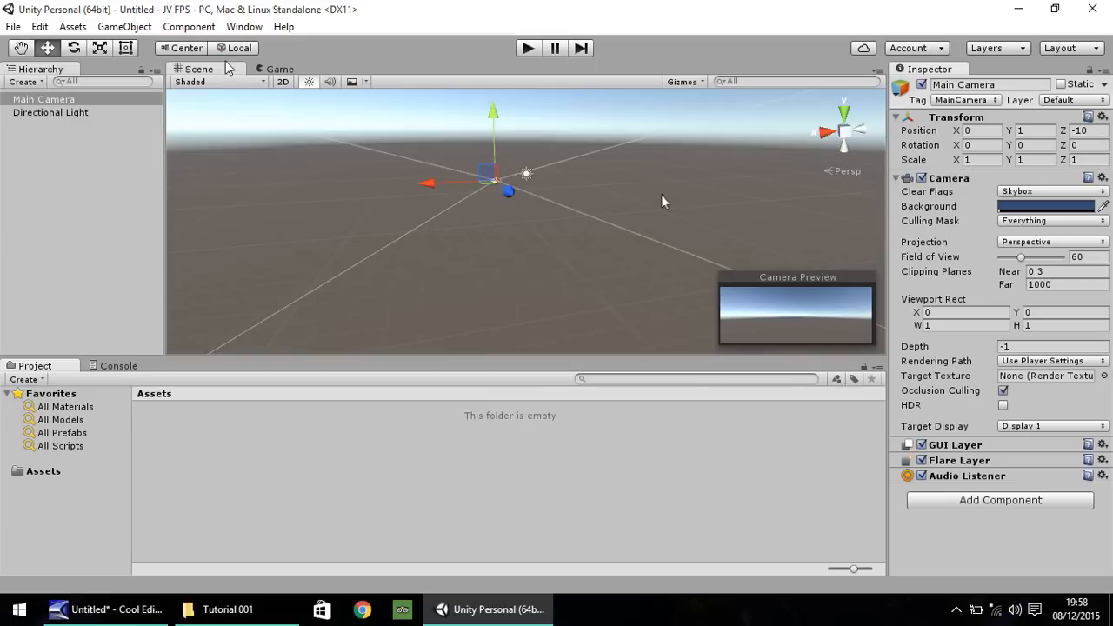
pyautogui.moveTo(606, 145)
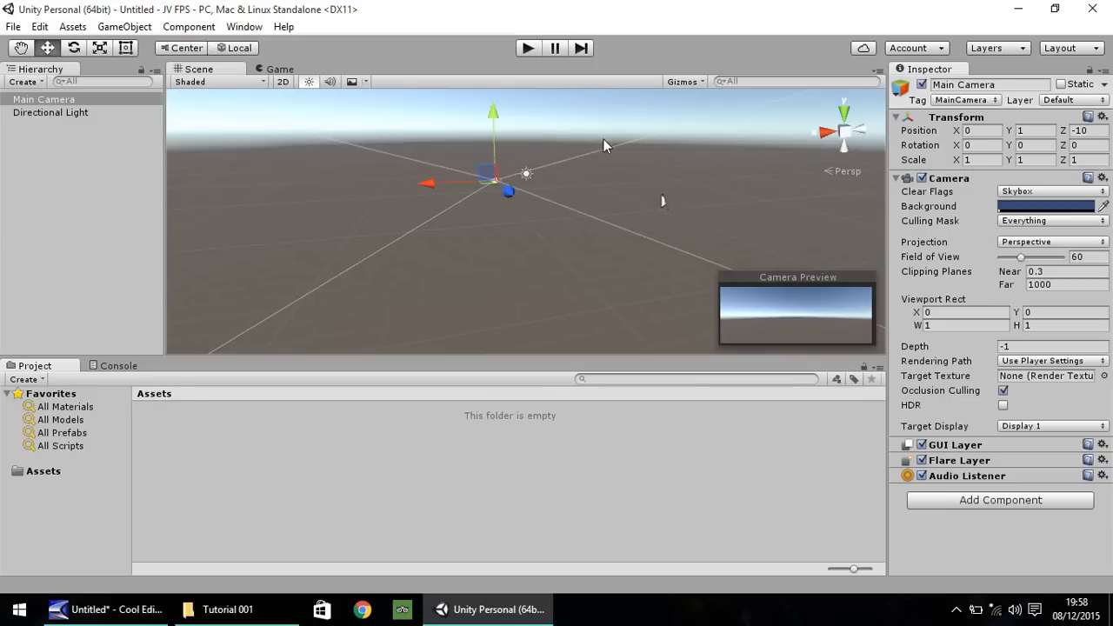
pyautogui.moveTo(554, 283)
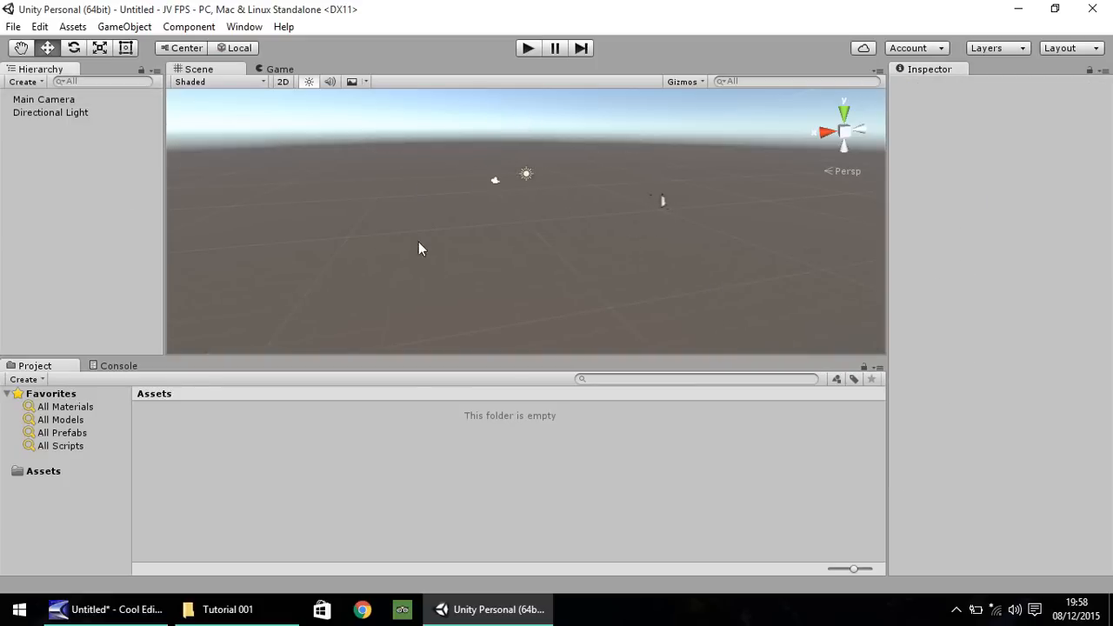
pyautogui.moveTo(655, 174)
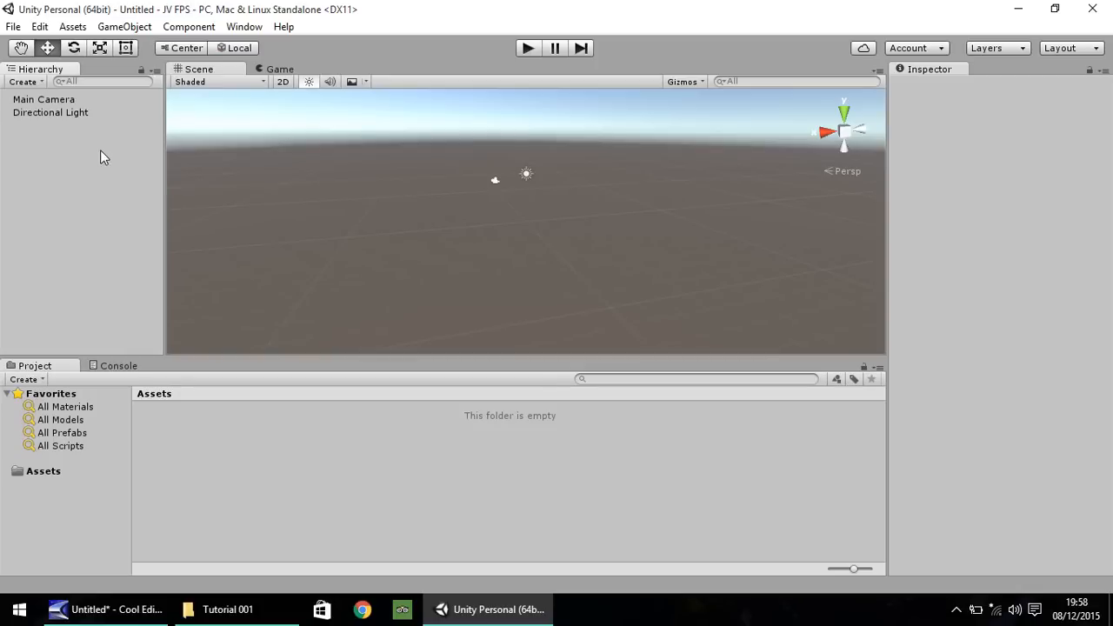
# Step: Add a Cube at the origin through GameObject > 3D Object > Cube
pyautogui.rightClick(59, 154)
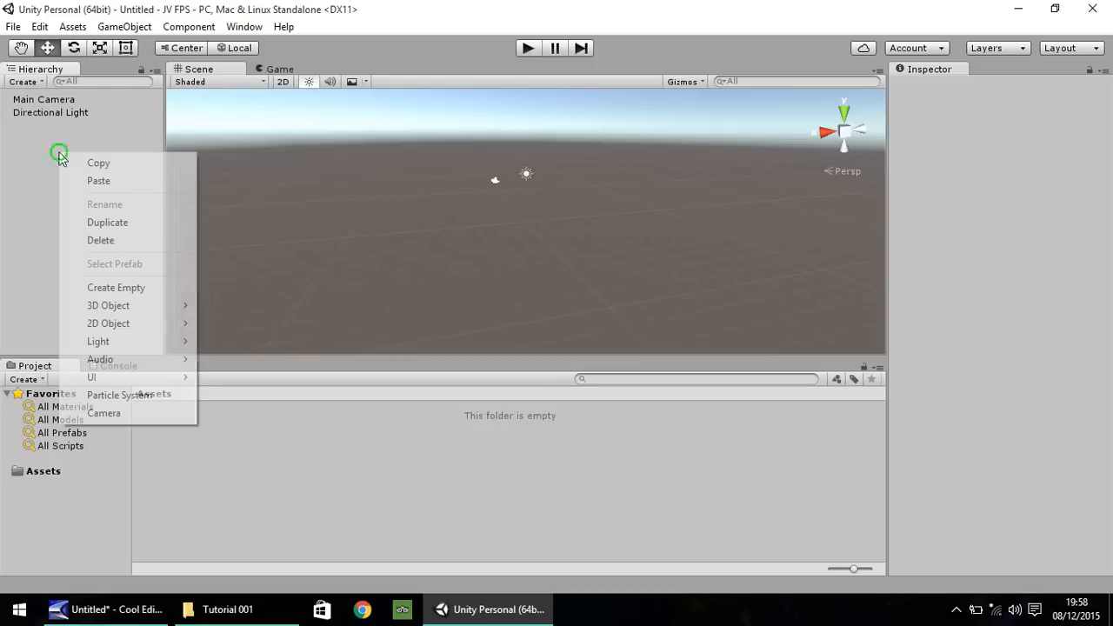
pyautogui.moveTo(108, 305)
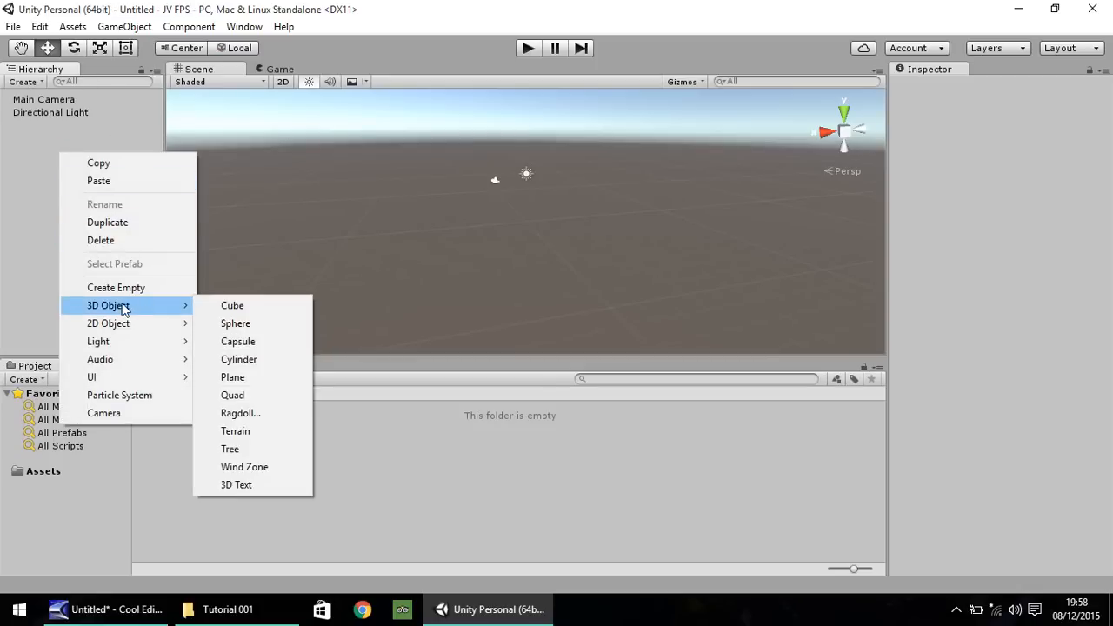
pyautogui.moveTo(232, 305)
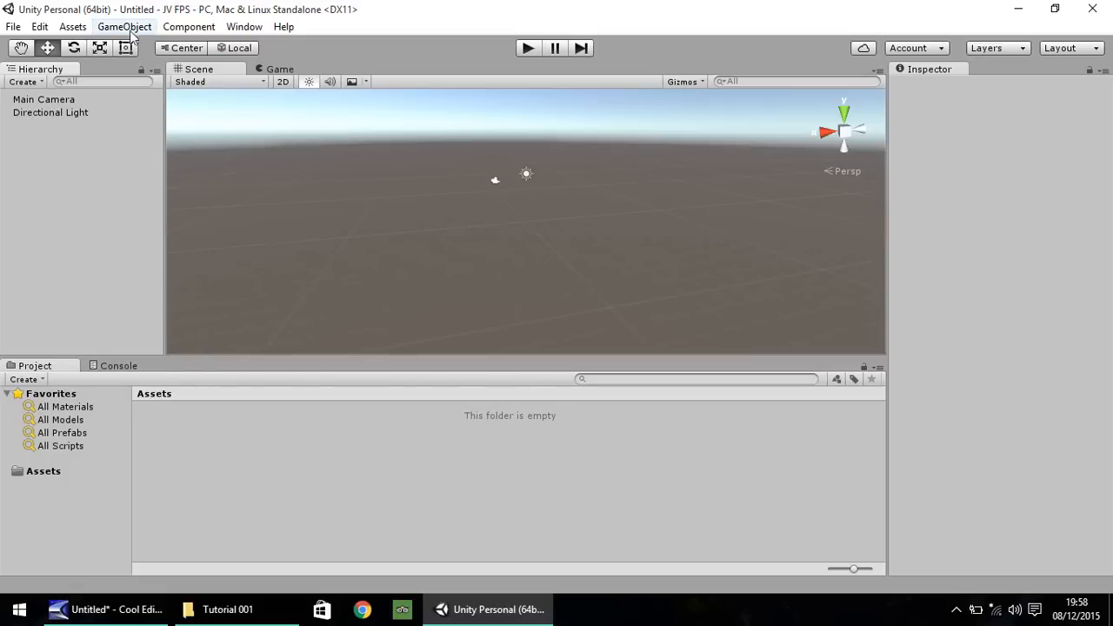
pyautogui.click(124, 26)
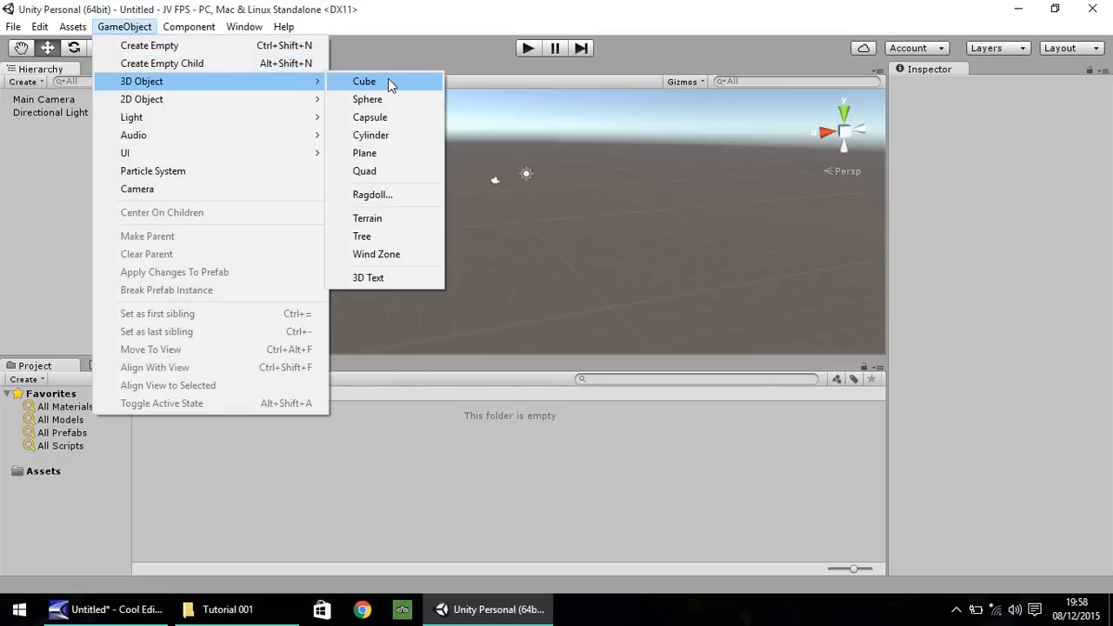
pyautogui.click(364, 81)
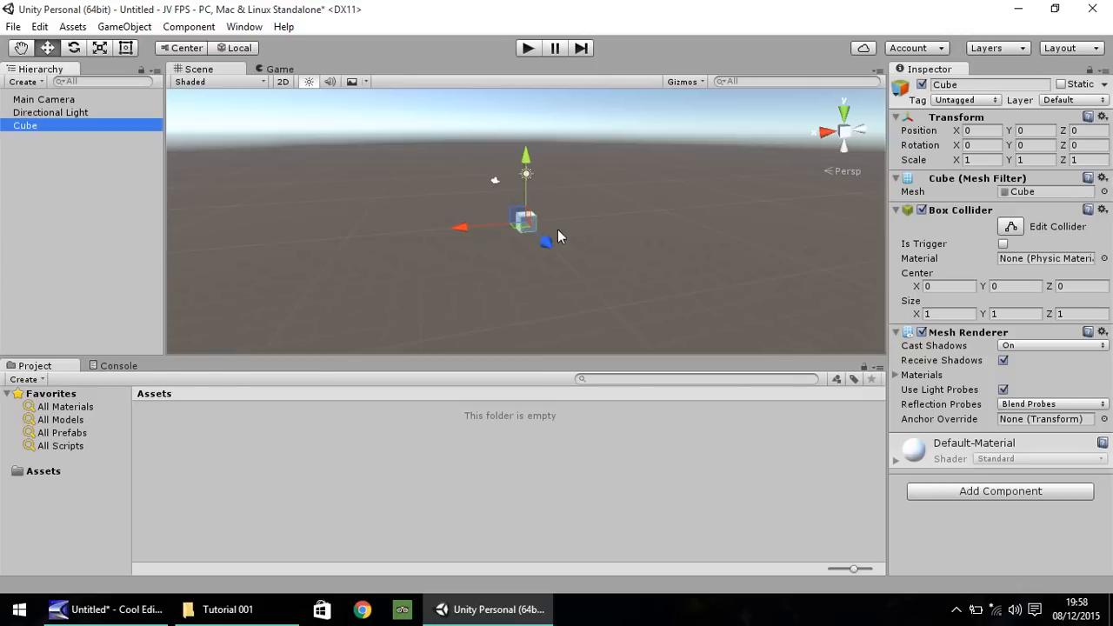
pyautogui.moveTo(539, 227)
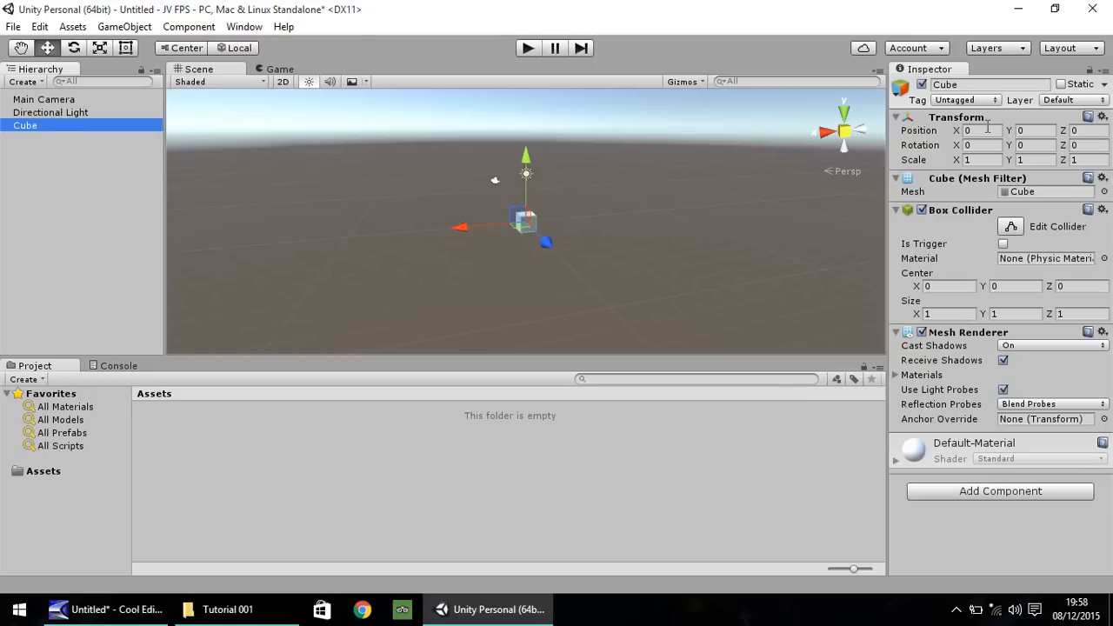
# Step: Set the cube's Transform scale to X 100, Y 1, Z 100
pyautogui.click(974, 130)
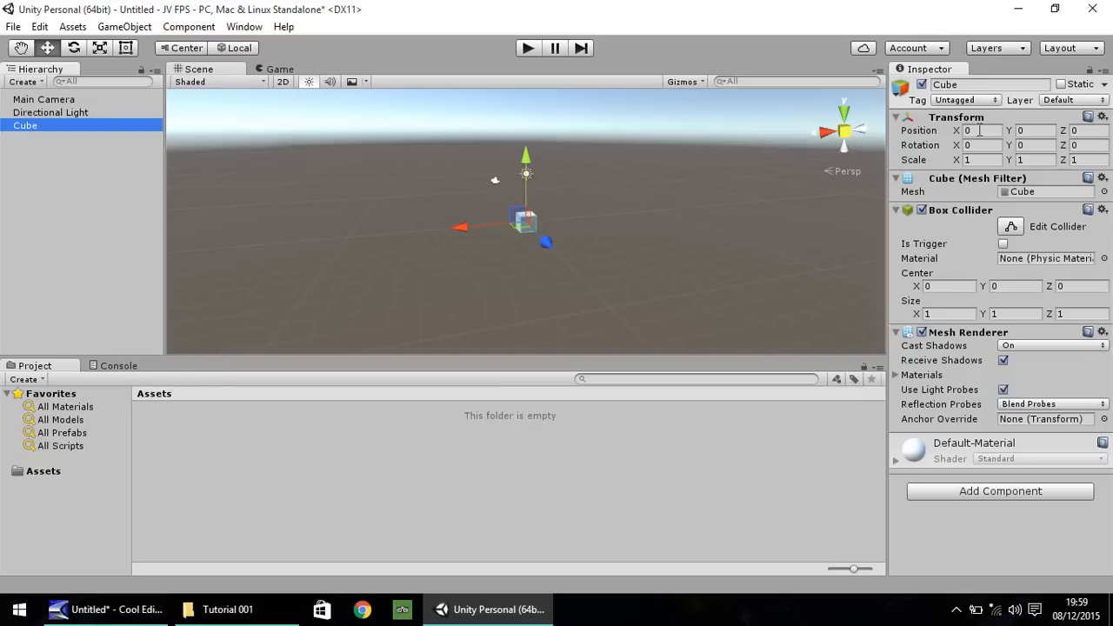
pyautogui.click(1086, 130)
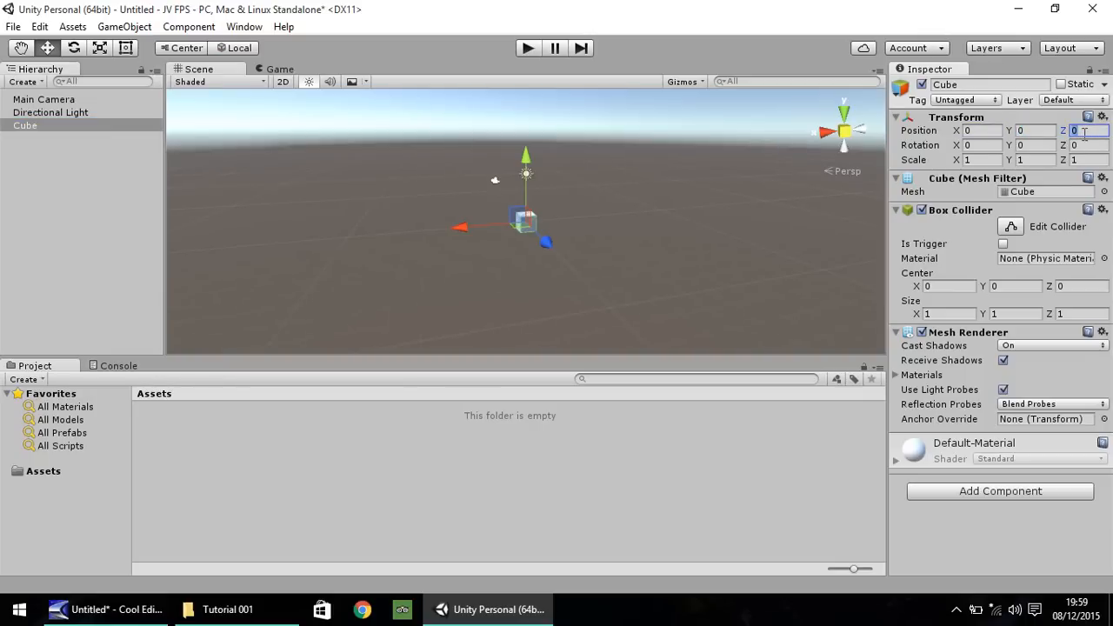
pyautogui.click(983, 131)
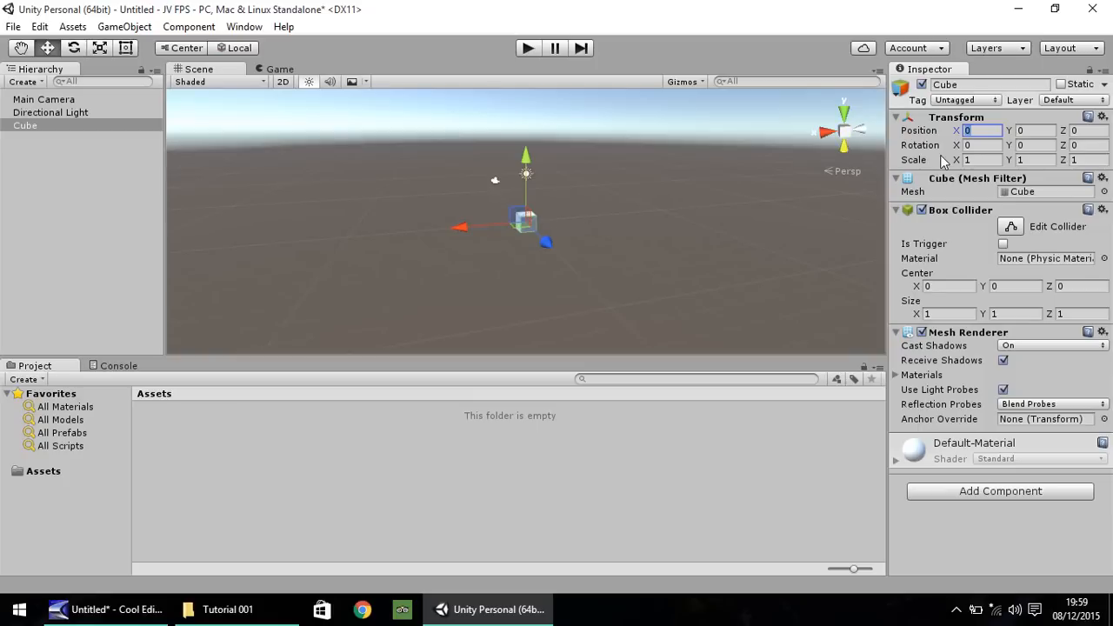
pyautogui.moveTo(913, 160)
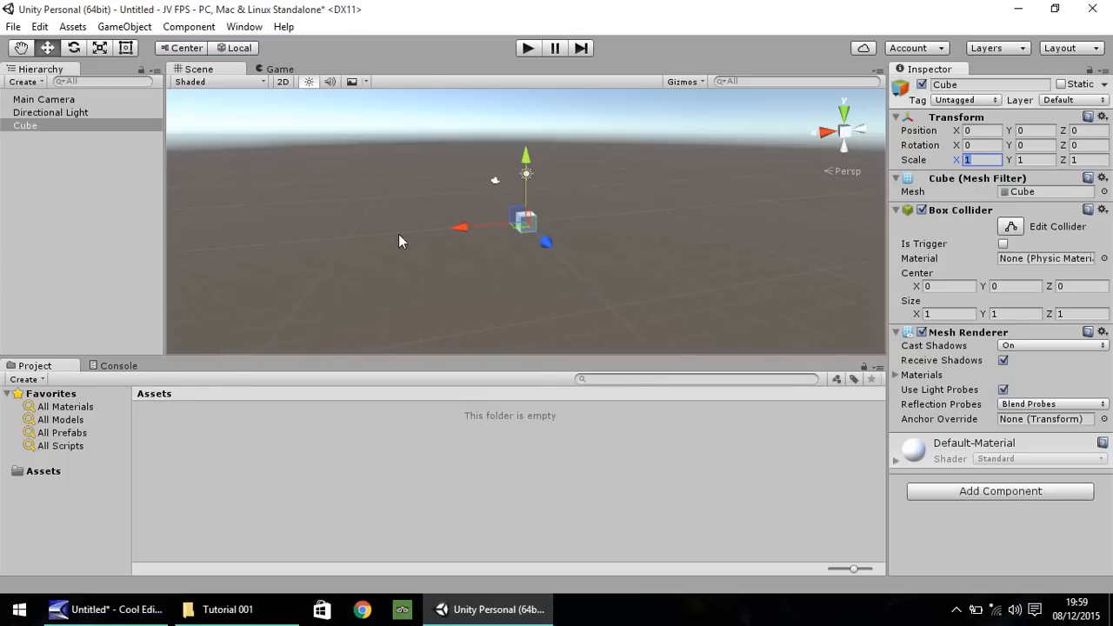
pyautogui.moveTo(774, 205)
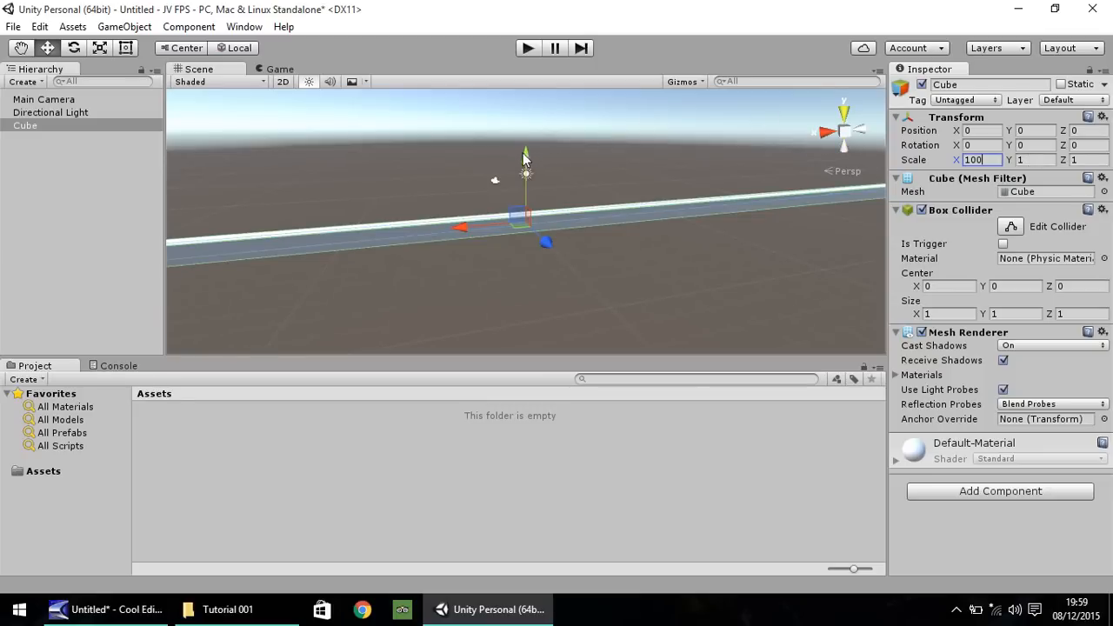
pyautogui.moveTo(528, 154)
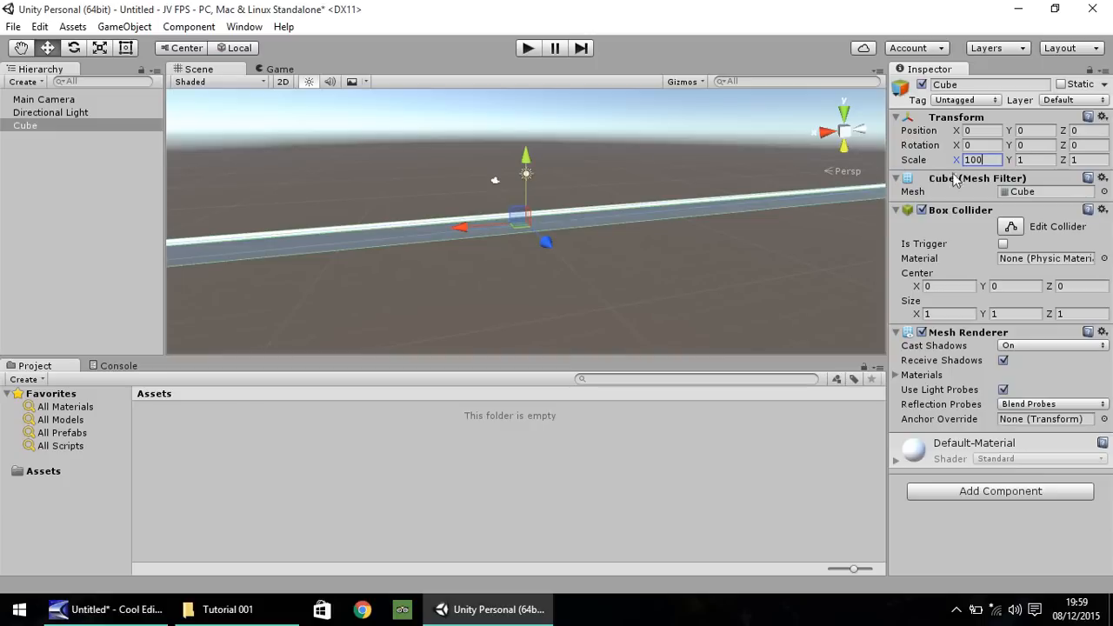
pyautogui.moveTo(552, 215)
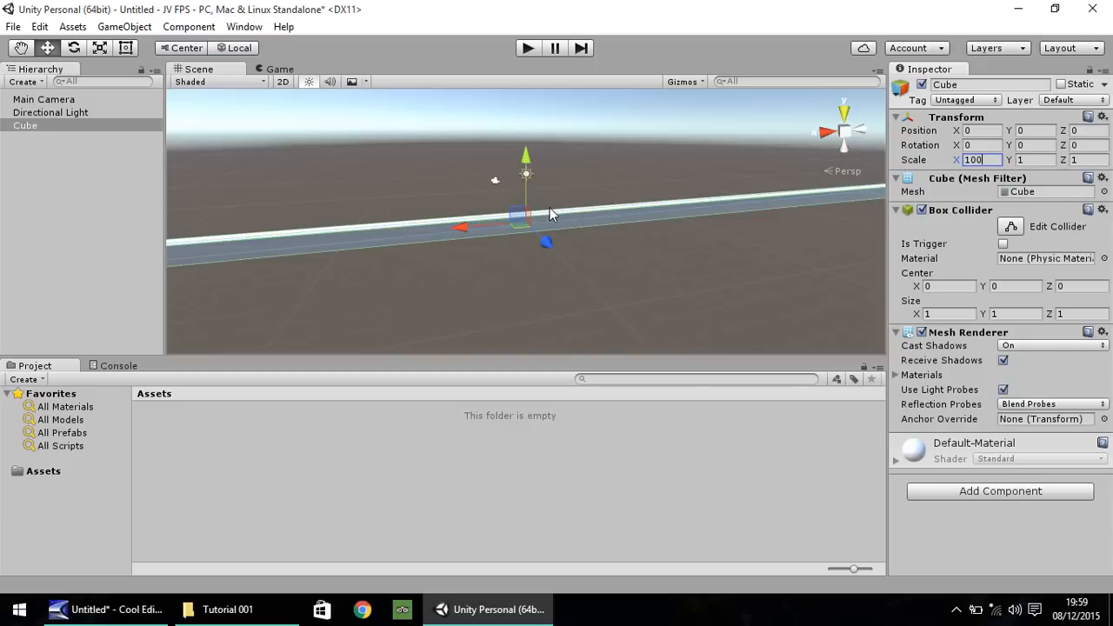
pyautogui.moveTo(526, 182)
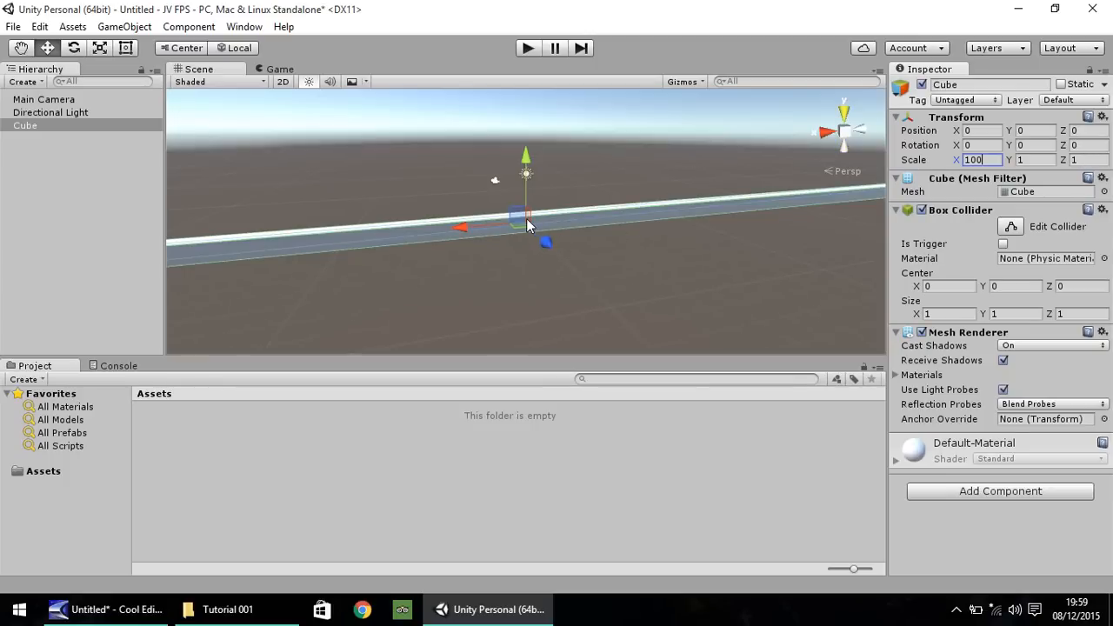
pyautogui.moveTo(576, 301)
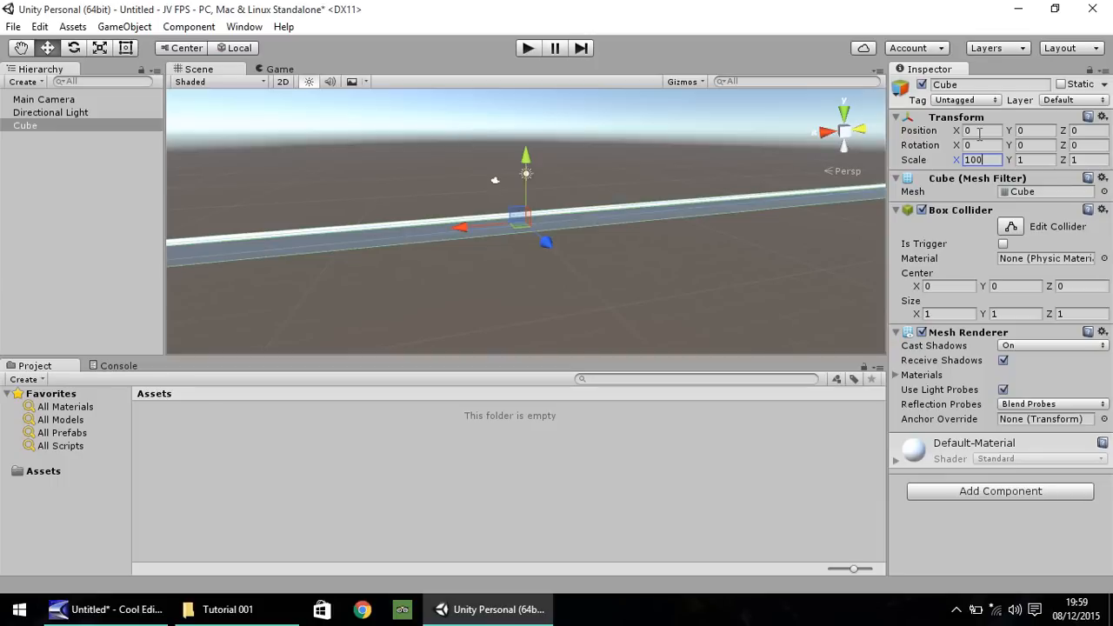
pyautogui.moveTo(587, 239)
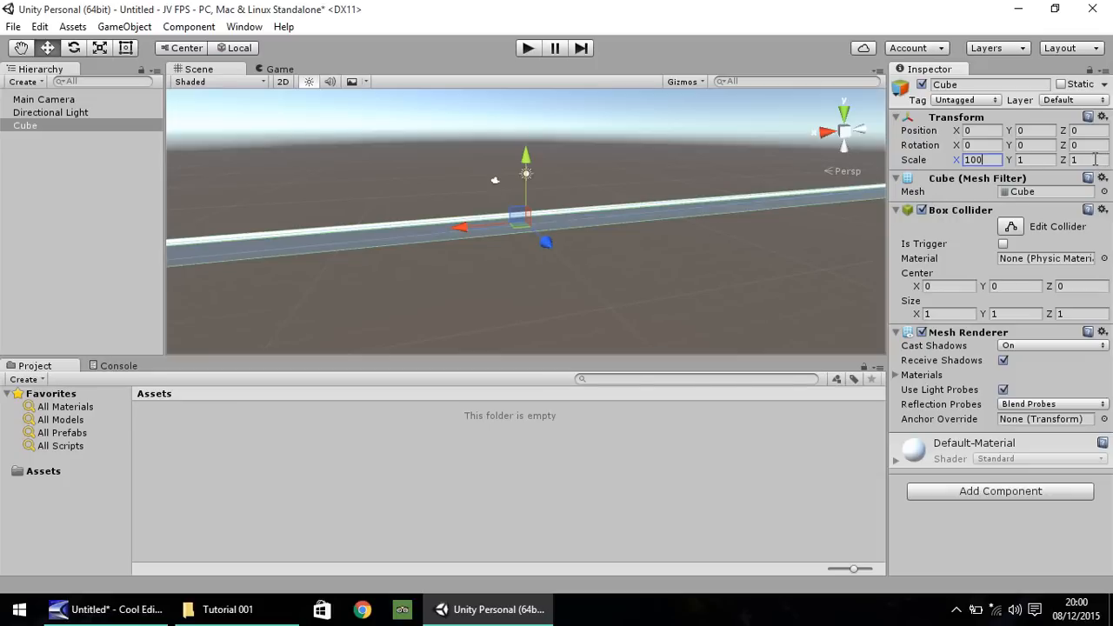
pyautogui.click(1083, 159)
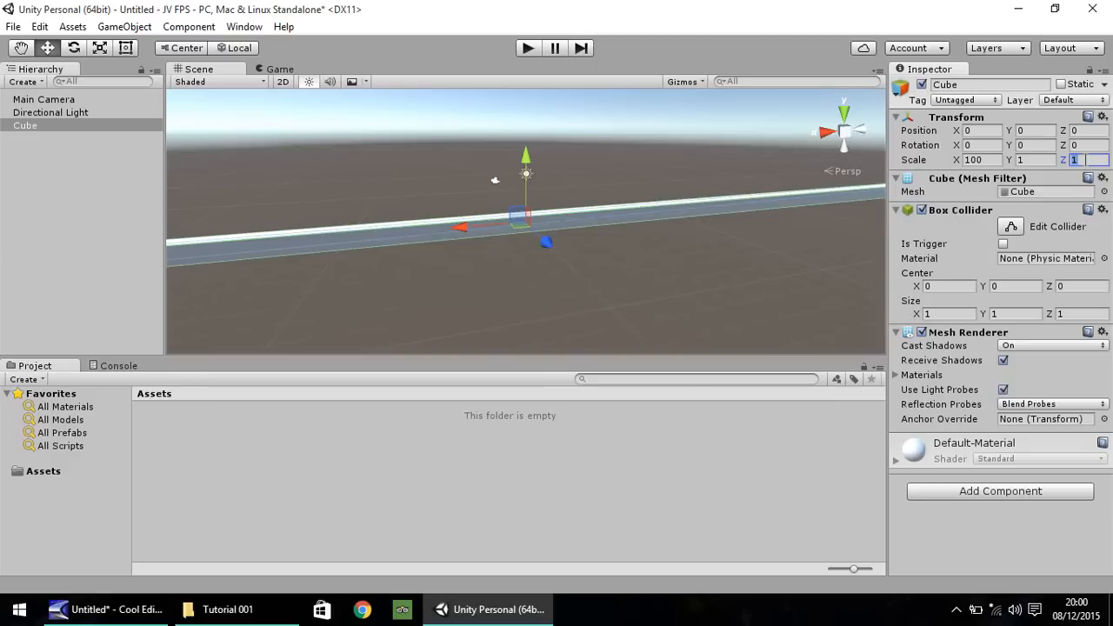
pyautogui.write('100')
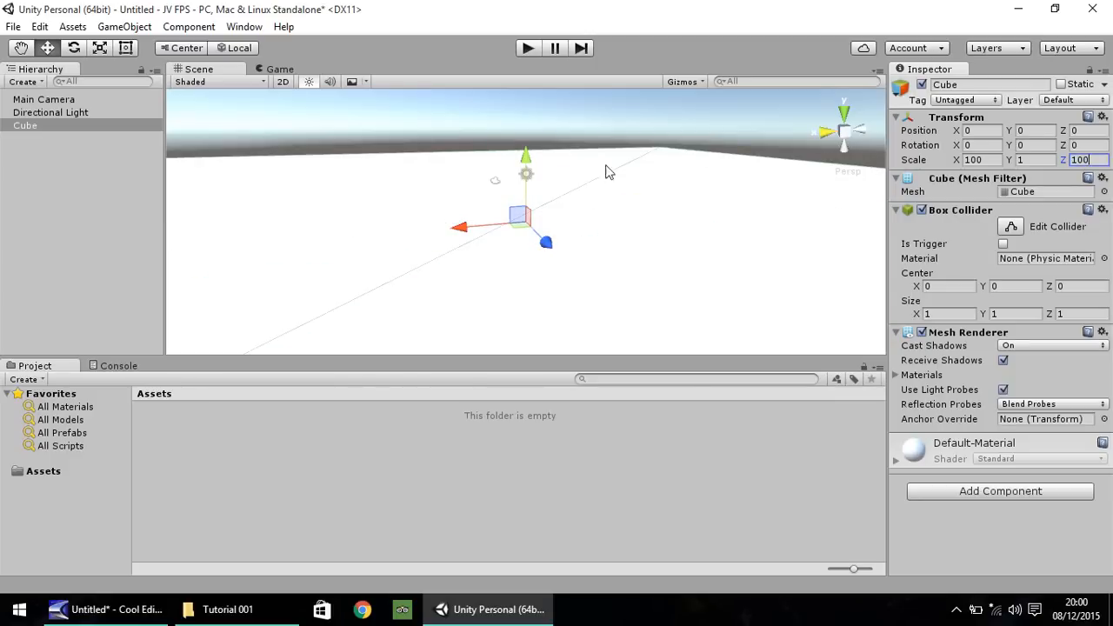
pyautogui.moveTo(586, 163)
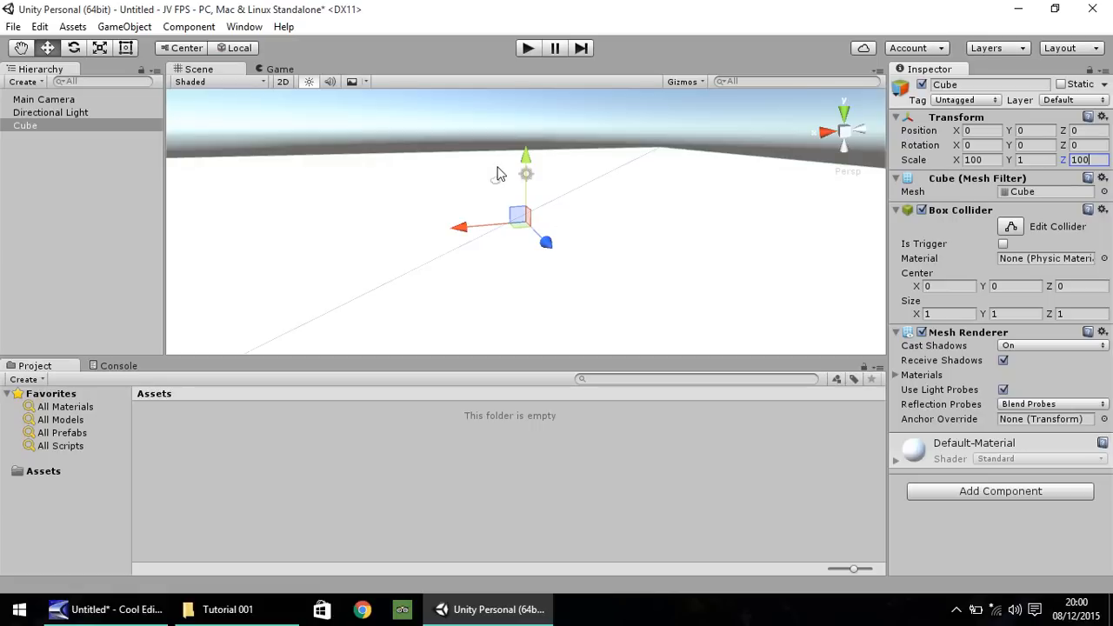
pyautogui.moveTo(457, 145)
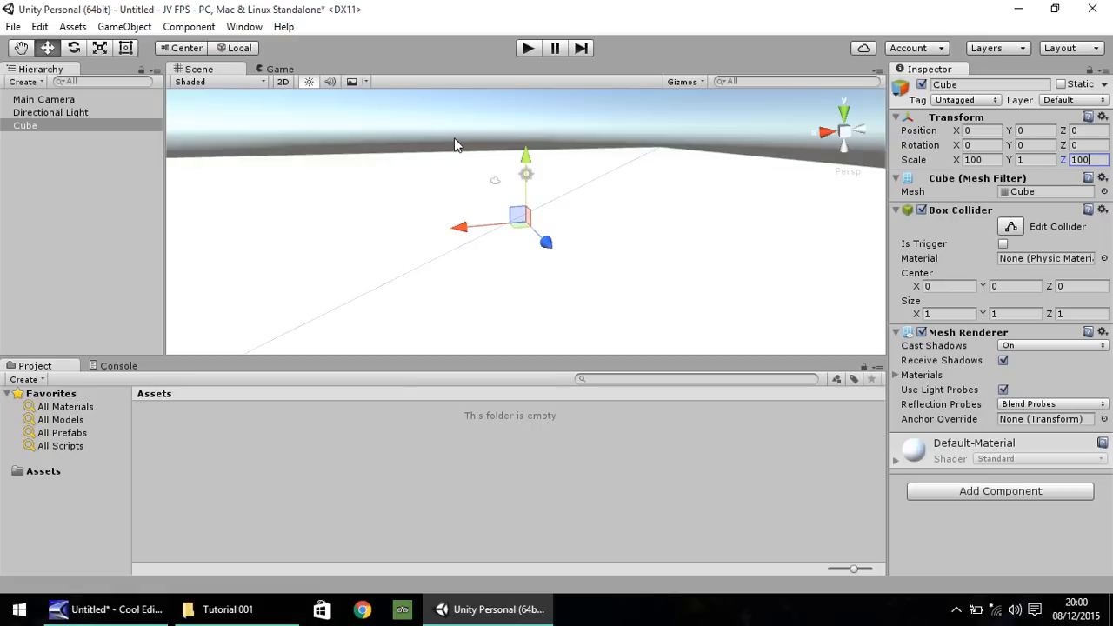
pyautogui.moveTo(498, 178)
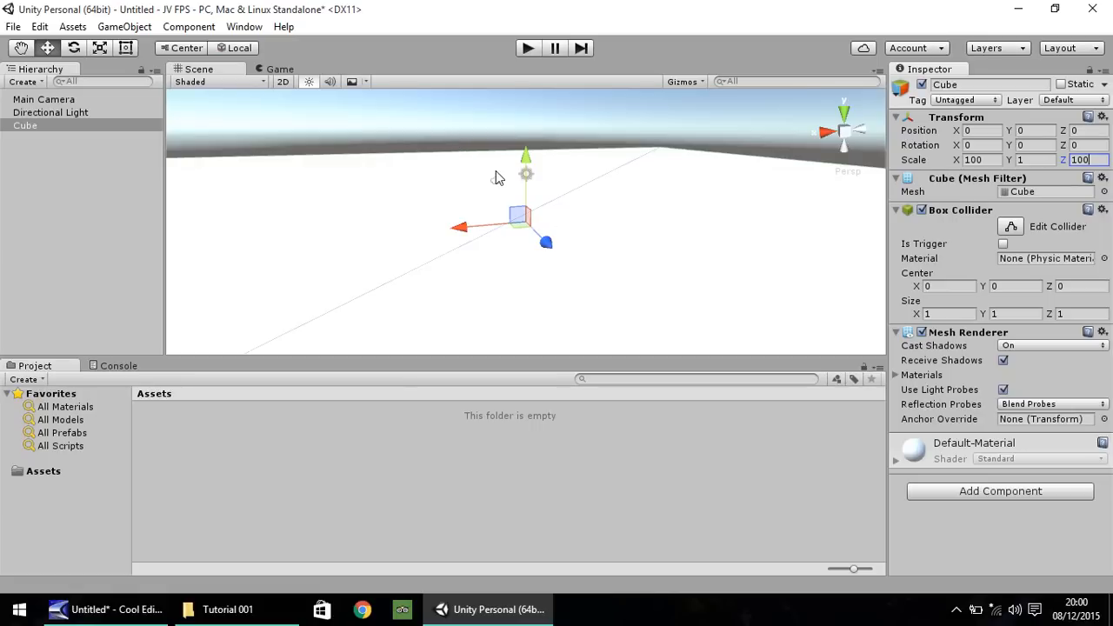
pyautogui.moveTo(499, 193)
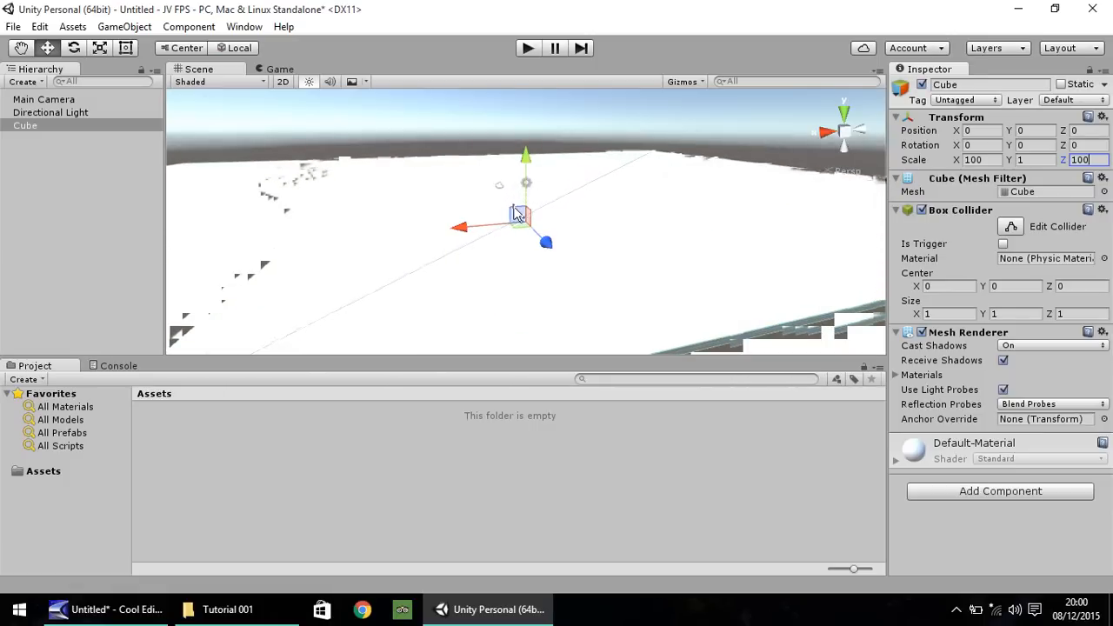
pyautogui.click(280, 69)
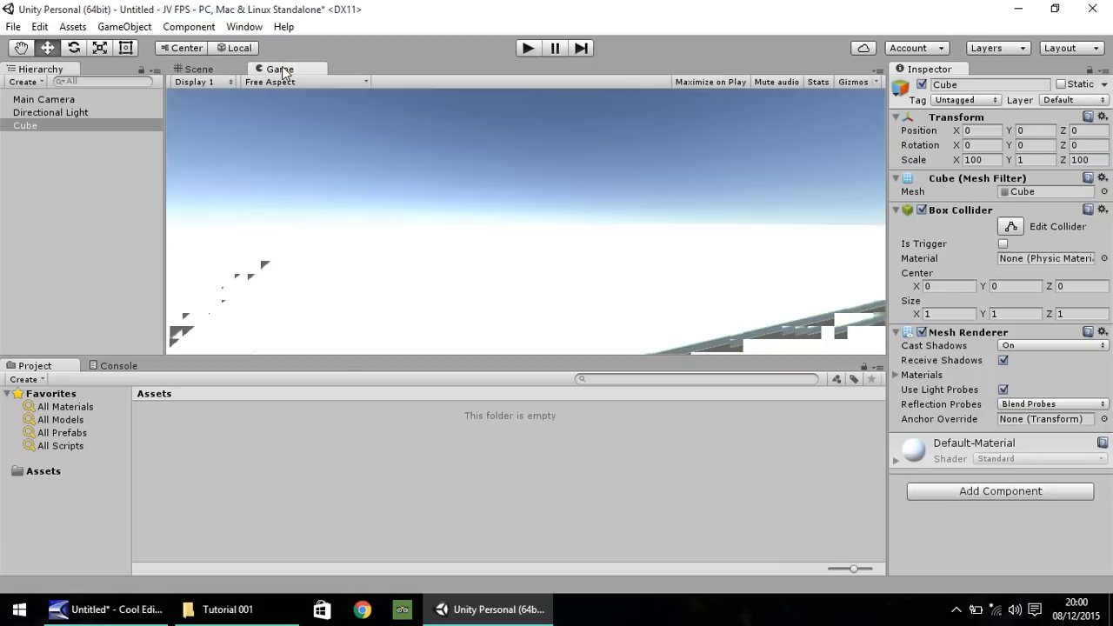
pyautogui.moveTo(474, 215)
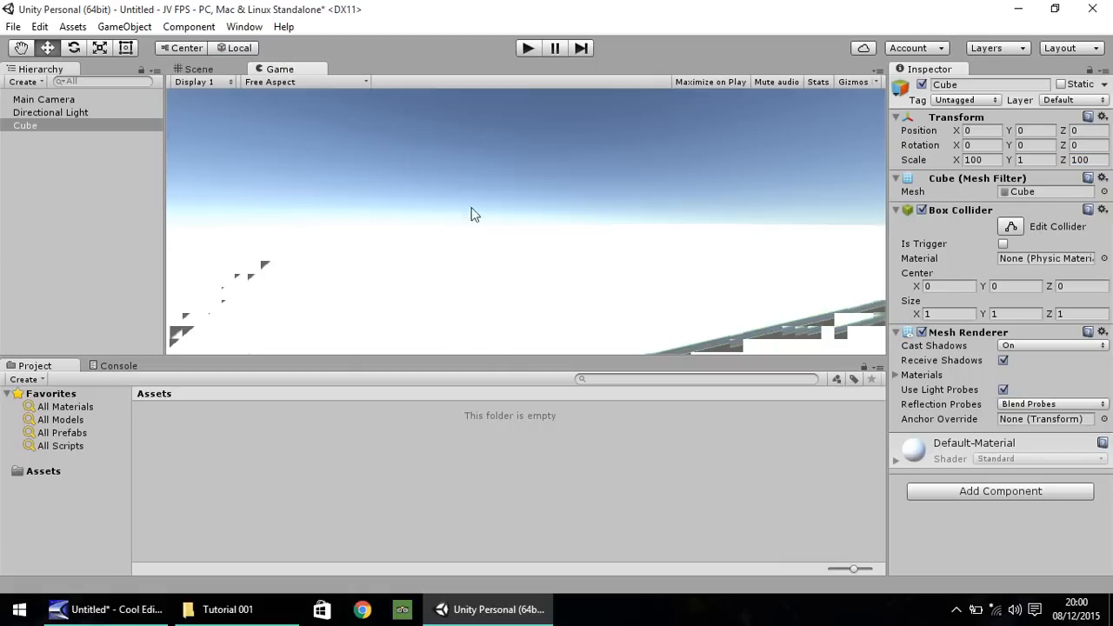
pyautogui.moveTo(225, 94)
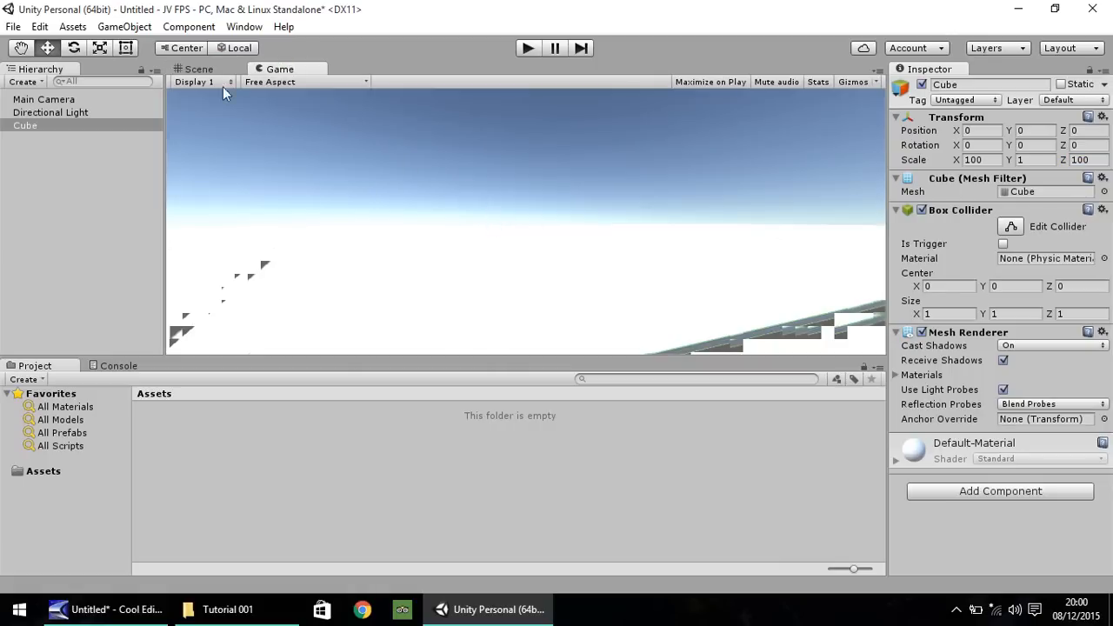
pyautogui.click(199, 68)
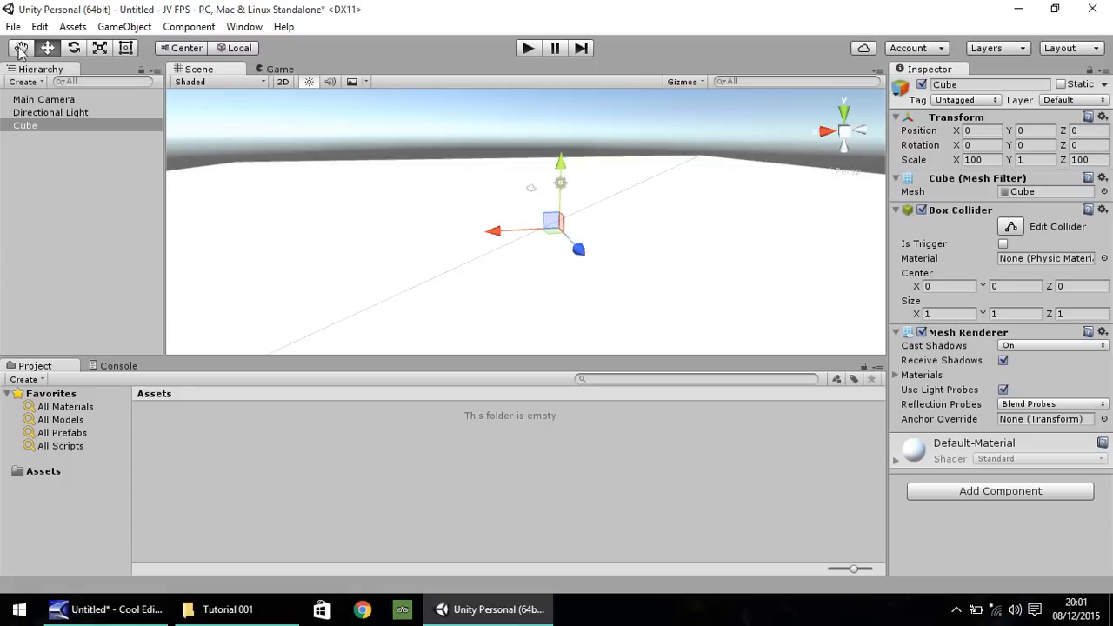
pyautogui.click(20, 47)
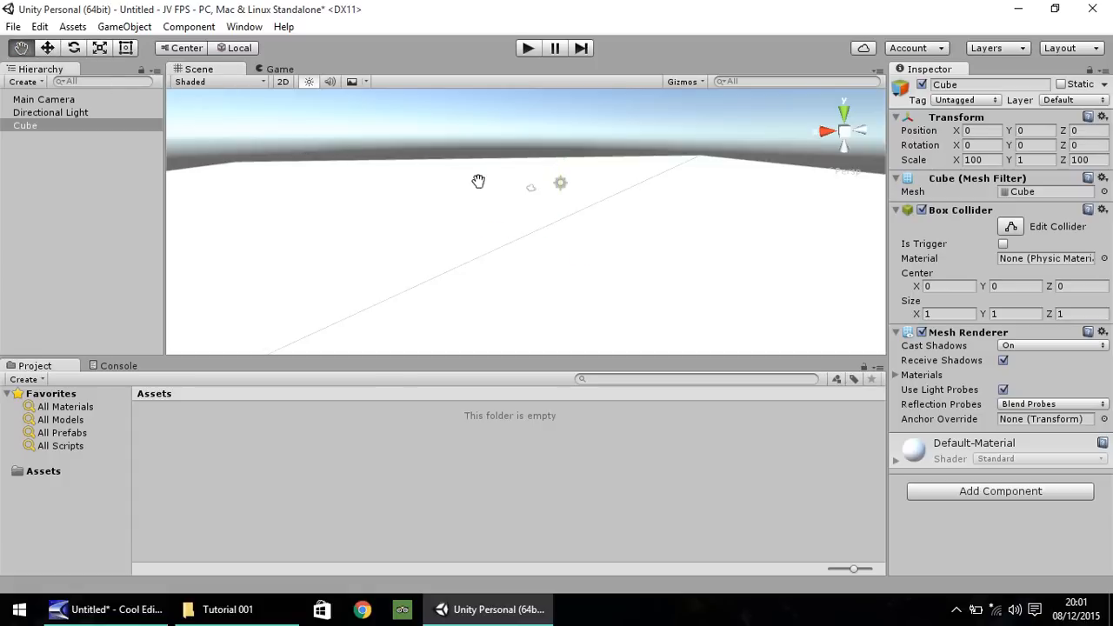
pyautogui.moveTo(506, 230)
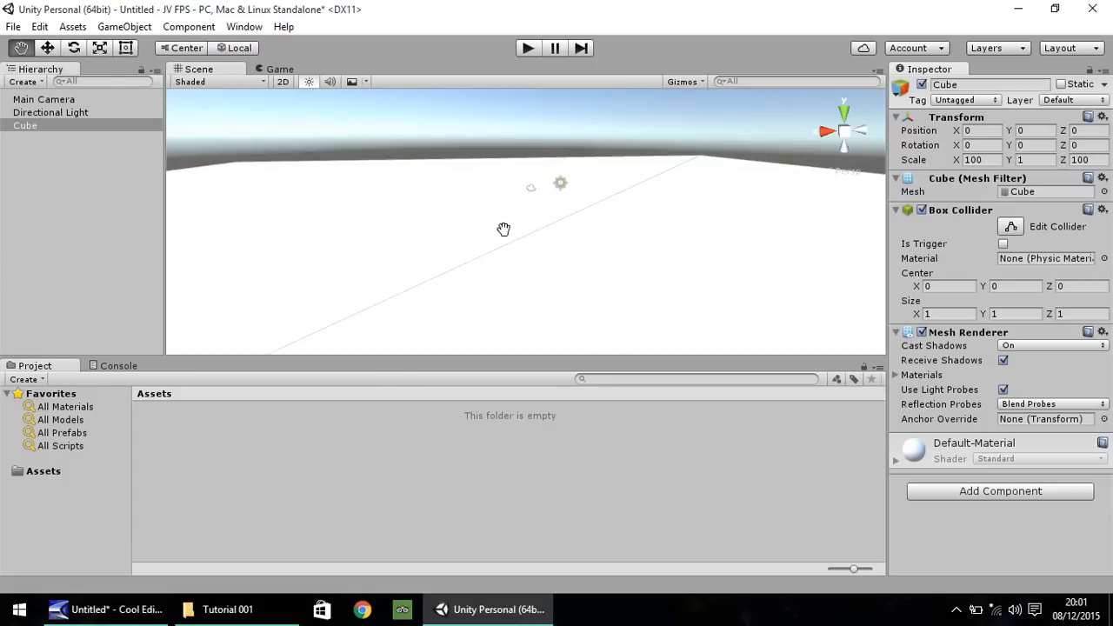
pyautogui.moveTo(503, 228); pyautogui.dragTo(369, 220)
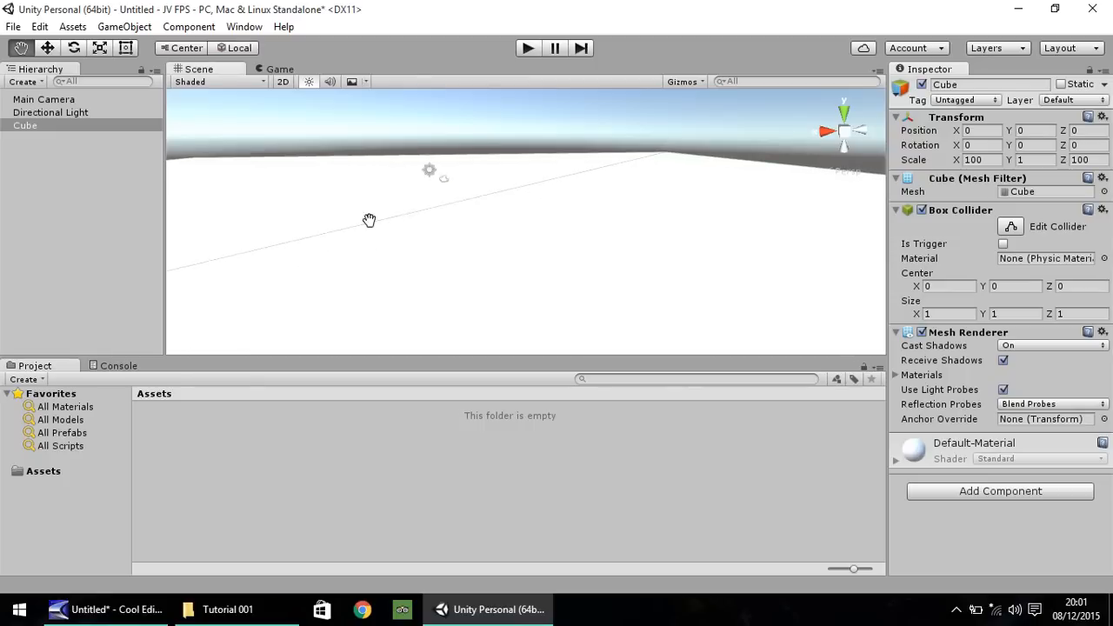
pyautogui.moveTo(369, 220); pyautogui.dragTo(660, 168)
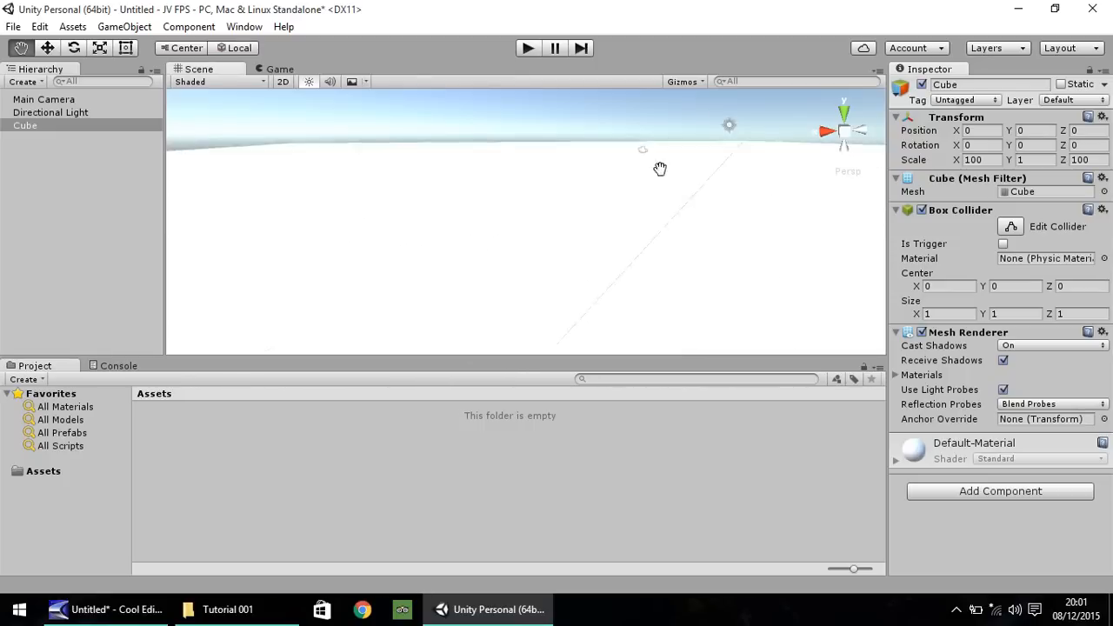
pyautogui.moveTo(660, 169); pyautogui.dragTo(518, 313)
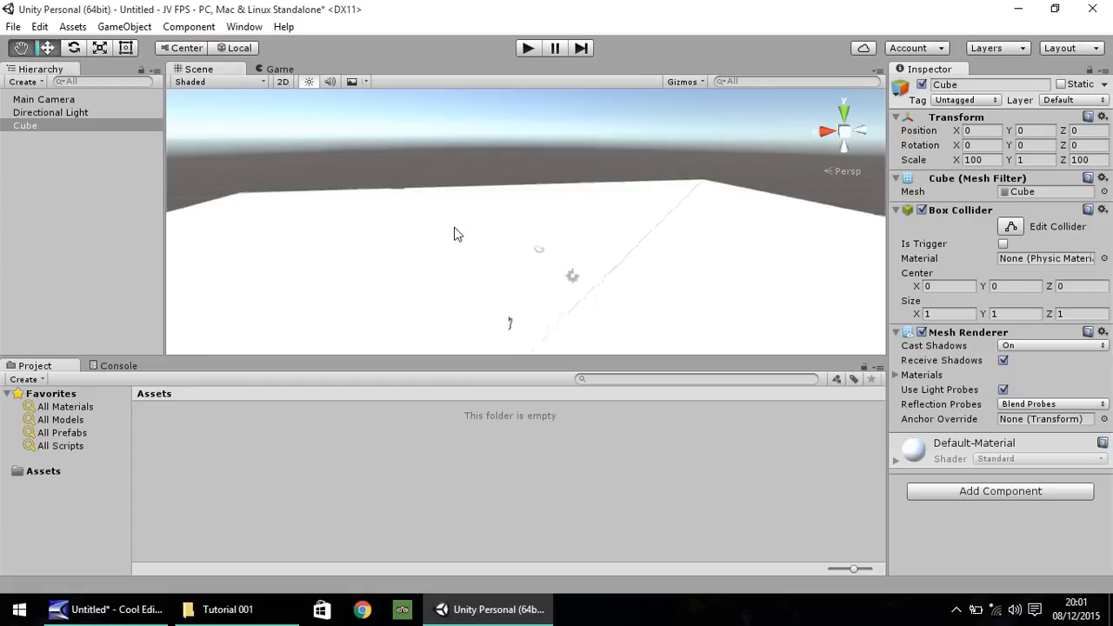
pyautogui.moveTo(534, 255)
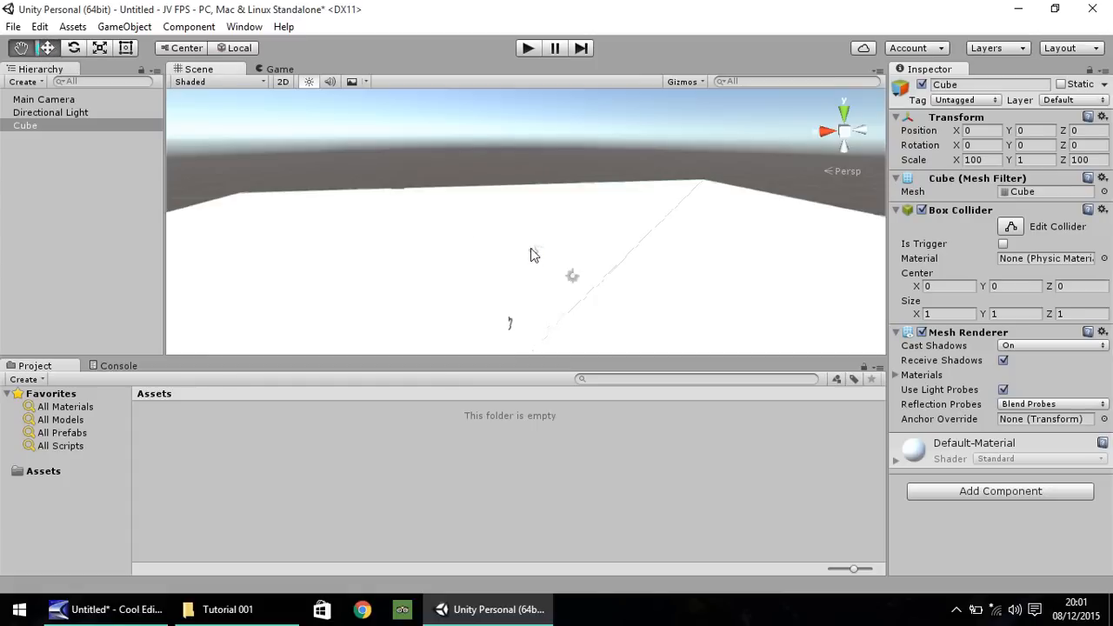
pyautogui.click(44, 98)
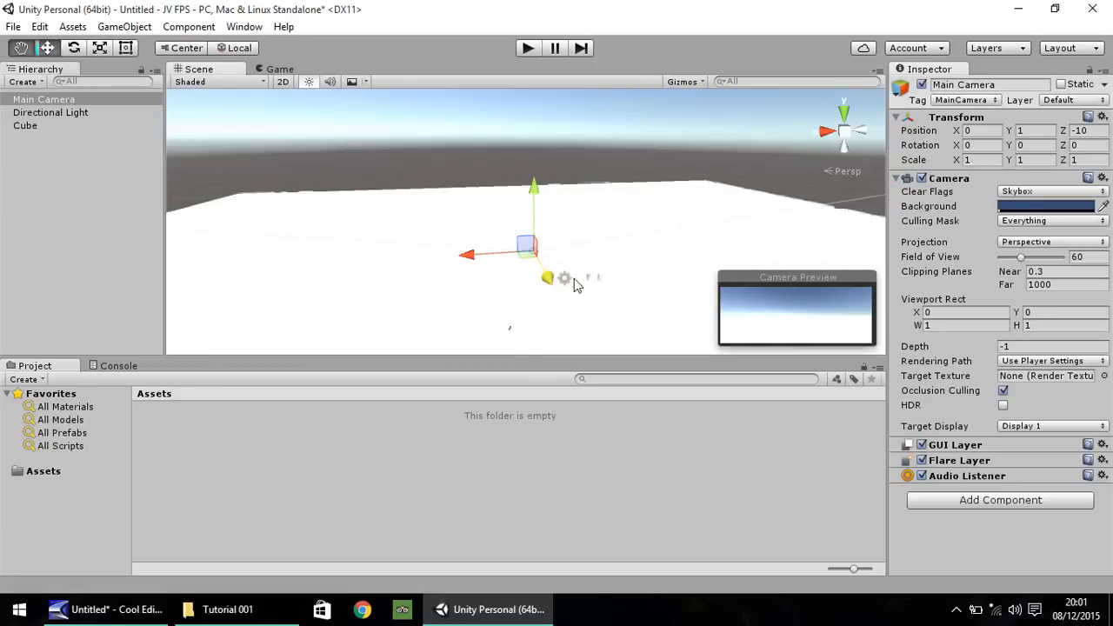
pyautogui.click(25, 125)
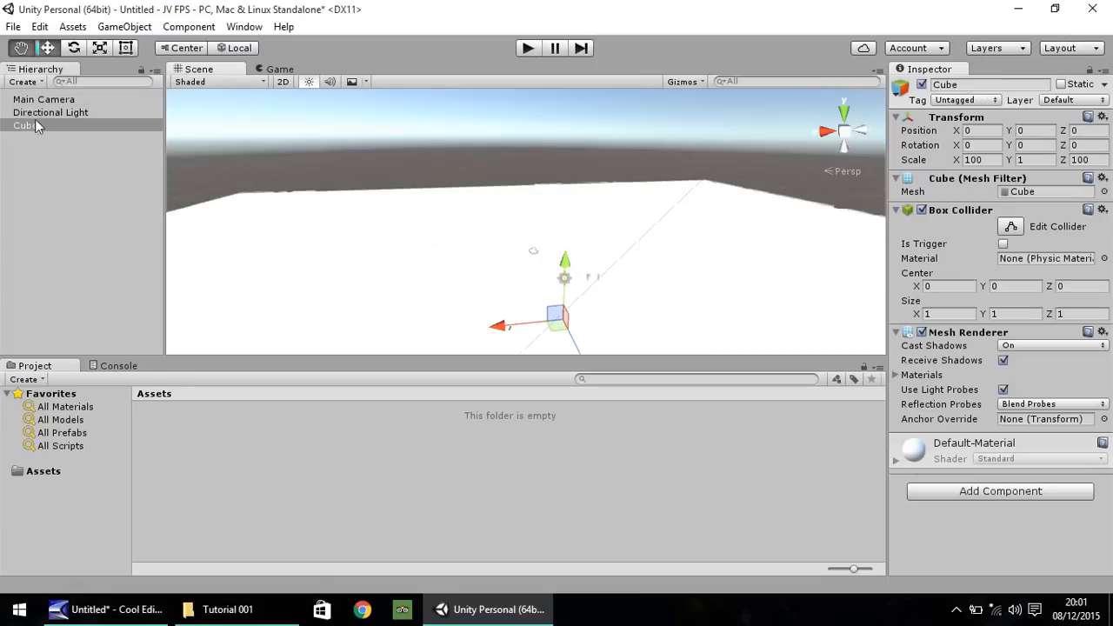
pyautogui.click(43, 100)
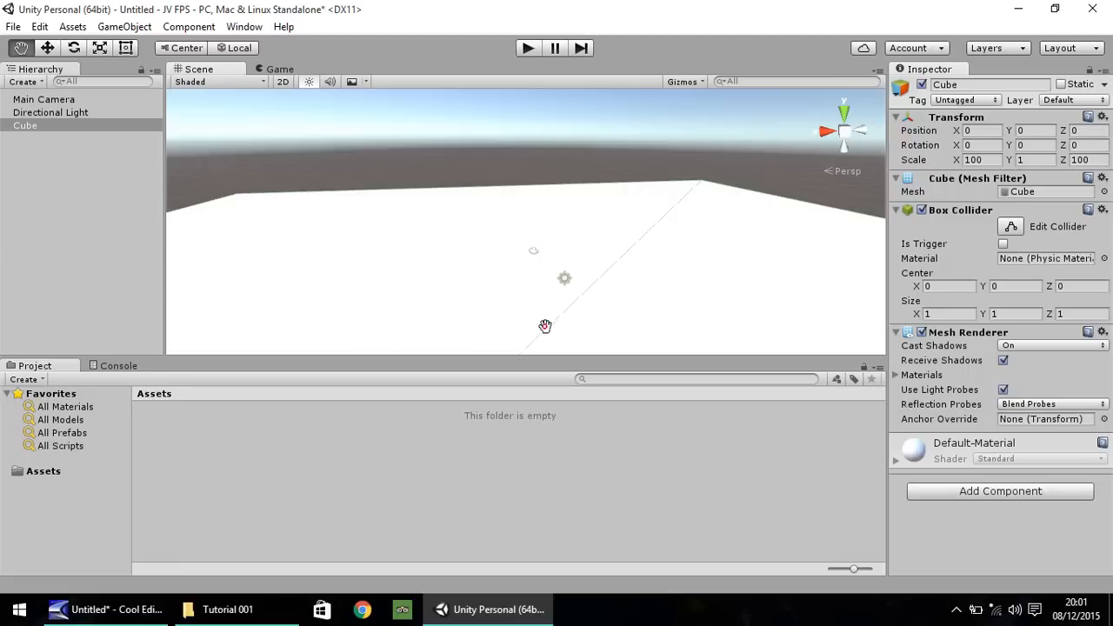
pyautogui.moveTo(405, 238)
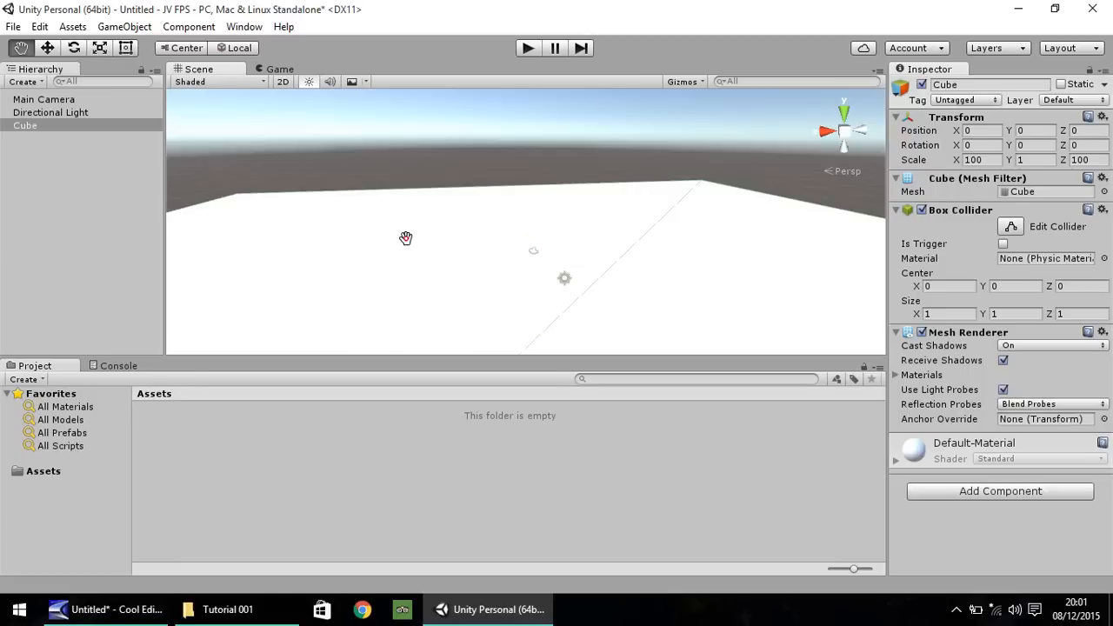
pyautogui.moveTo(406, 239); pyautogui.dragTo(309, 262)
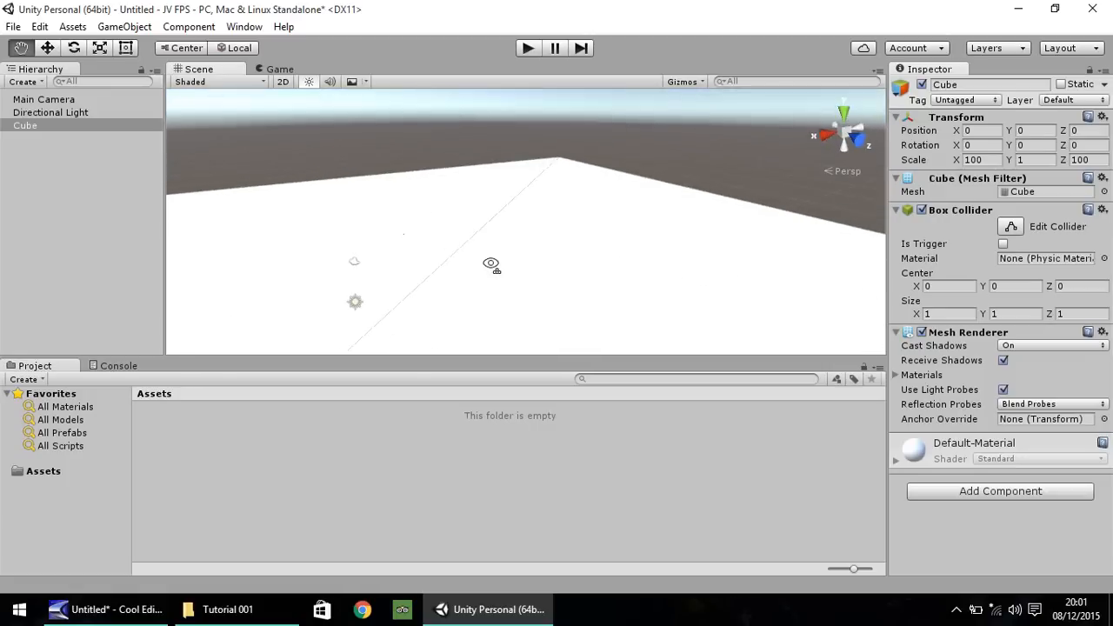
pyautogui.click(278, 68)
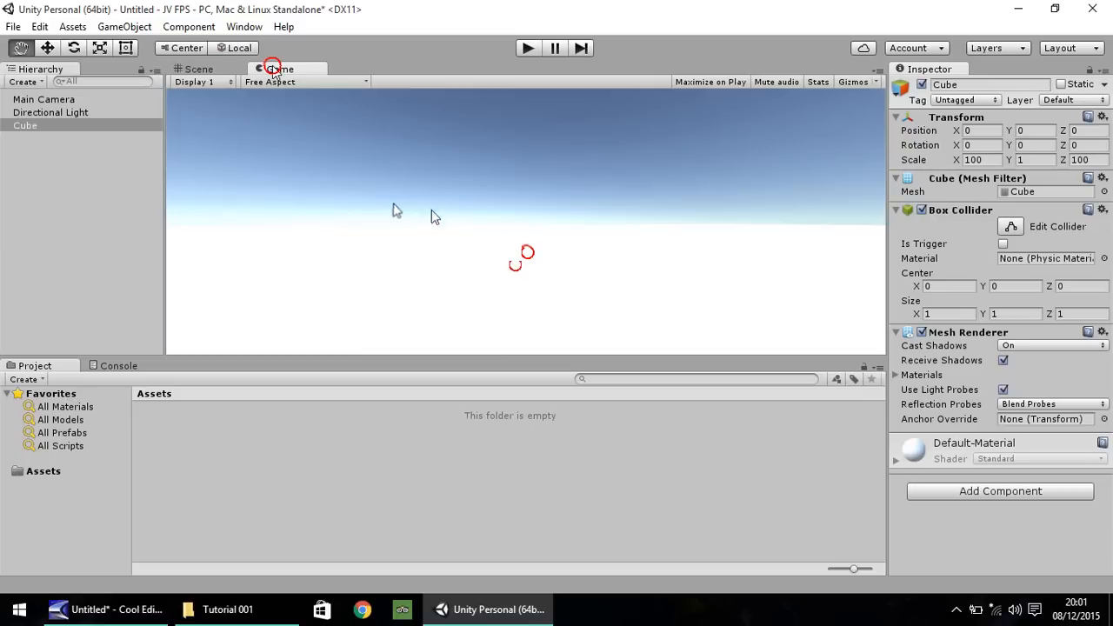
# Step: Return to the Scene view, select the floor cube and zoom in close on it
pyautogui.click(273, 68)
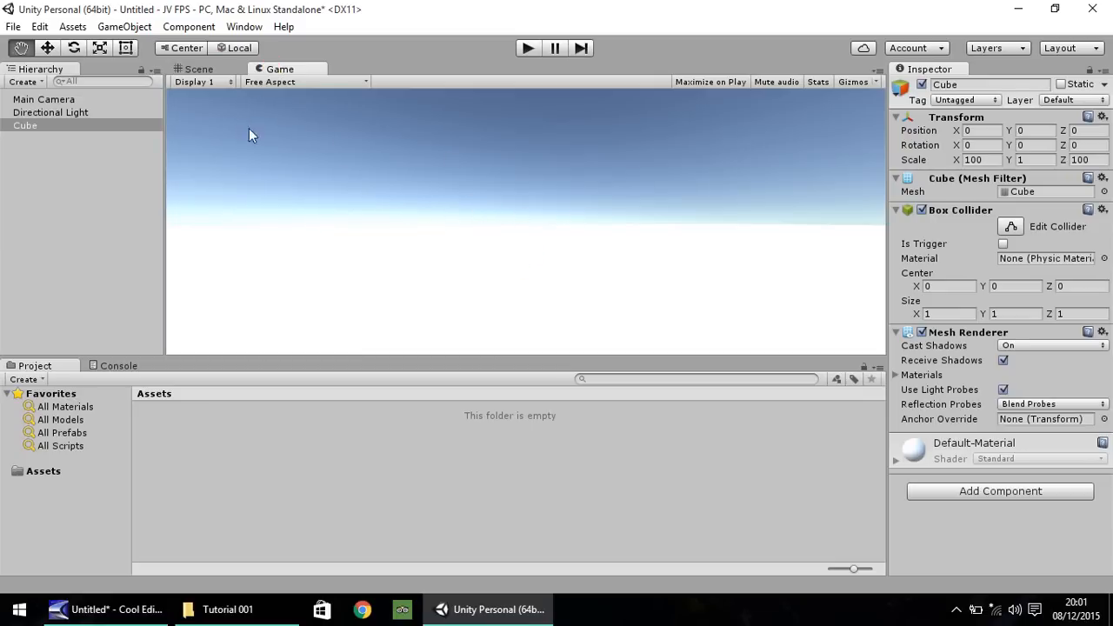
pyautogui.click(198, 68)
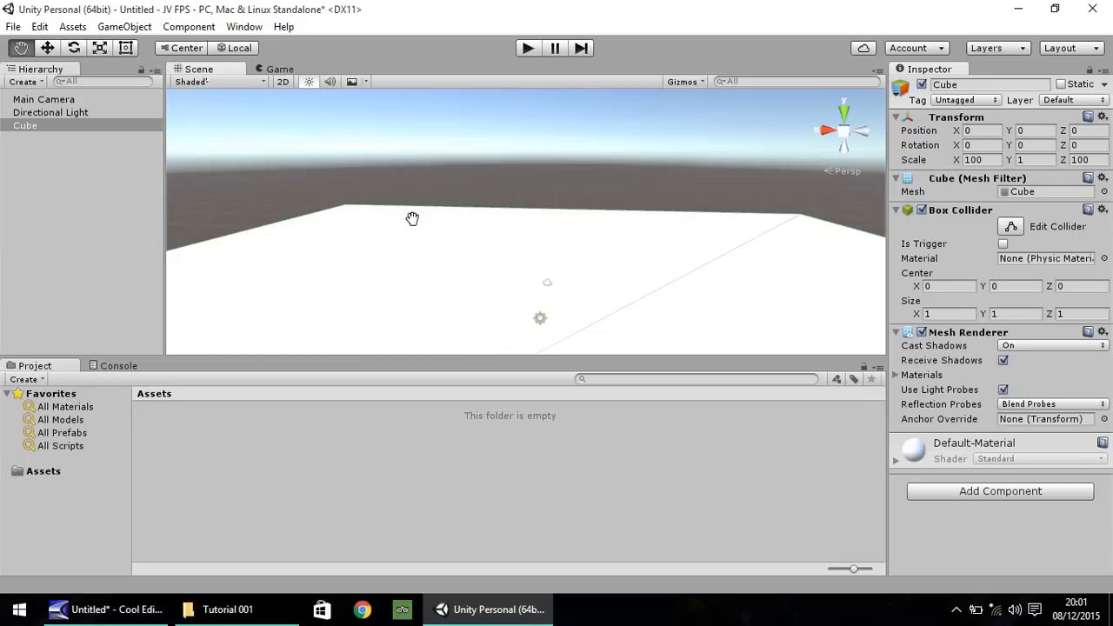
pyautogui.moveTo(509, 257)
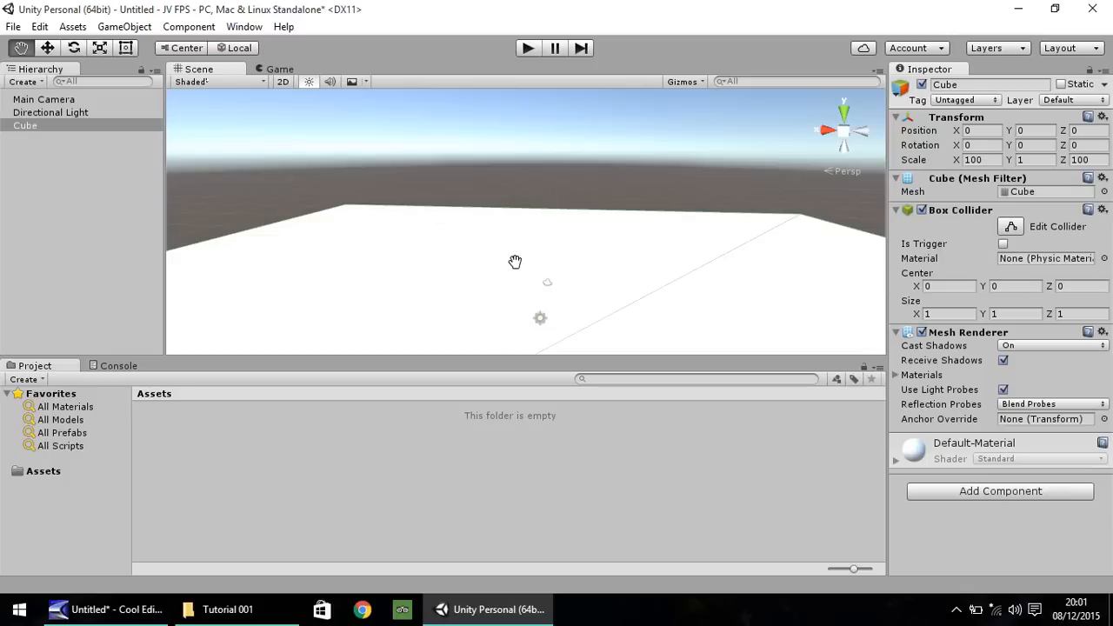
pyautogui.click(25, 125)
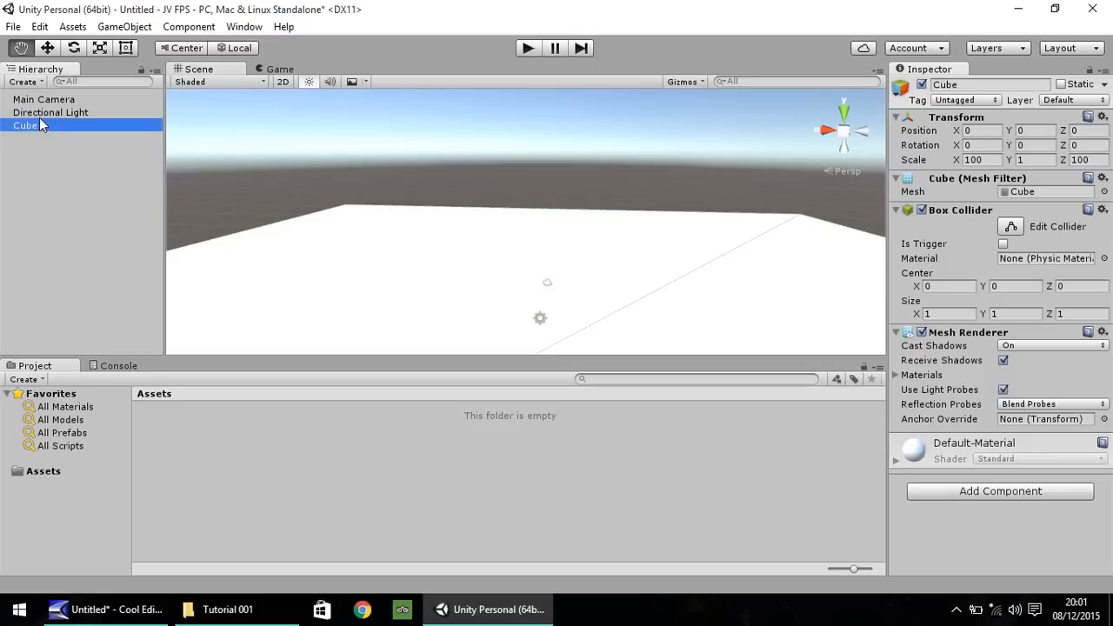
pyautogui.moveTo(52, 244)
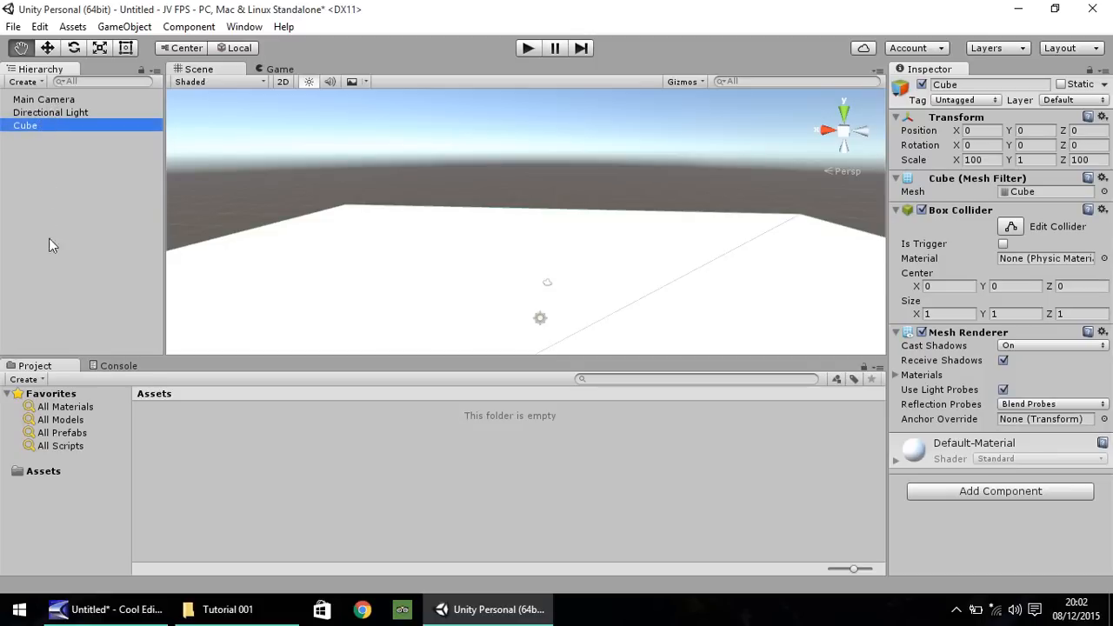
pyautogui.moveTo(50, 108)
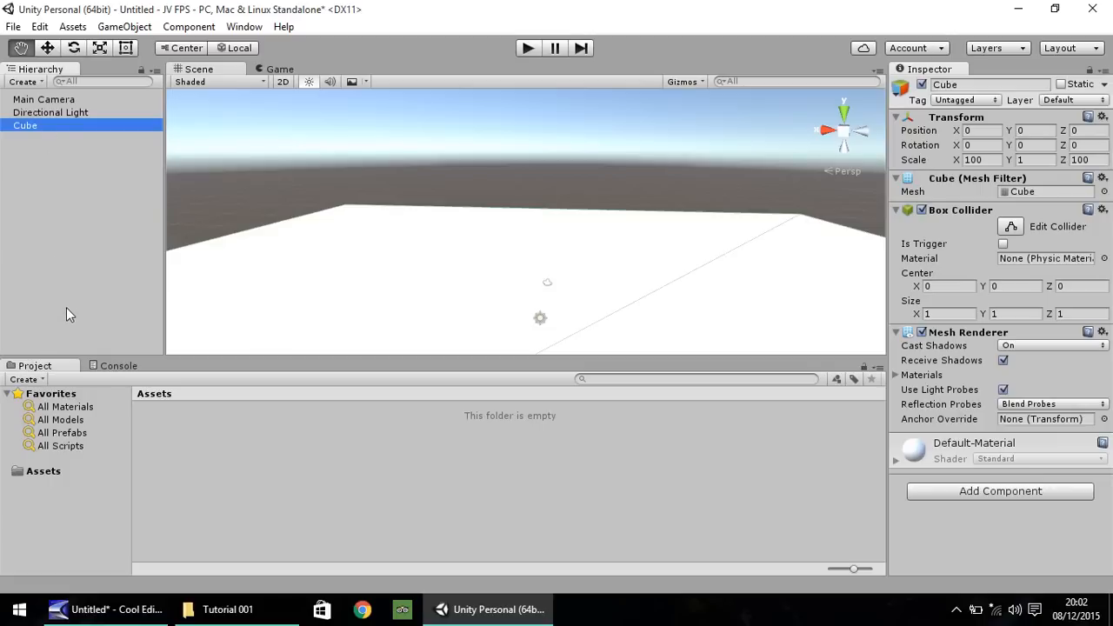
pyautogui.doubleClick(25, 125)
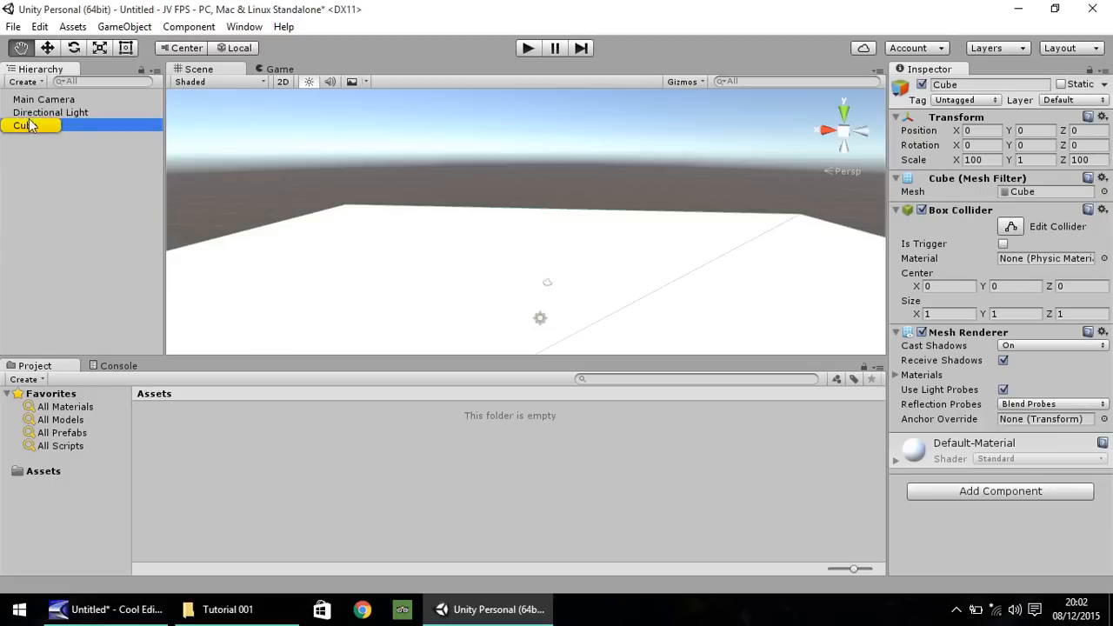
pyautogui.click(26, 125)
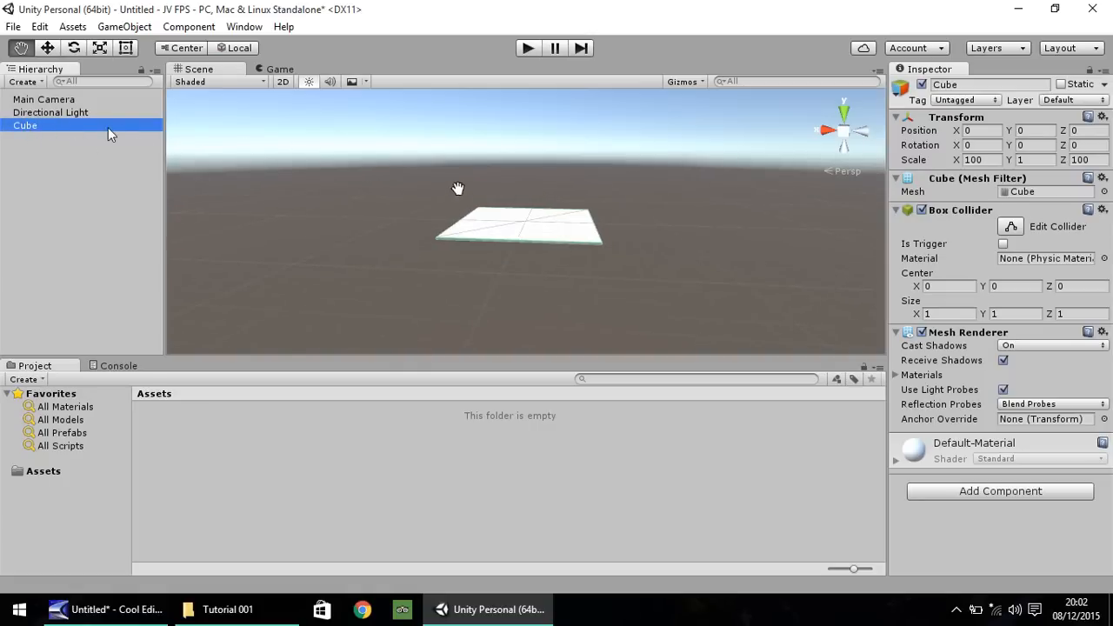
pyautogui.moveTo(448, 244)
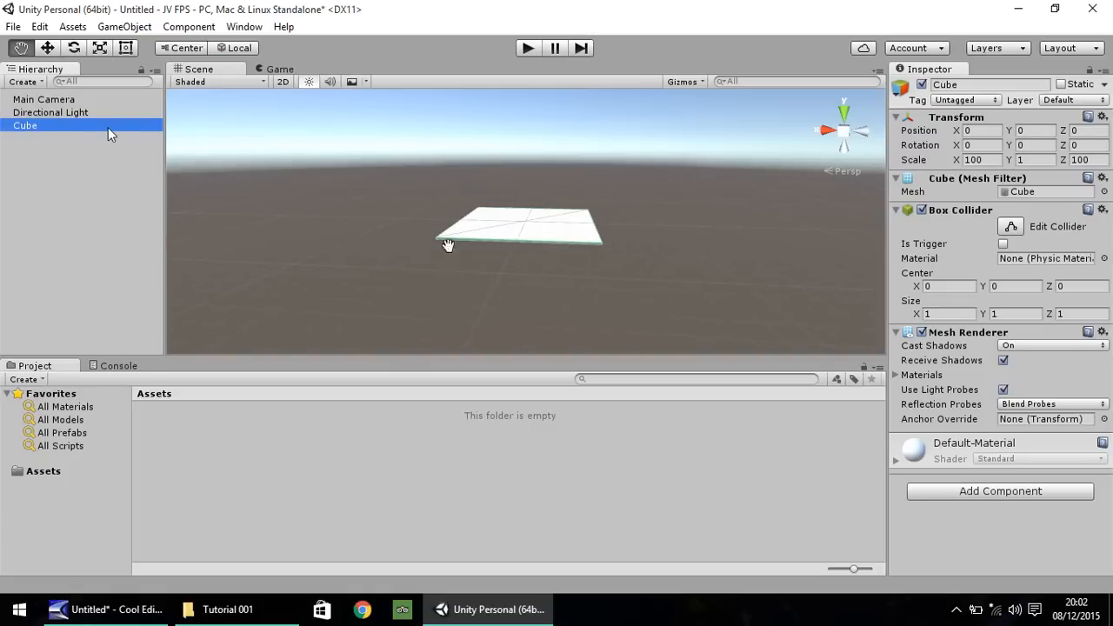
pyautogui.moveTo(448, 244); pyautogui.dragTo(540, 242)
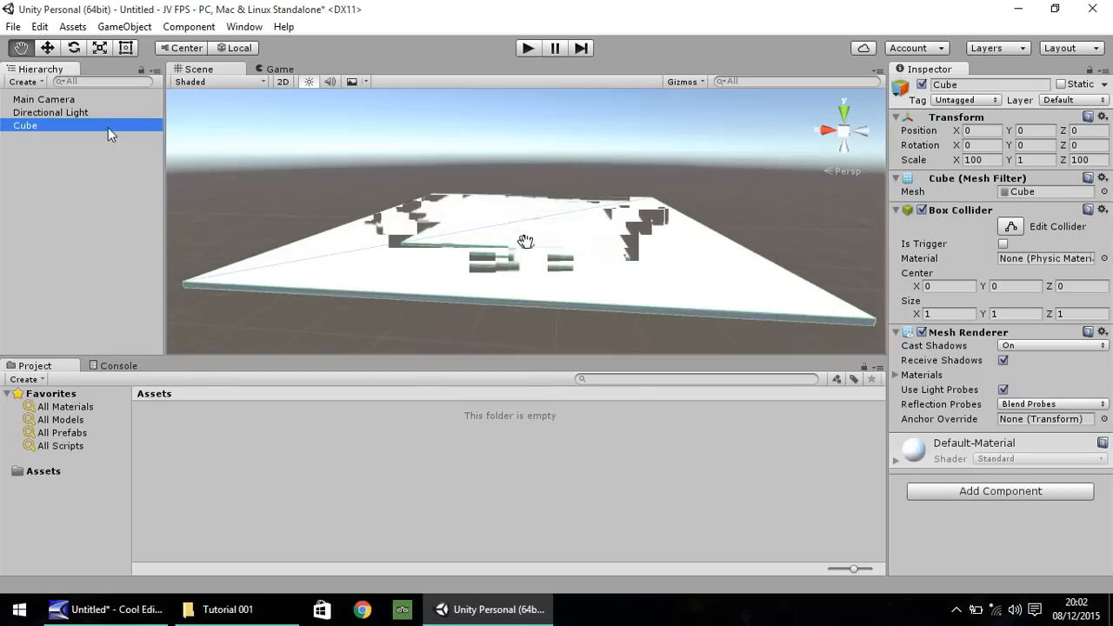
pyautogui.click(47, 48)
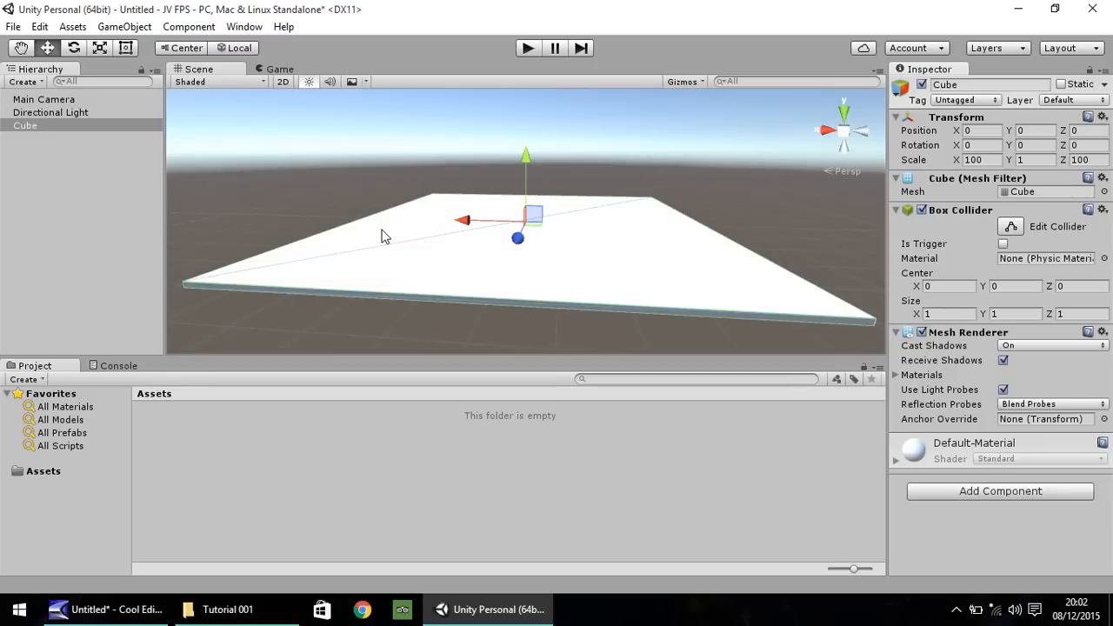
pyautogui.moveTo(387, 238)
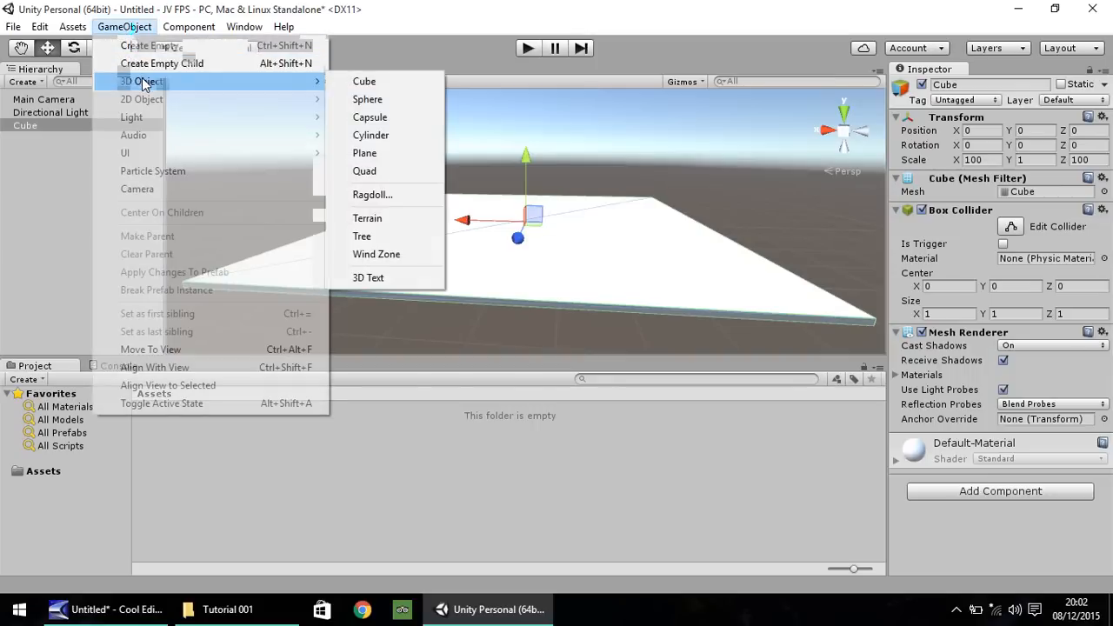
# Step: Create a second cube, Cube (1), and set its scale to 2, 2, 2
pyautogui.click(364, 80)
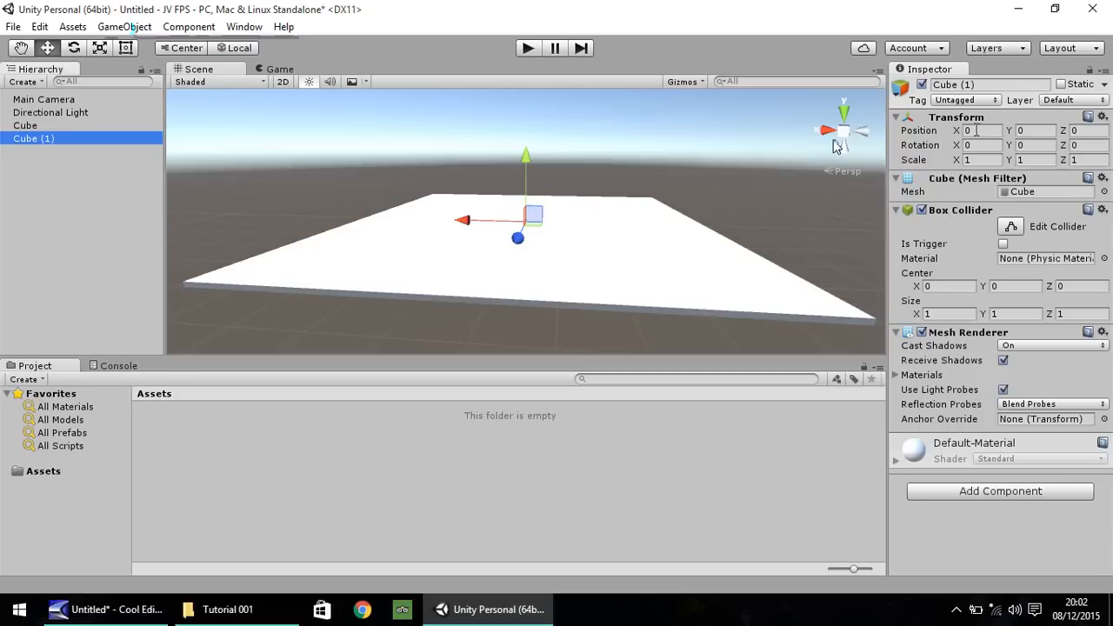
pyautogui.click(1087, 130)
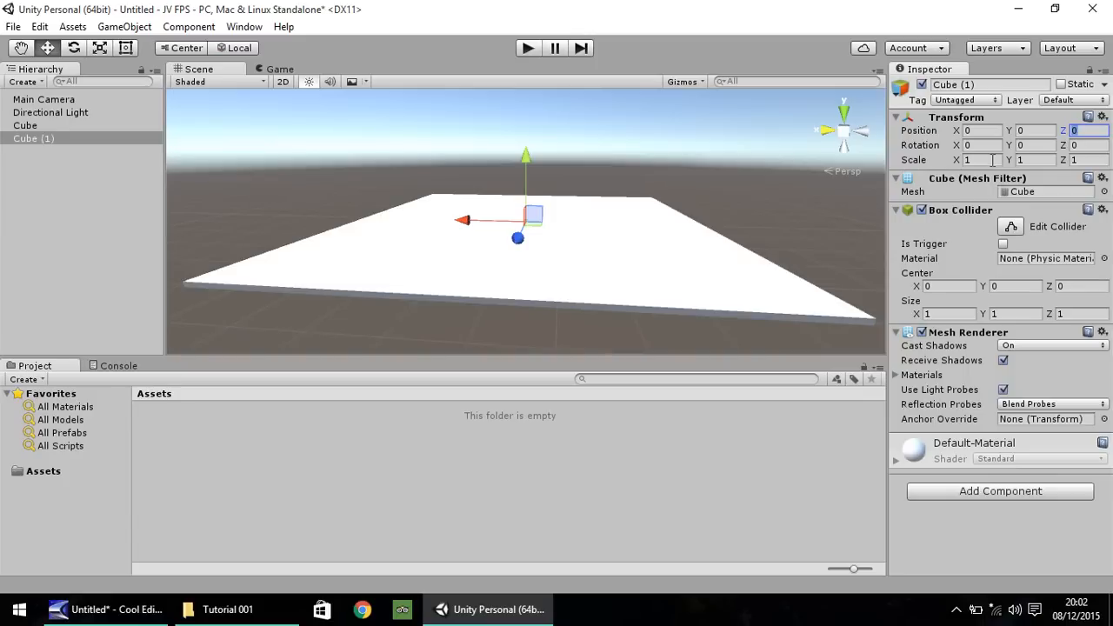
pyautogui.click(982, 159)
pyautogui.write('2')
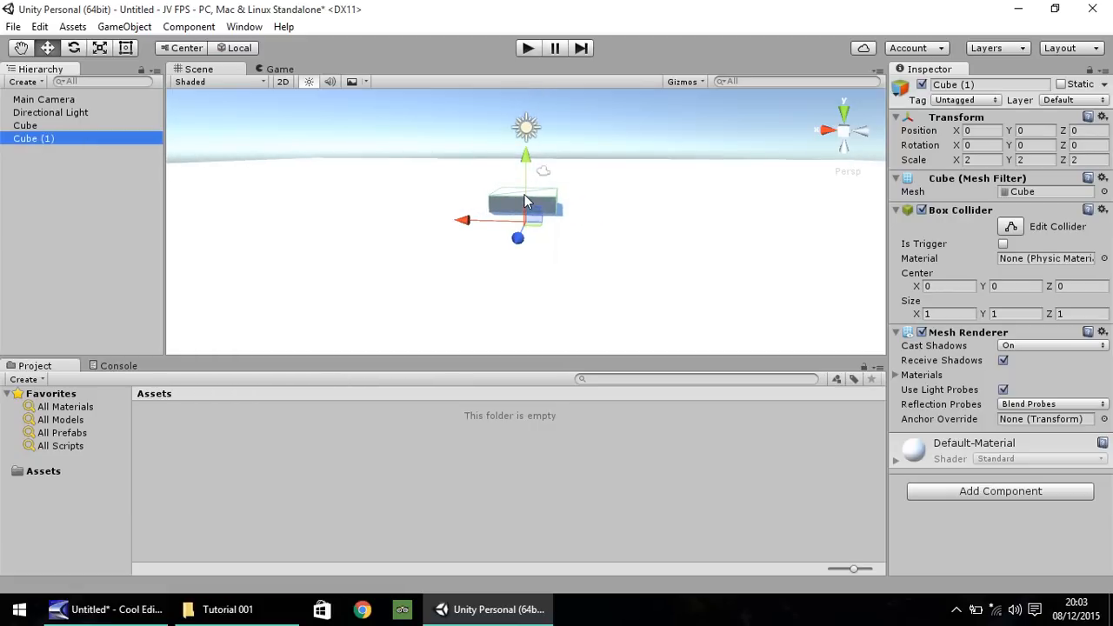
pyautogui.moveTo(518, 213)
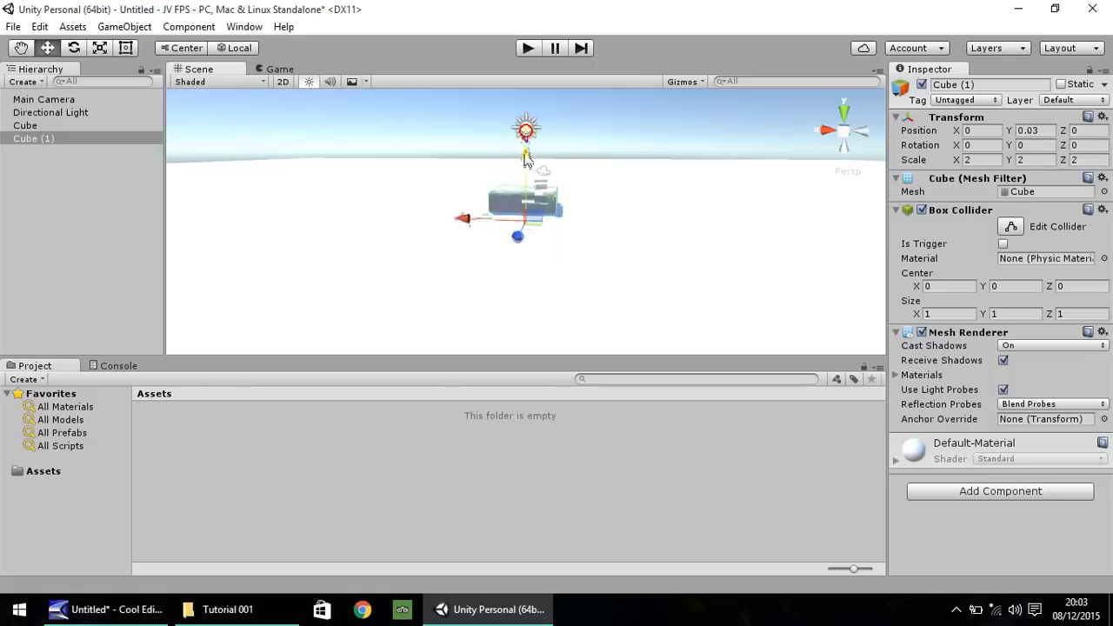
pyautogui.moveTo(526, 161); pyautogui.dragTo(526, 143)
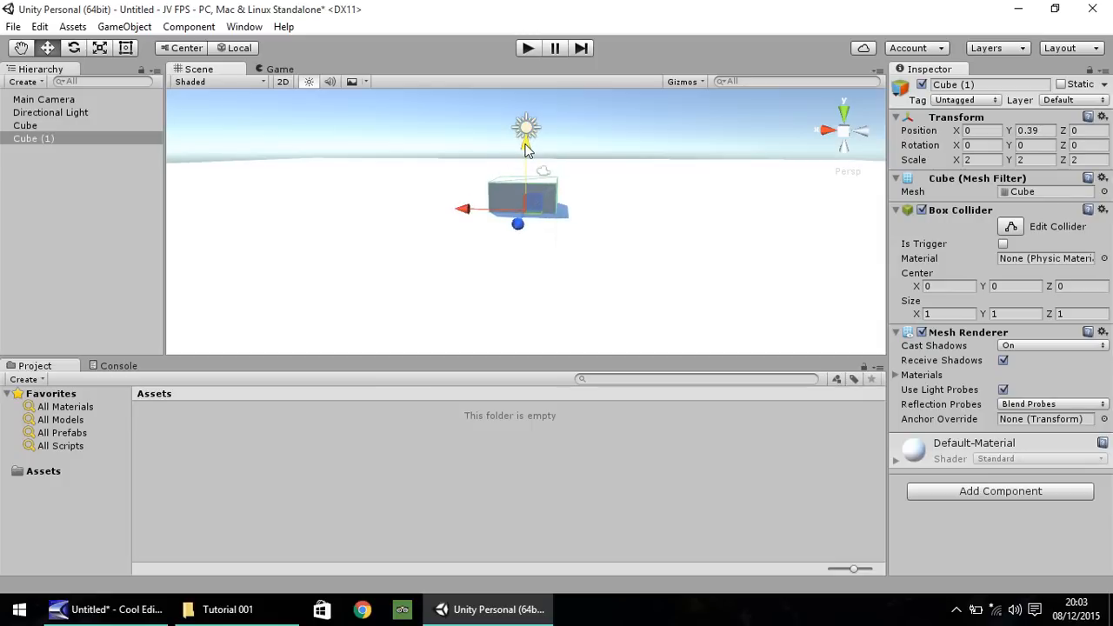
pyautogui.click(1030, 131)
pyautogui.write('0')
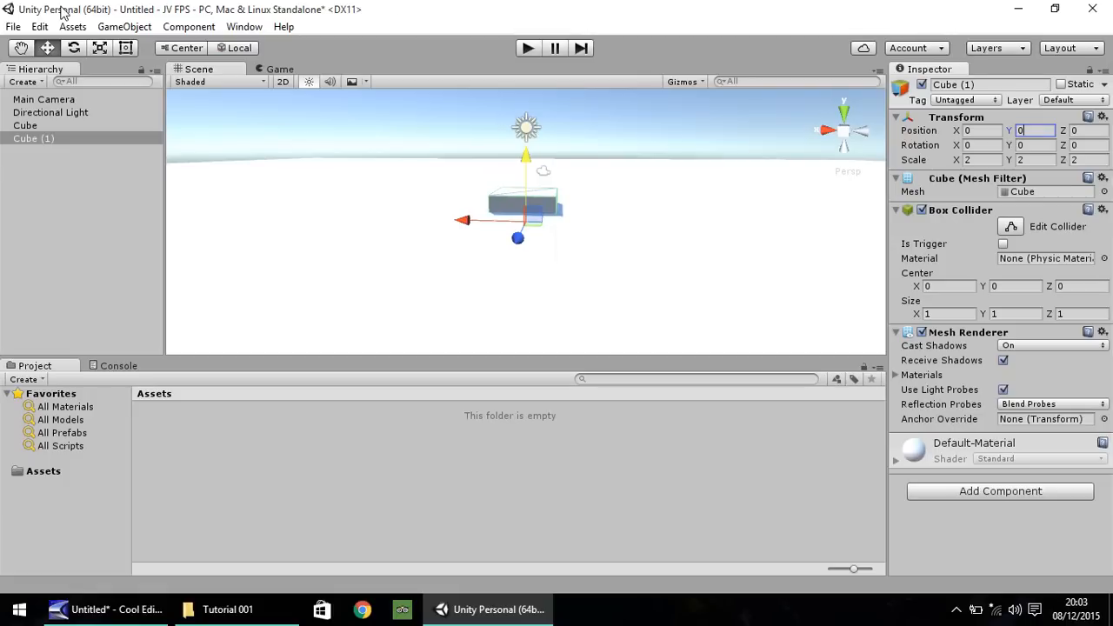
pyautogui.moveTo(452, 285)
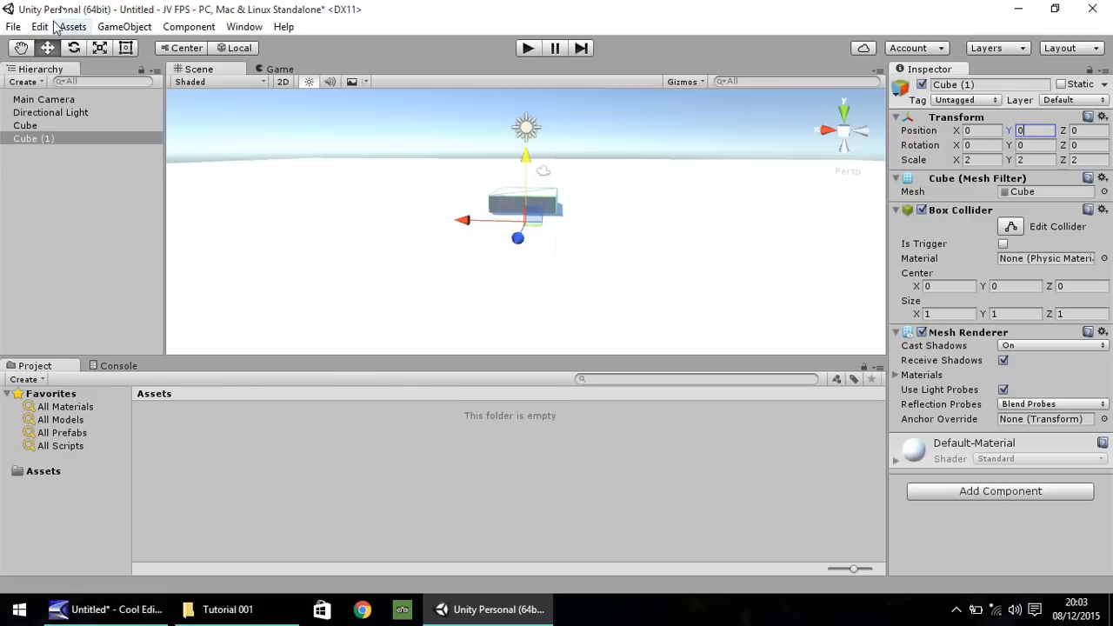
# Step: Move Cube (1) to position 4, 1.5, 0 with the Inspector and Move gizmo
pyautogui.click(39, 26)
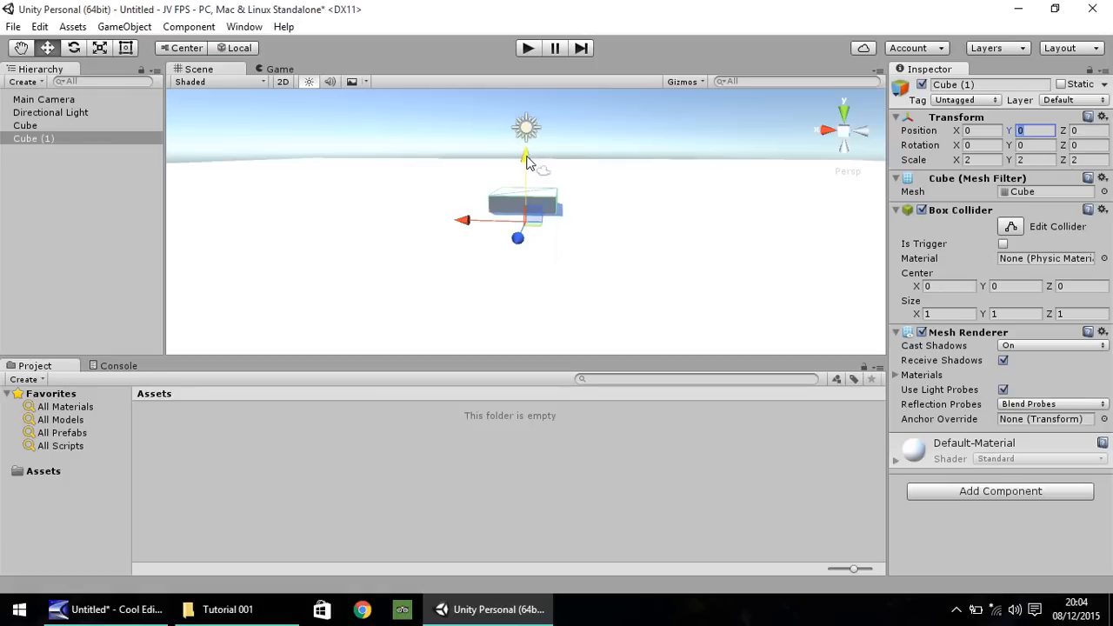
pyautogui.moveTo(529, 165)
pyautogui.write('1')
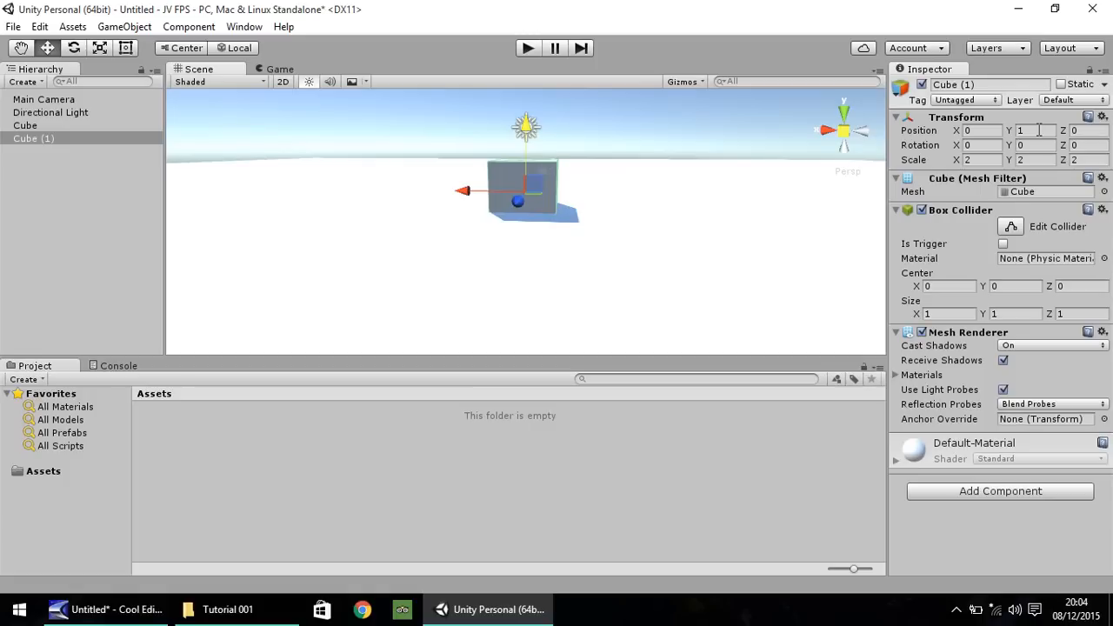
pyautogui.moveTo(870, 121)
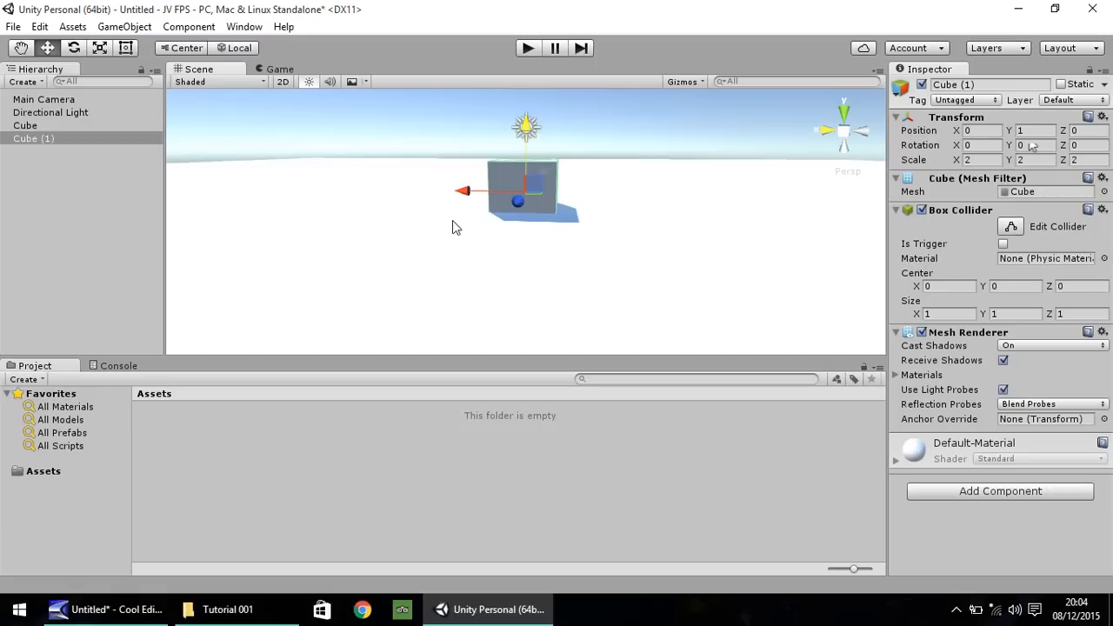
pyautogui.moveTo(463, 191); pyautogui.dragTo(446, 191)
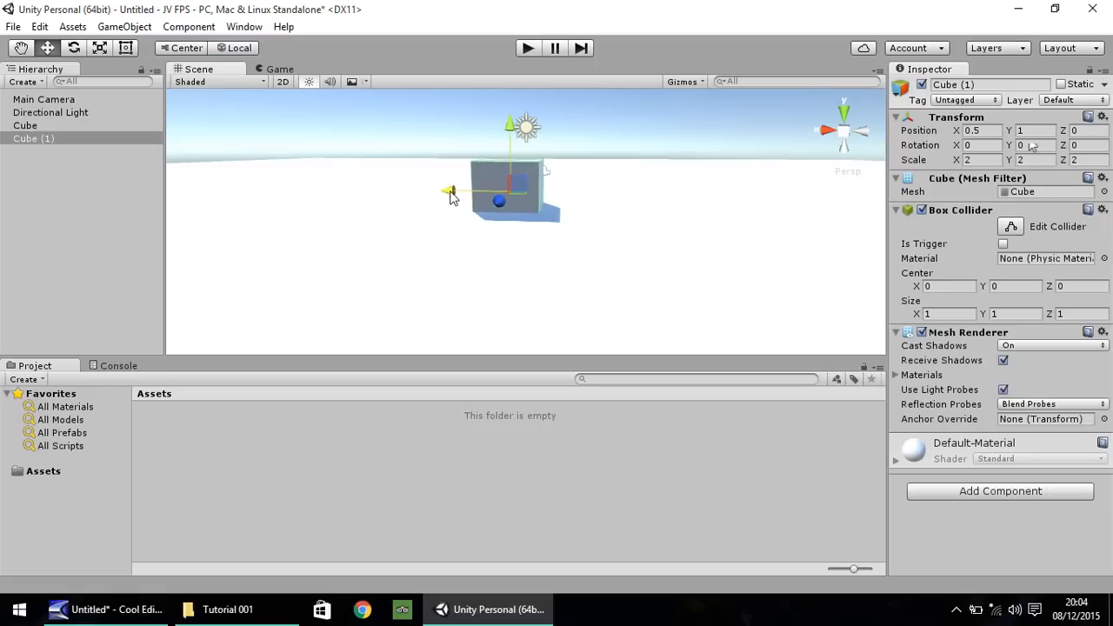
pyautogui.moveTo(956, 130); pyautogui.dragTo(983, 130)
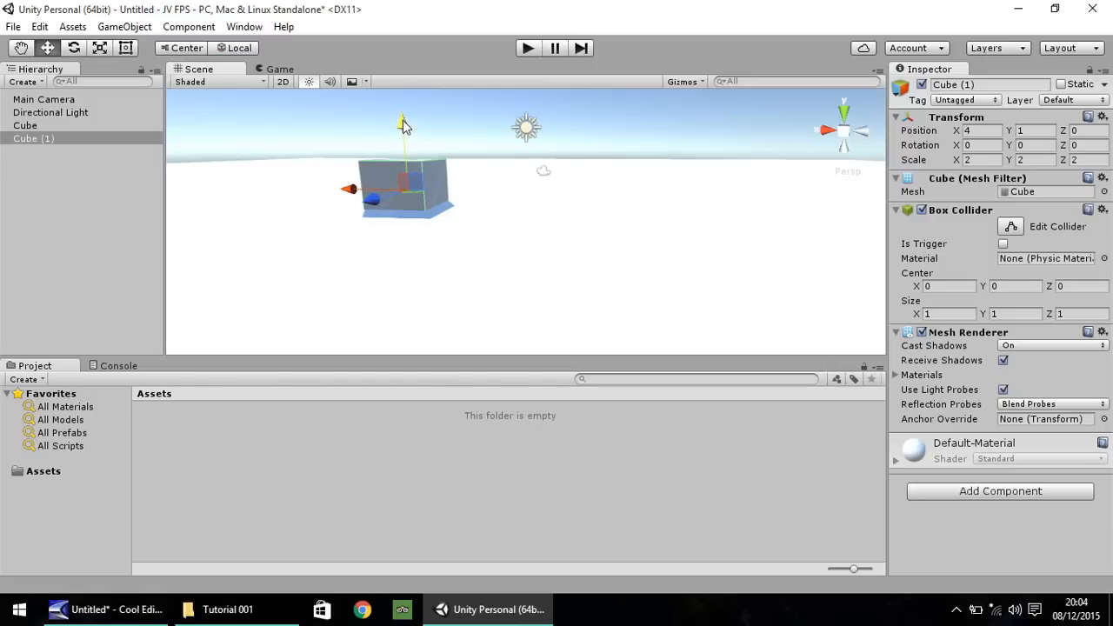
pyautogui.moveTo(403, 122); pyautogui.dragTo(400, 106)
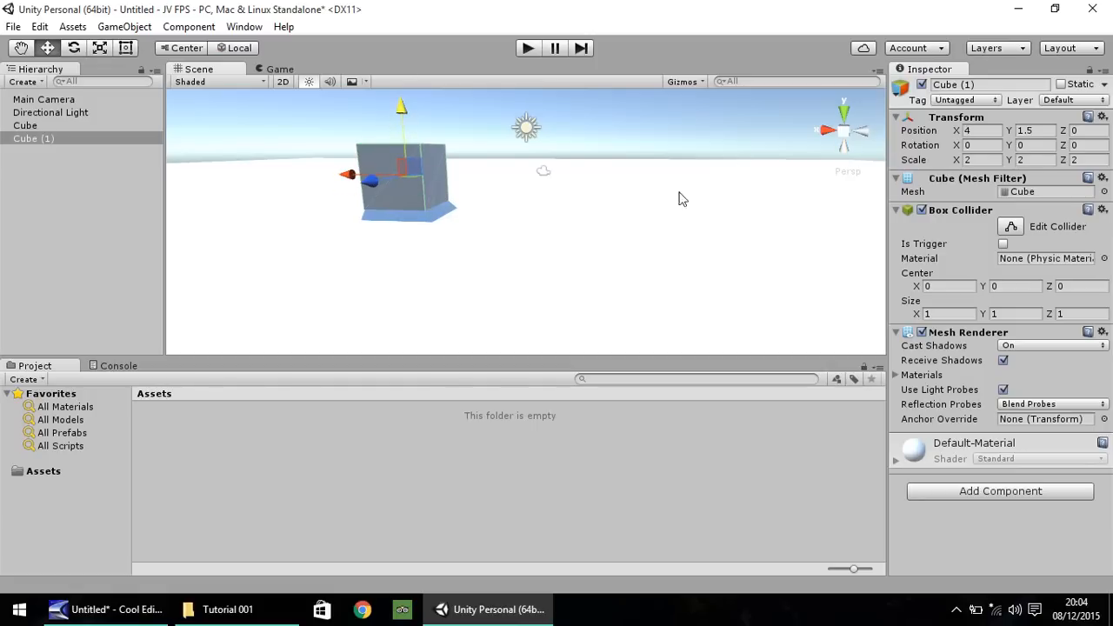
pyautogui.moveTo(416, 253)
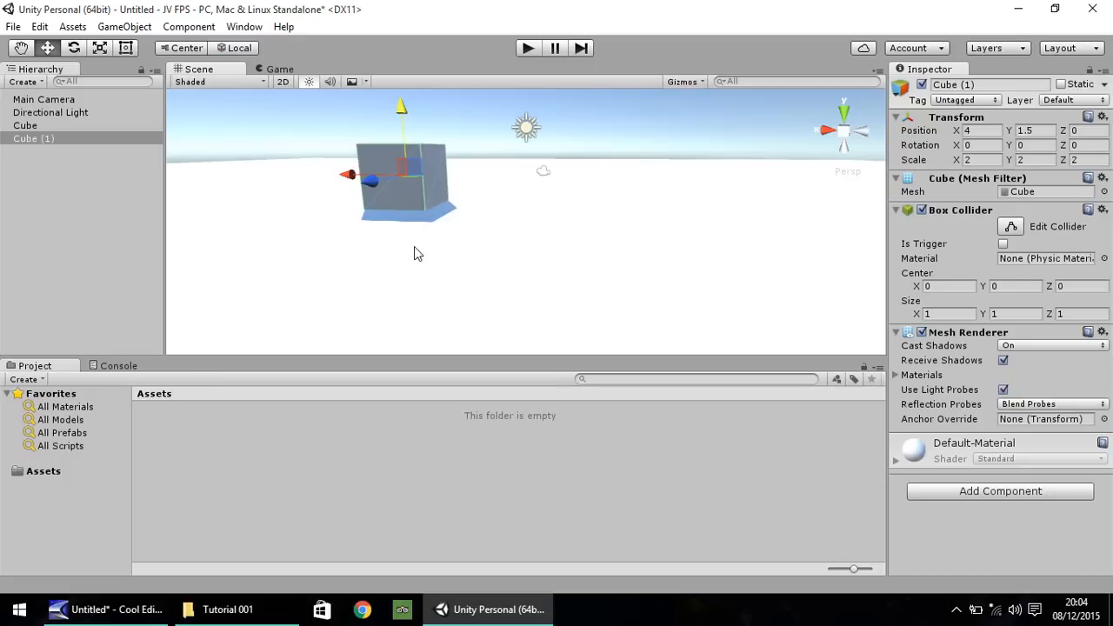
# Step: Duplicate Cube (1) and place the copy, Cube (2), at -7, 1.5, 1.5
pyautogui.click(33, 138)
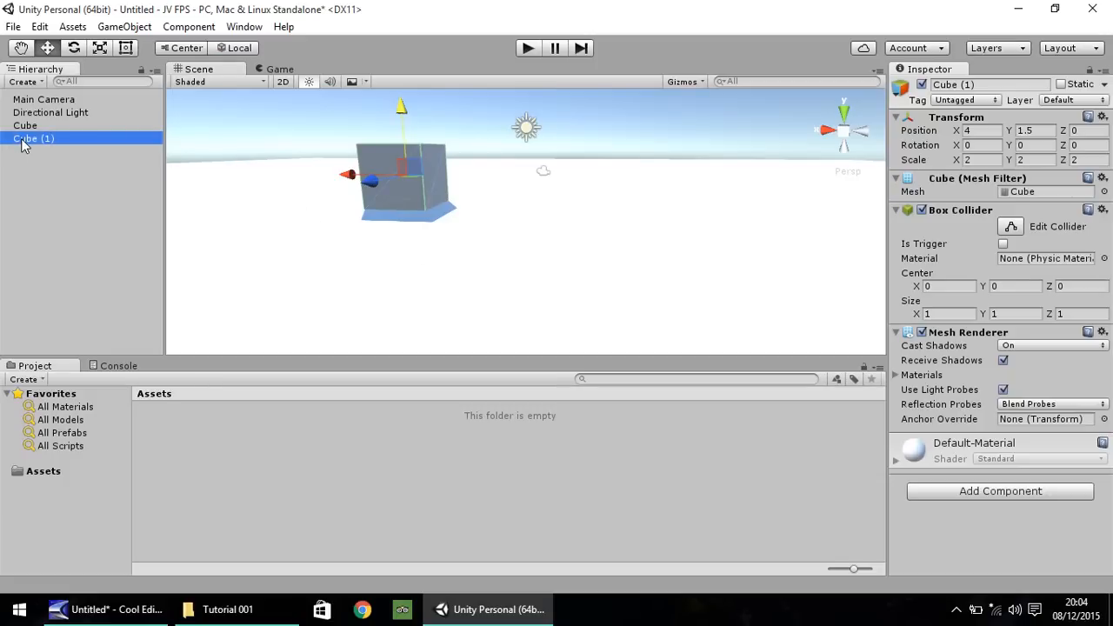
pyautogui.moveTo(103, 145)
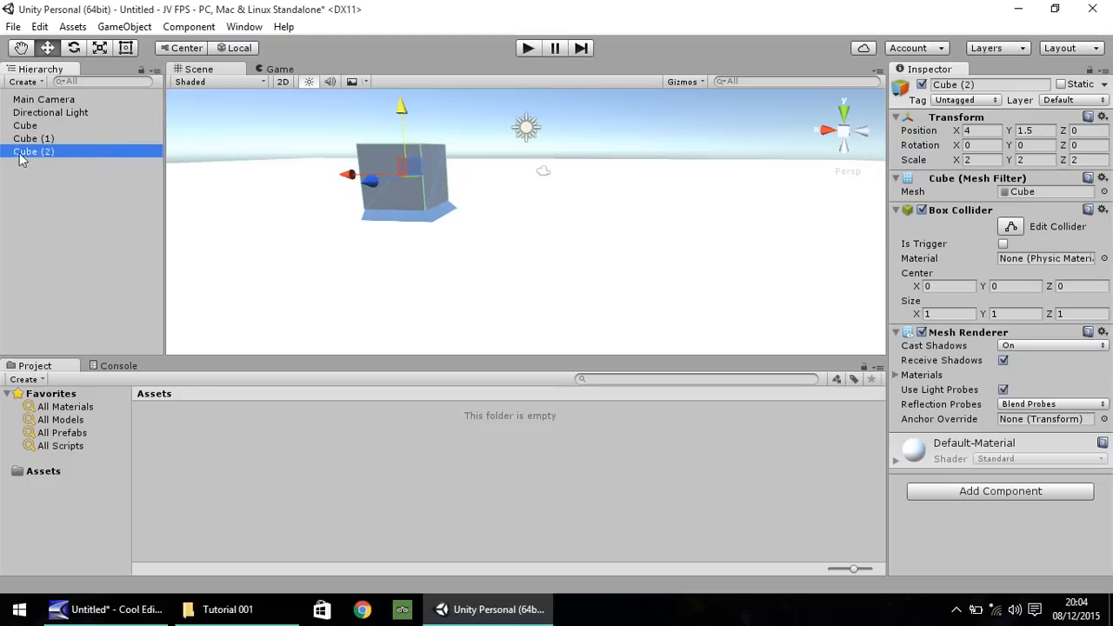
pyautogui.moveTo(426, 144)
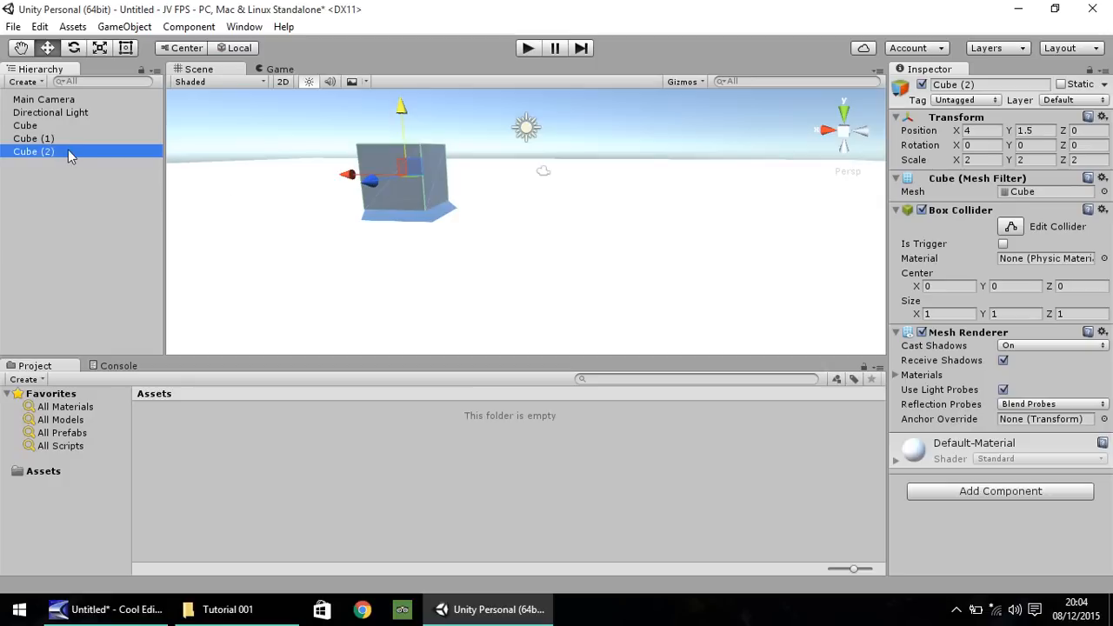
pyautogui.moveTo(53, 156)
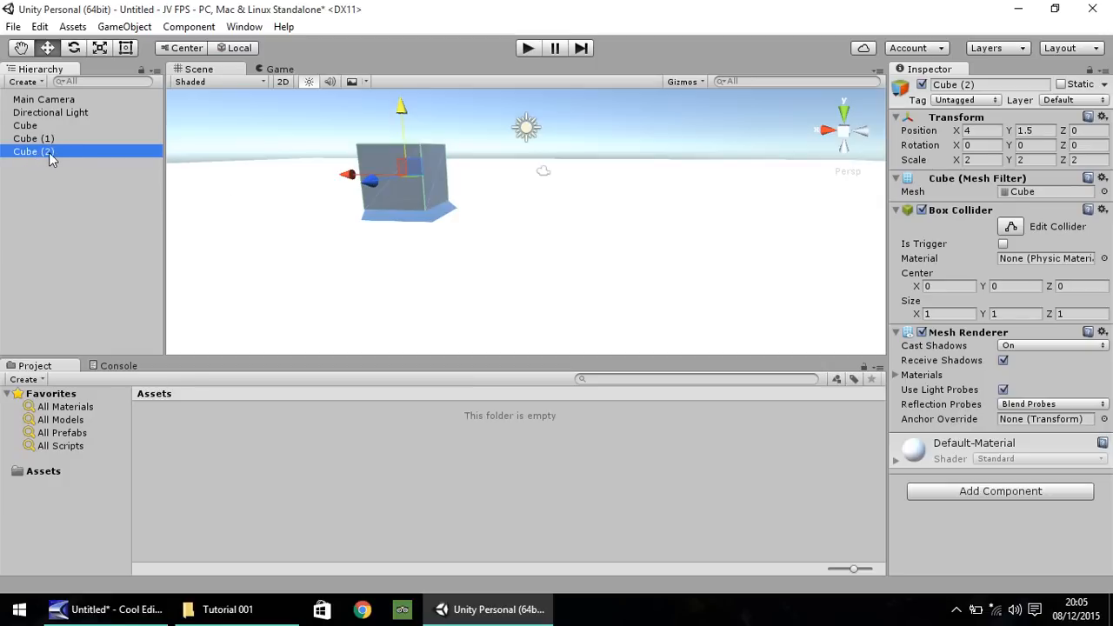
pyautogui.click(33, 138)
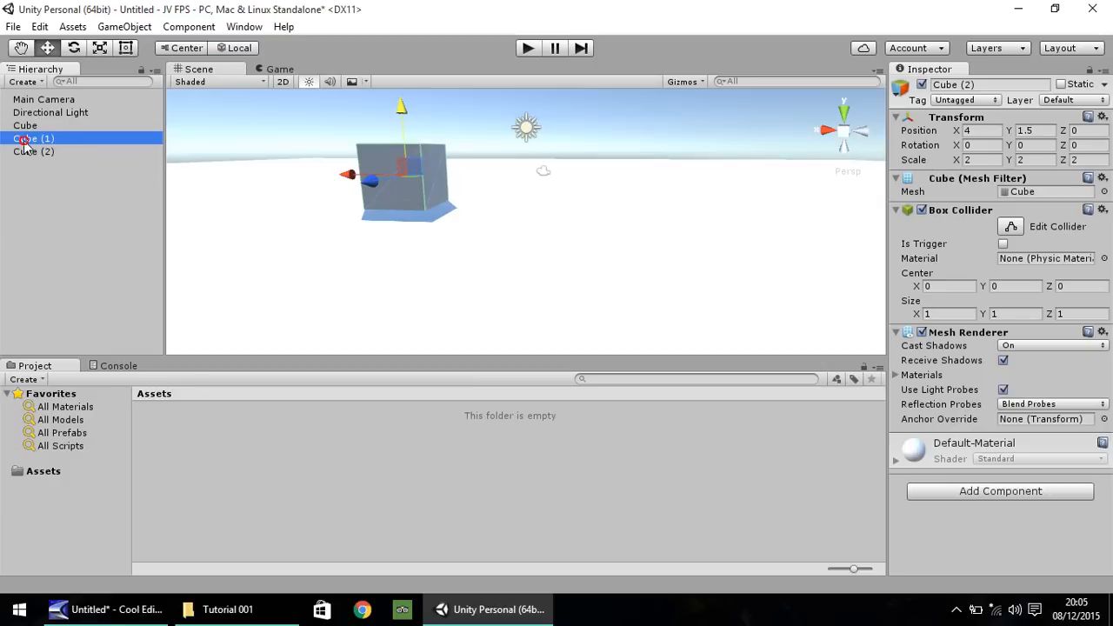
pyautogui.click(35, 138)
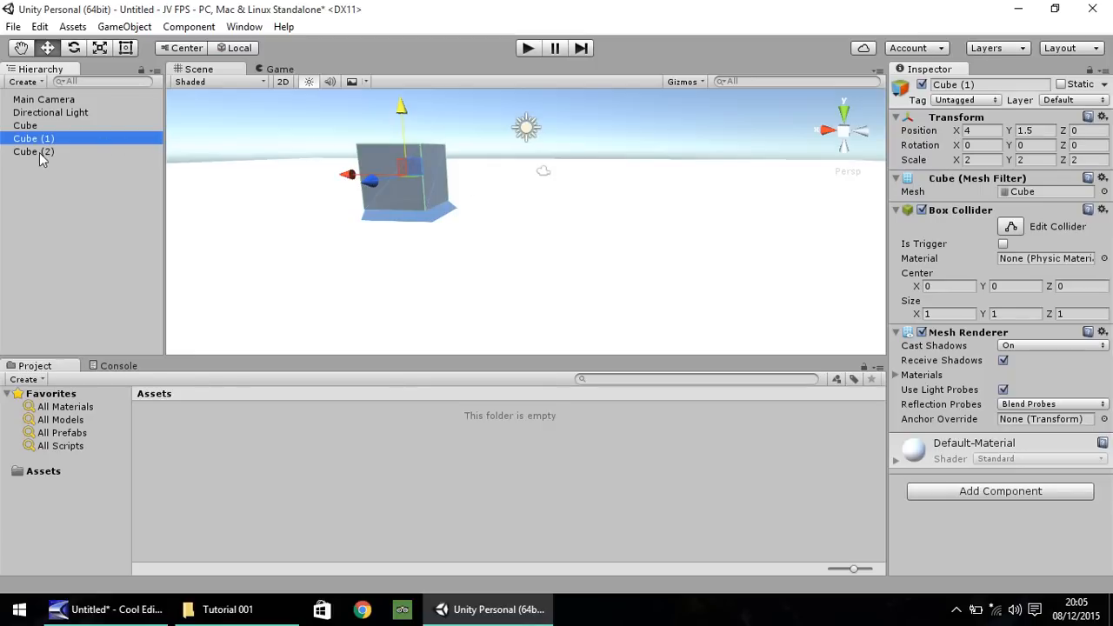
pyautogui.click(33, 152)
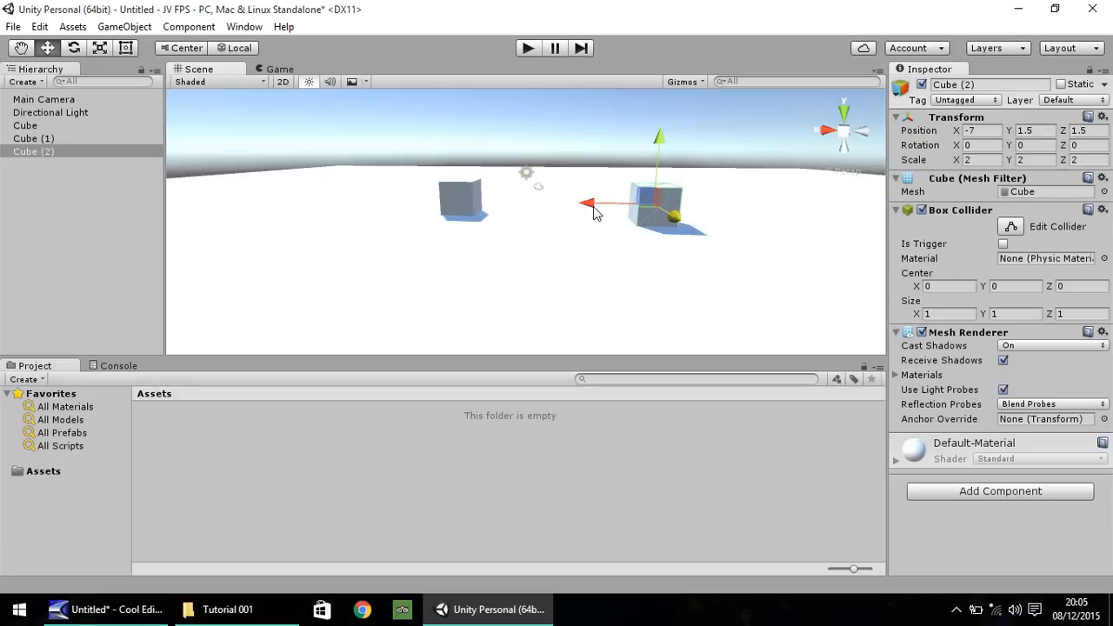
pyautogui.moveTo(543, 215)
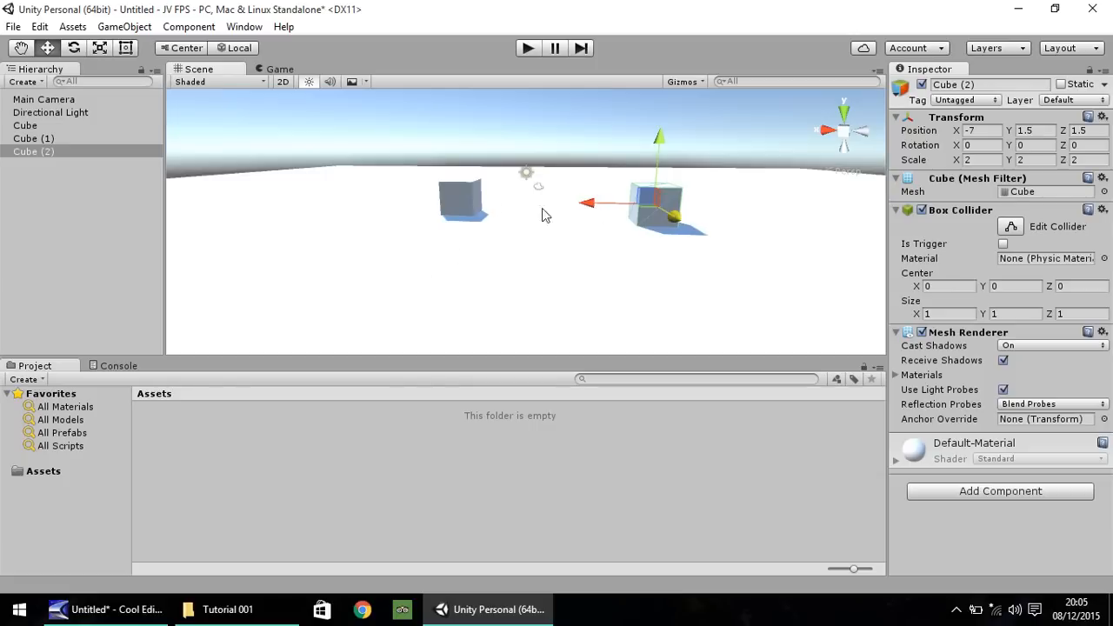
pyautogui.moveTo(608, 222)
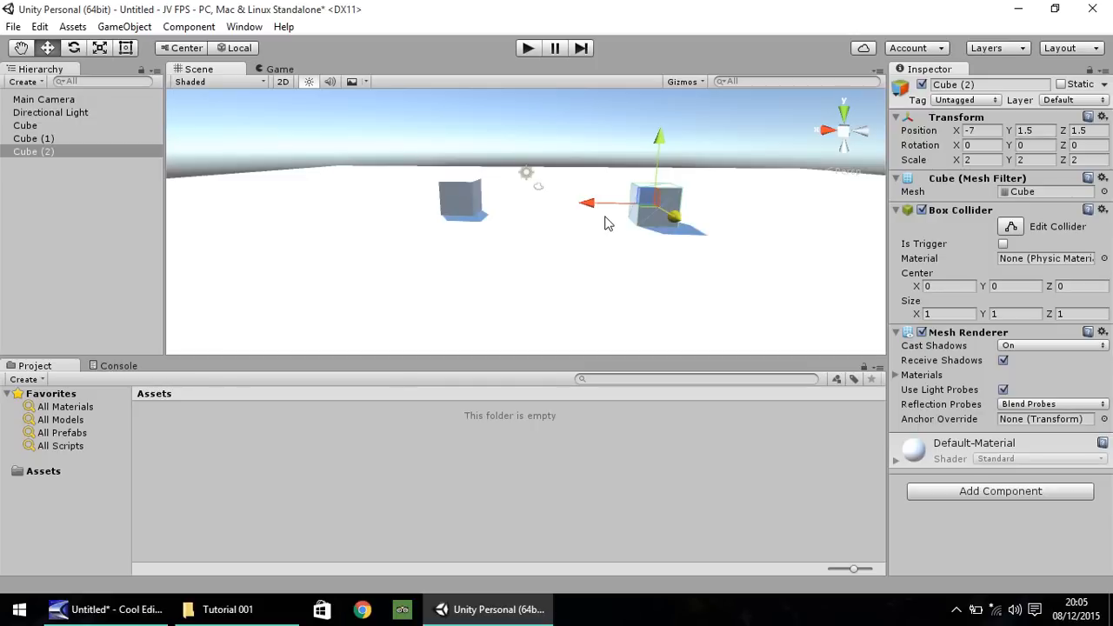
pyautogui.moveTo(580, 291)
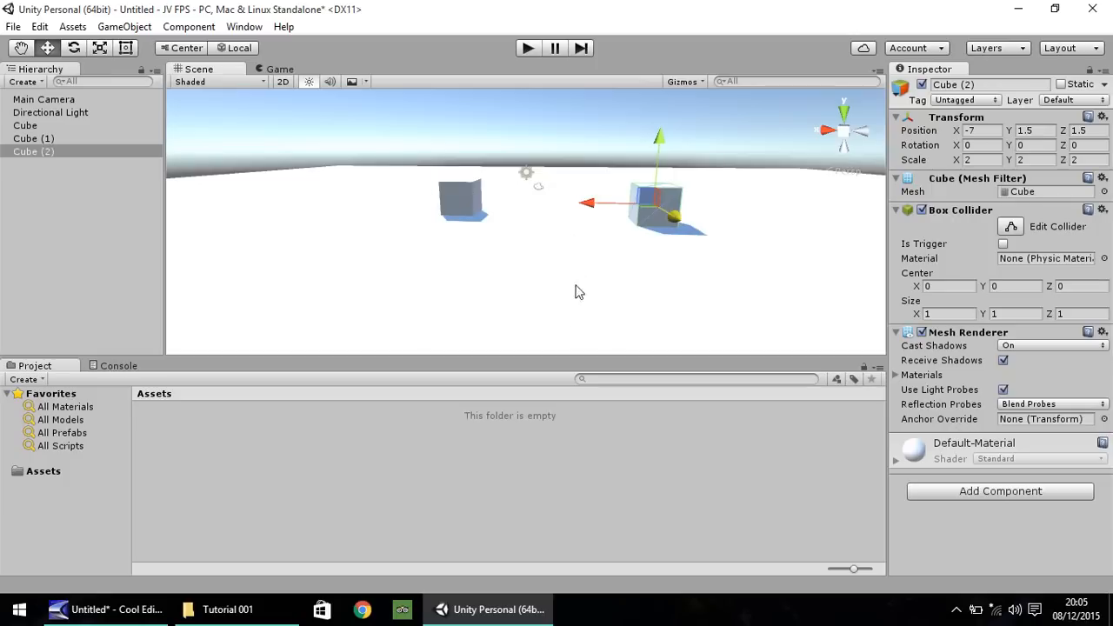
pyautogui.moveTo(62, 151)
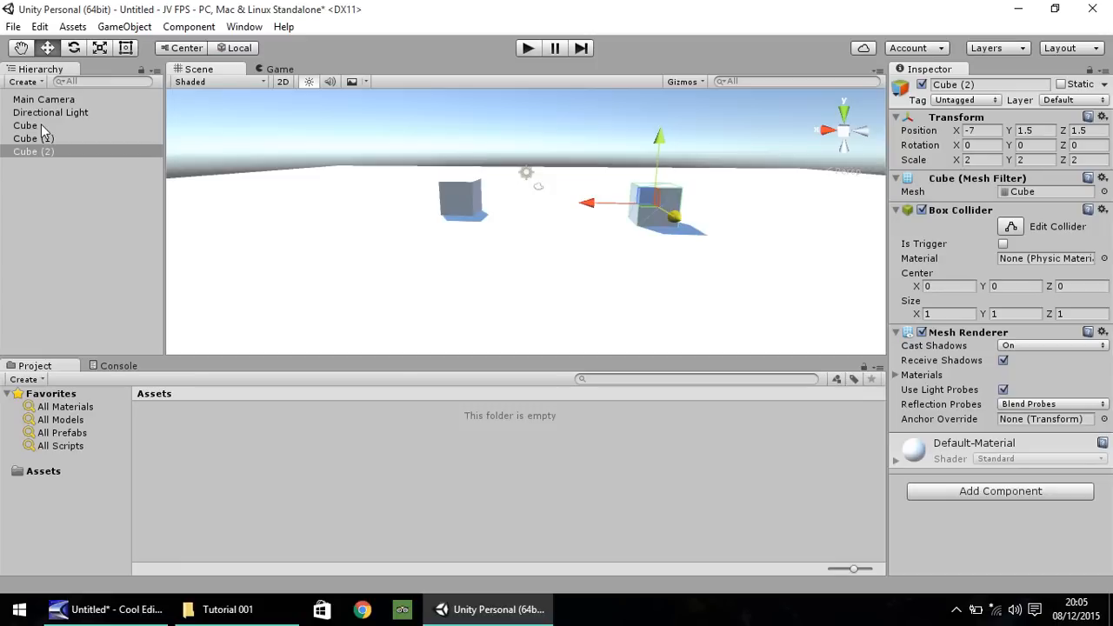
# Step: Rename the Hierarchy cubes: large floor to Floor001, small cubes to Crate001 and Crate002
pyautogui.rightClick(24, 124)
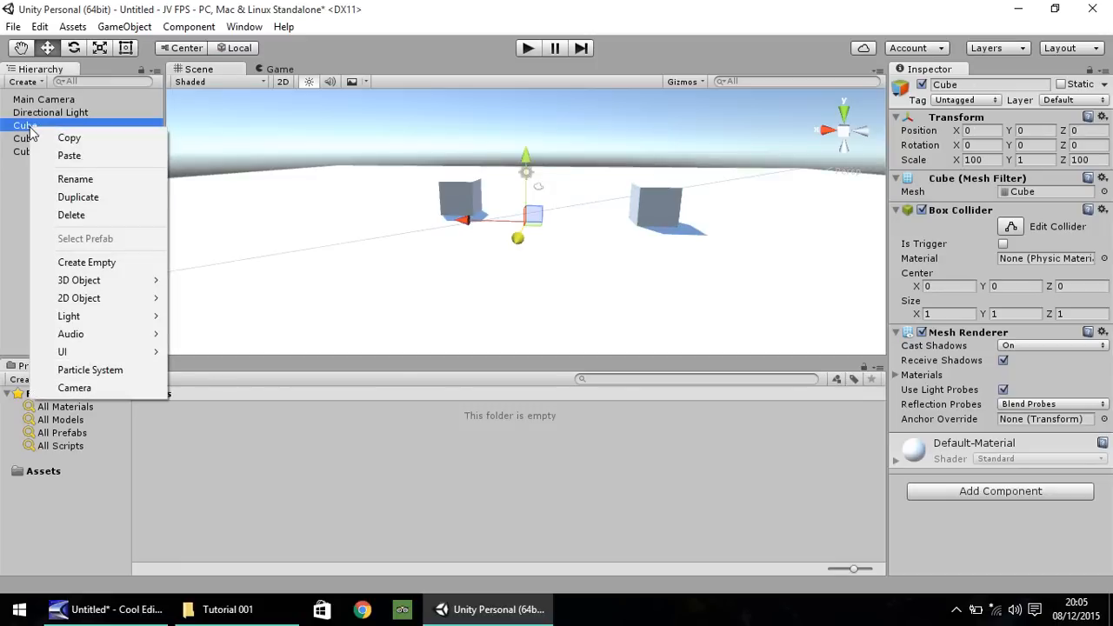
pyautogui.moveTo(94, 176)
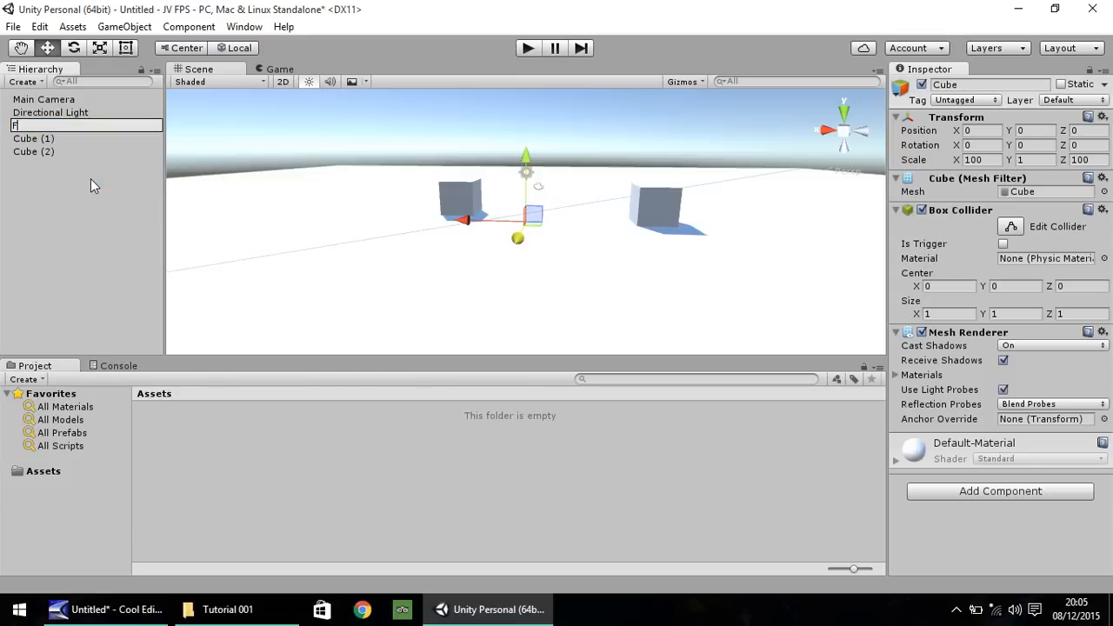
pyautogui.write('Floor001')
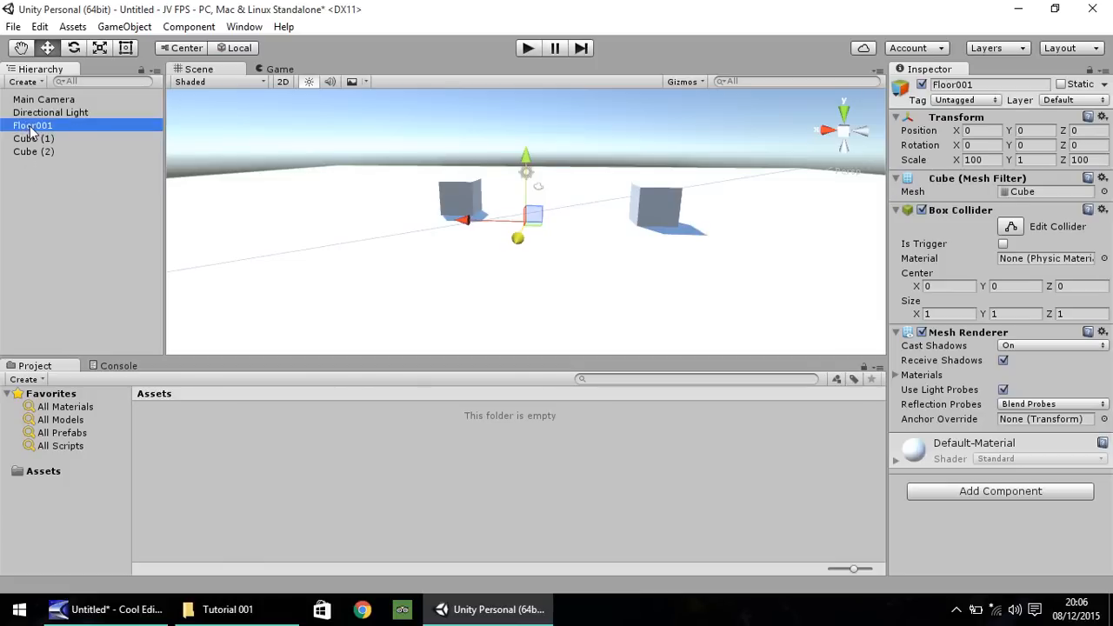
pyautogui.moveTo(39, 143)
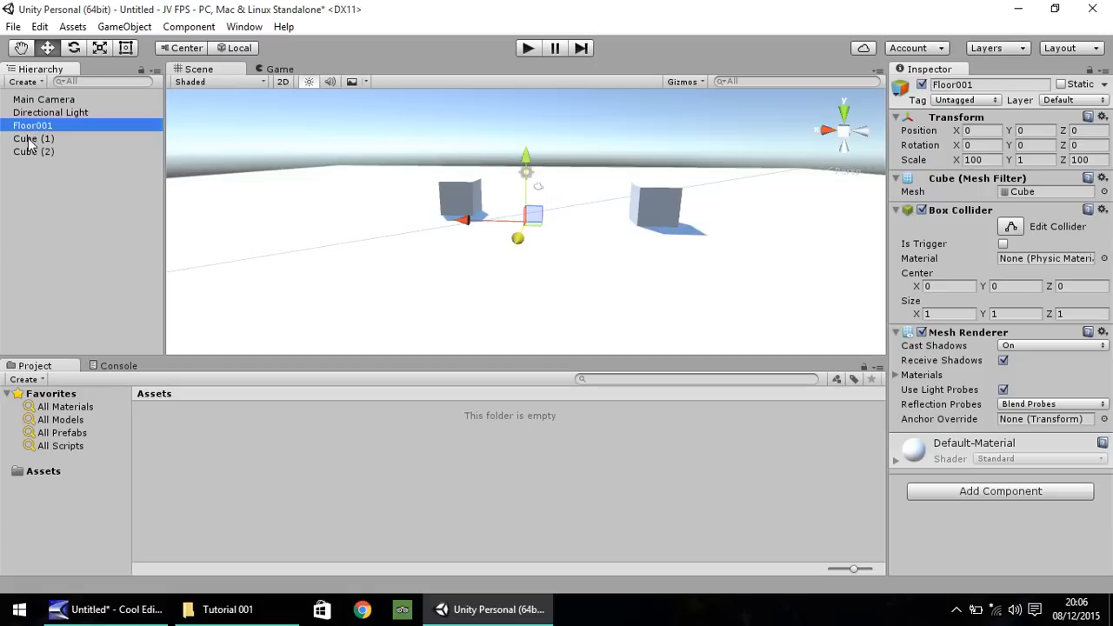
pyautogui.click(34, 138)
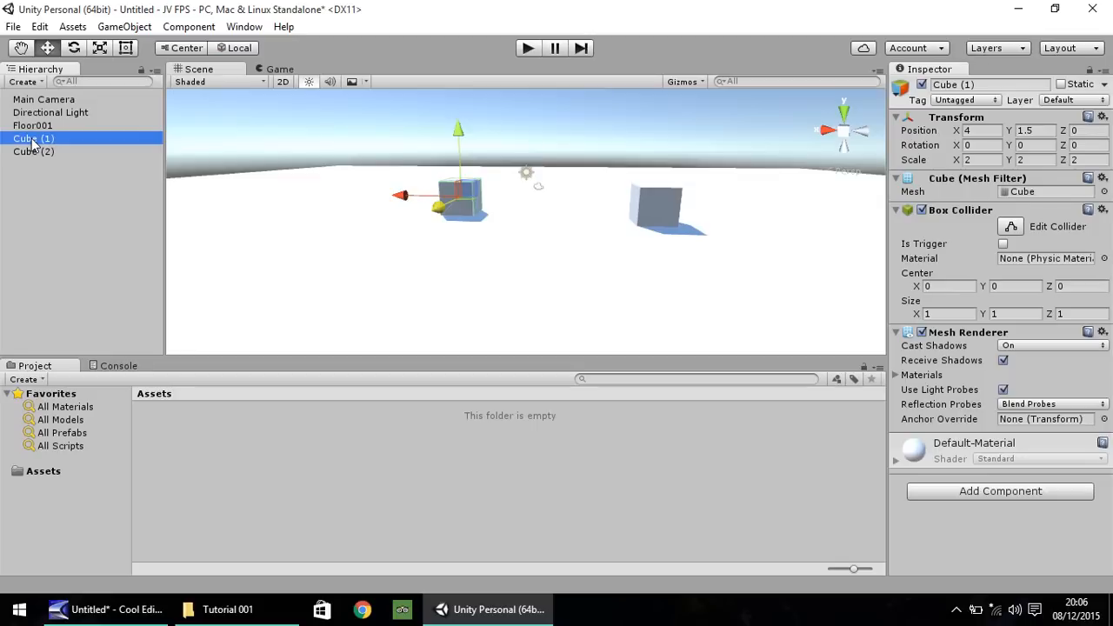
pyautogui.rightClick(33, 139)
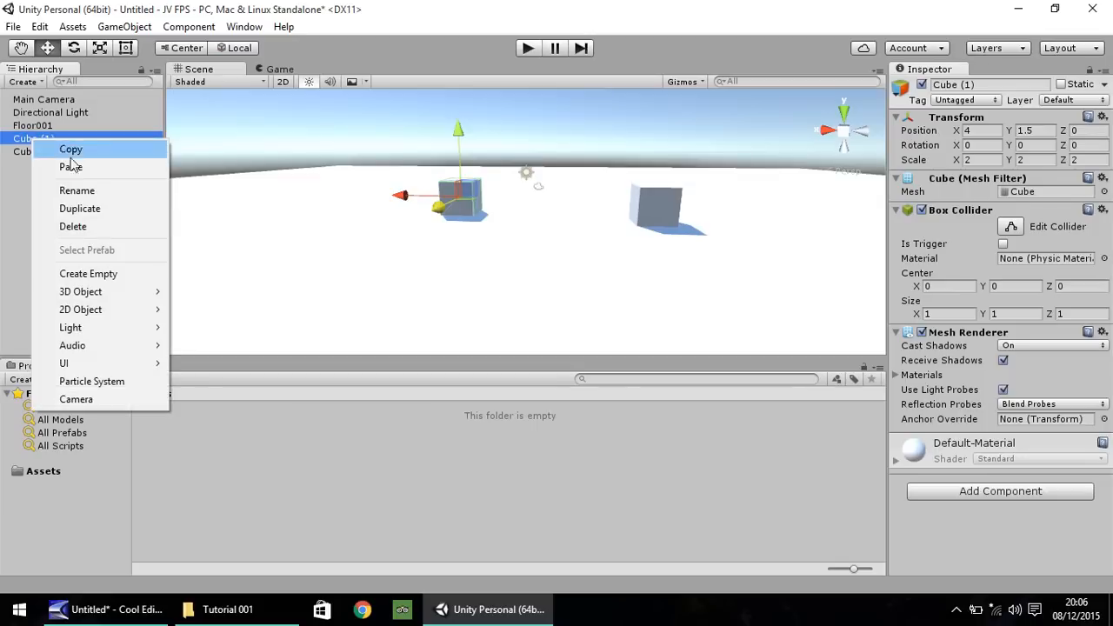
pyautogui.click(71, 148)
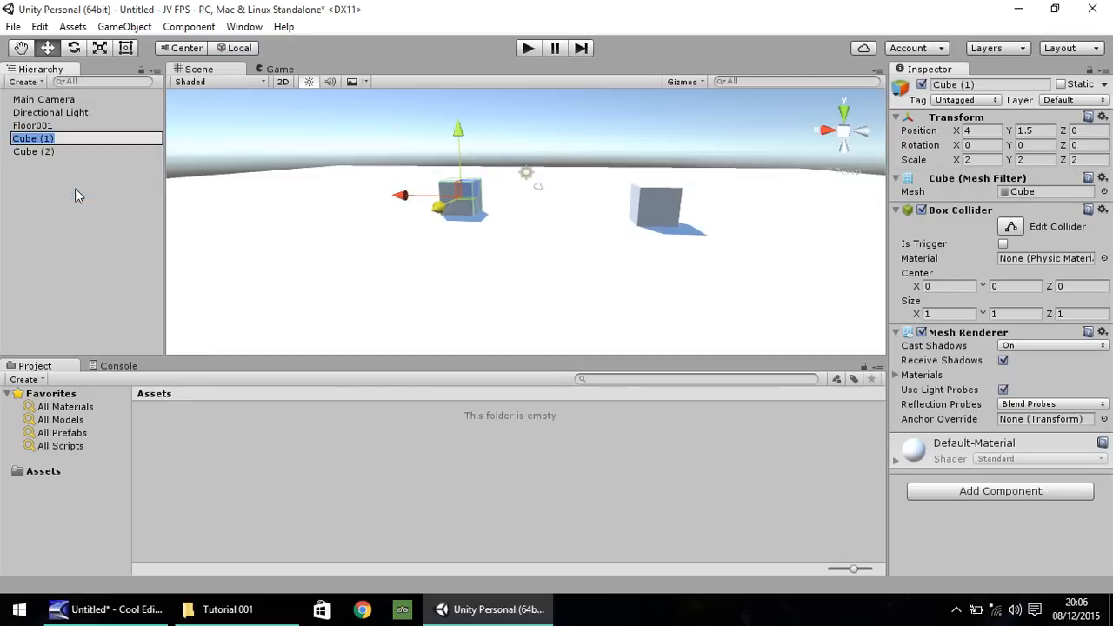
pyautogui.write('Crate001')
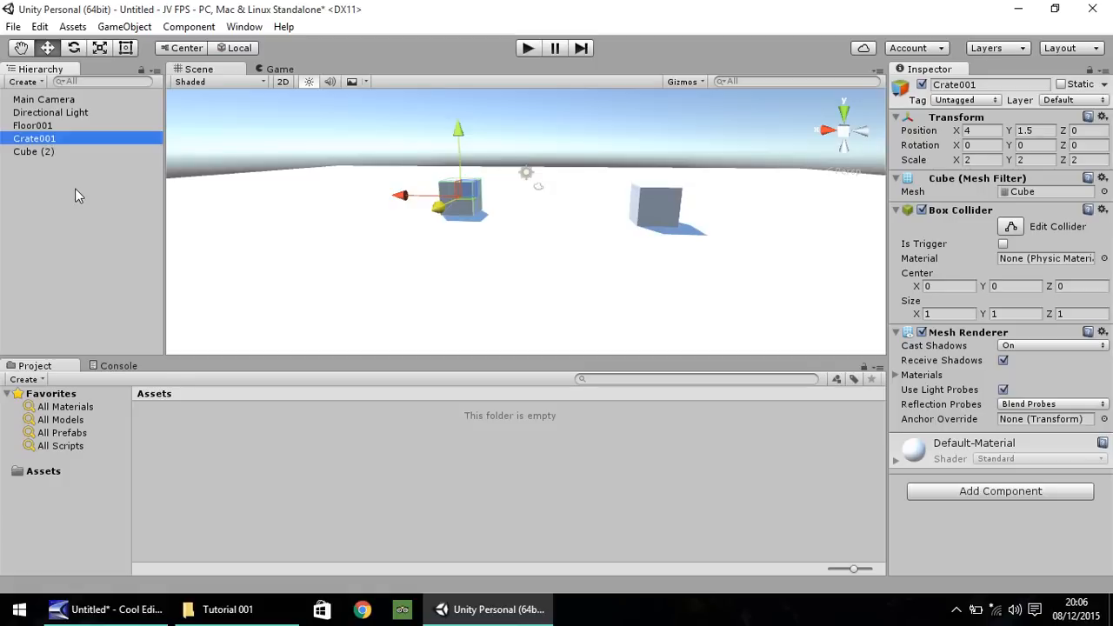
pyautogui.rightClick(33, 151)
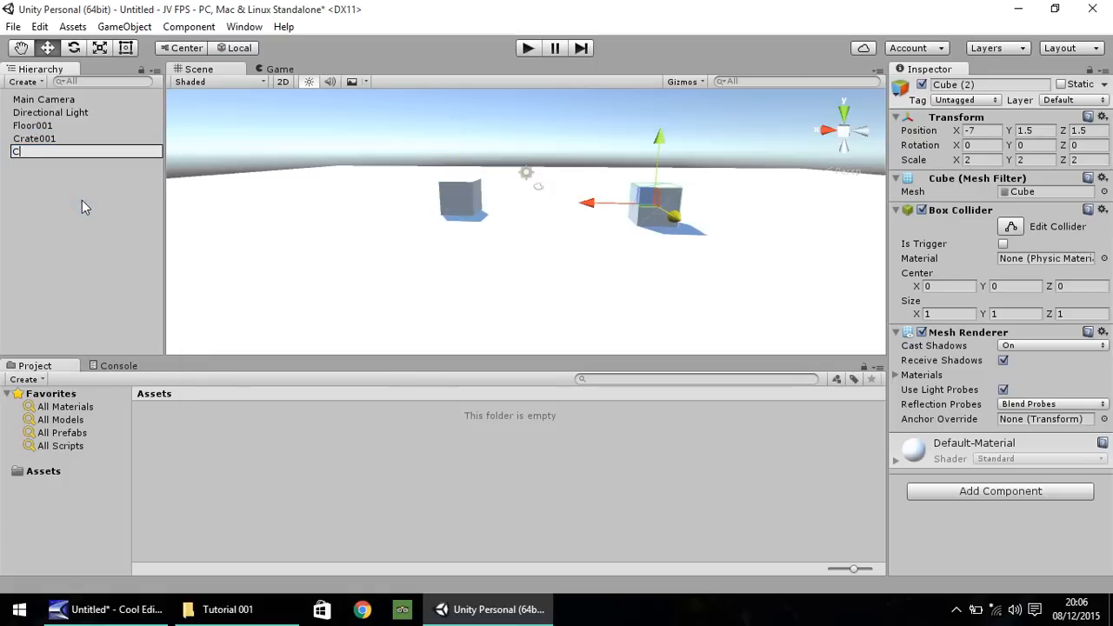
pyautogui.write('Crate001')
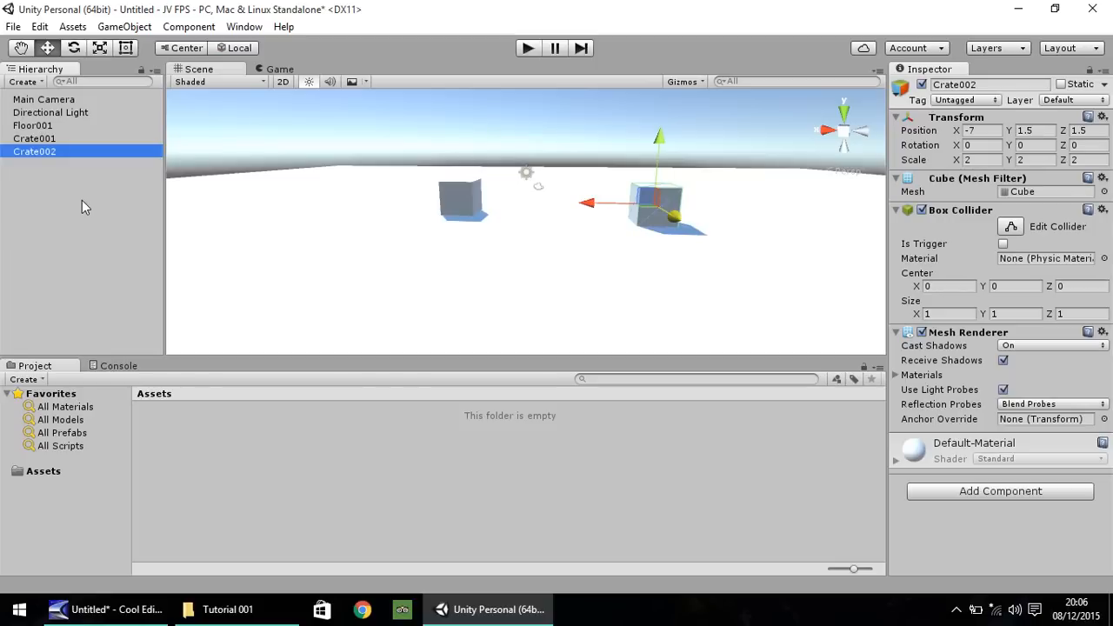
pyautogui.moveTo(206, 205)
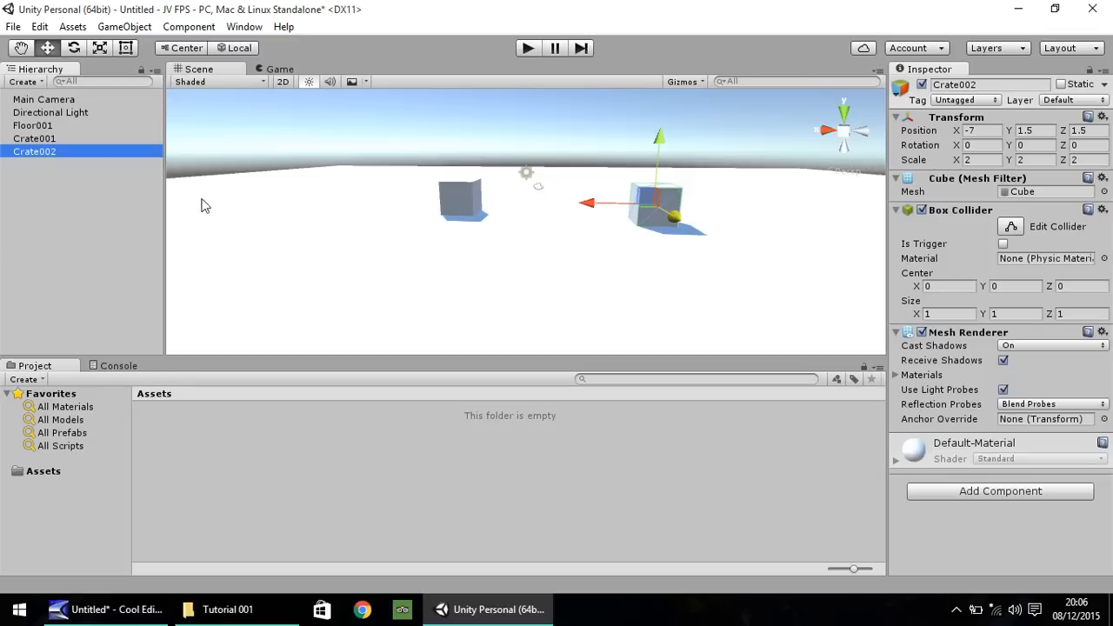
pyautogui.moveTo(113, 217)
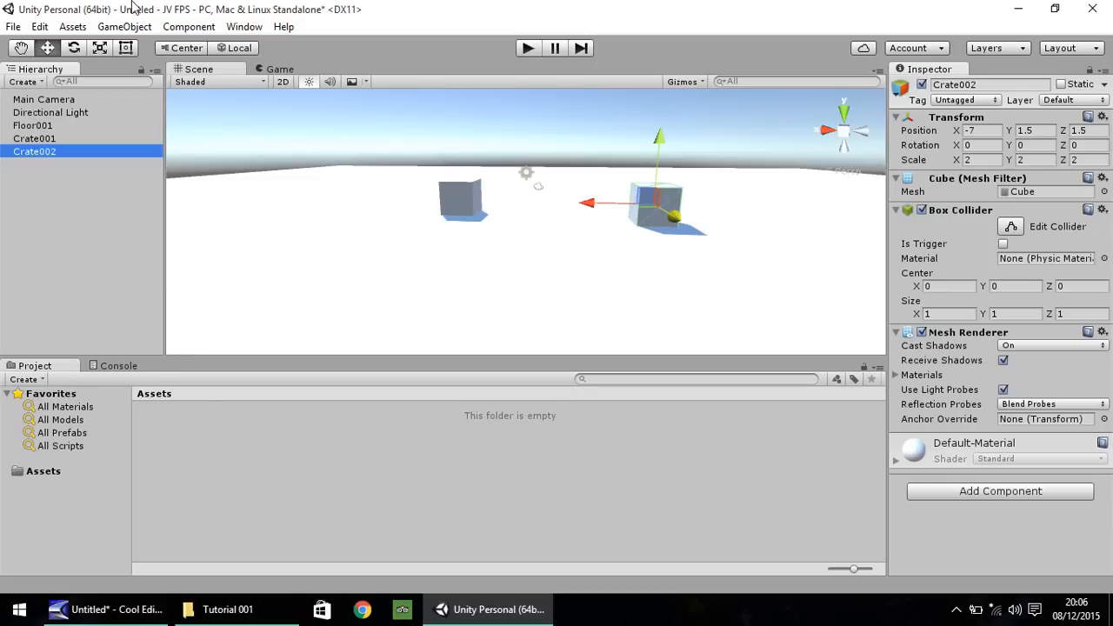
# Step: Save the scene through Save Scene as with the file name Level001
pyautogui.click(13, 26)
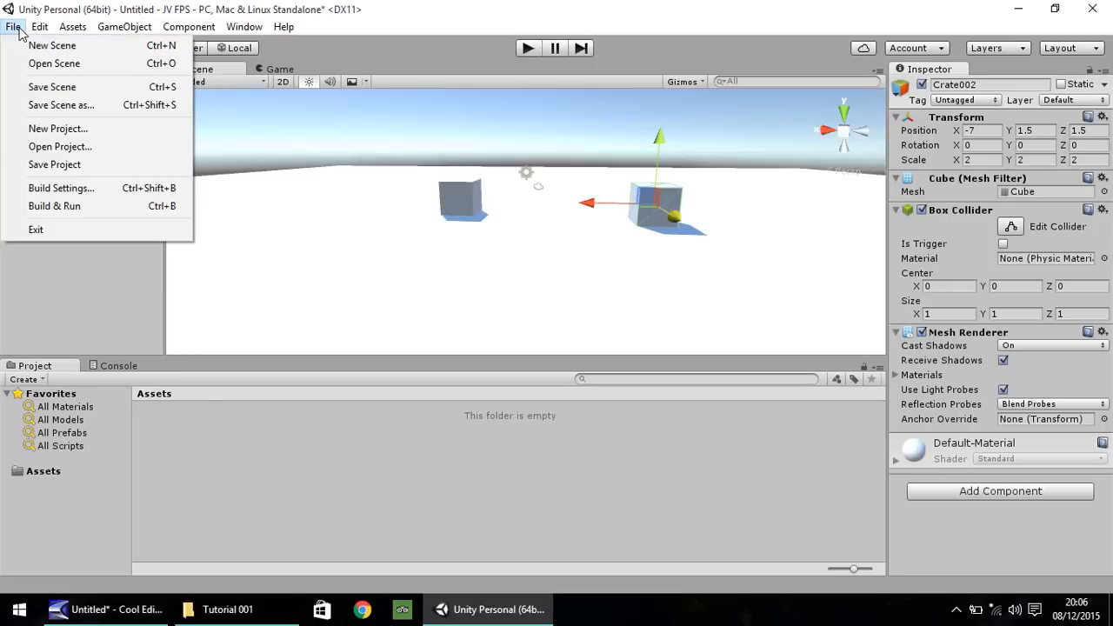
pyautogui.click(51, 86)
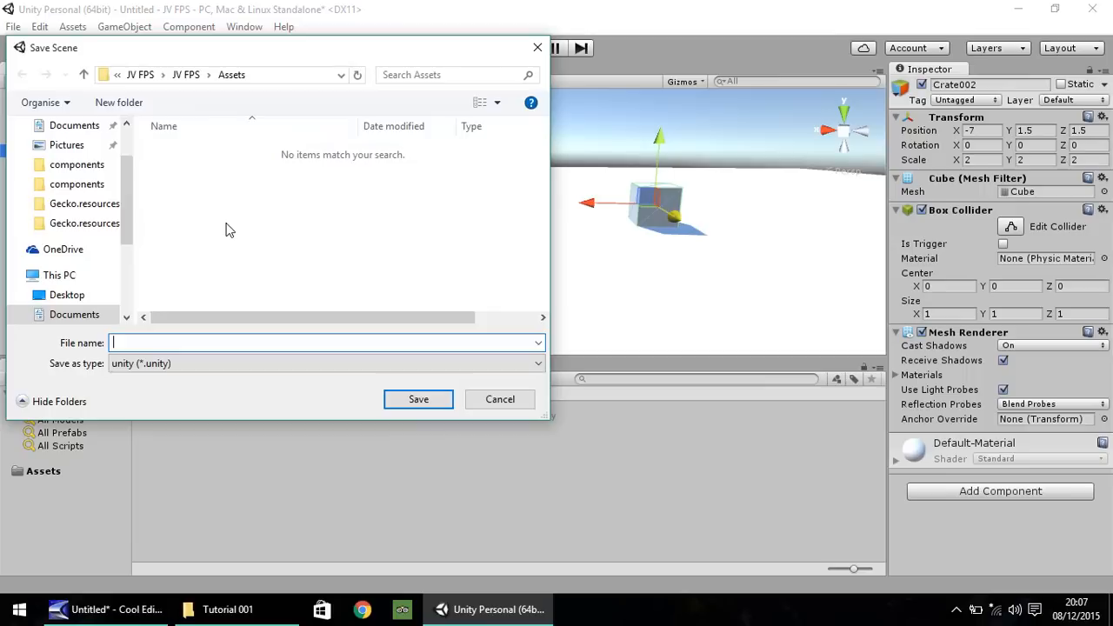
pyautogui.write('Level')
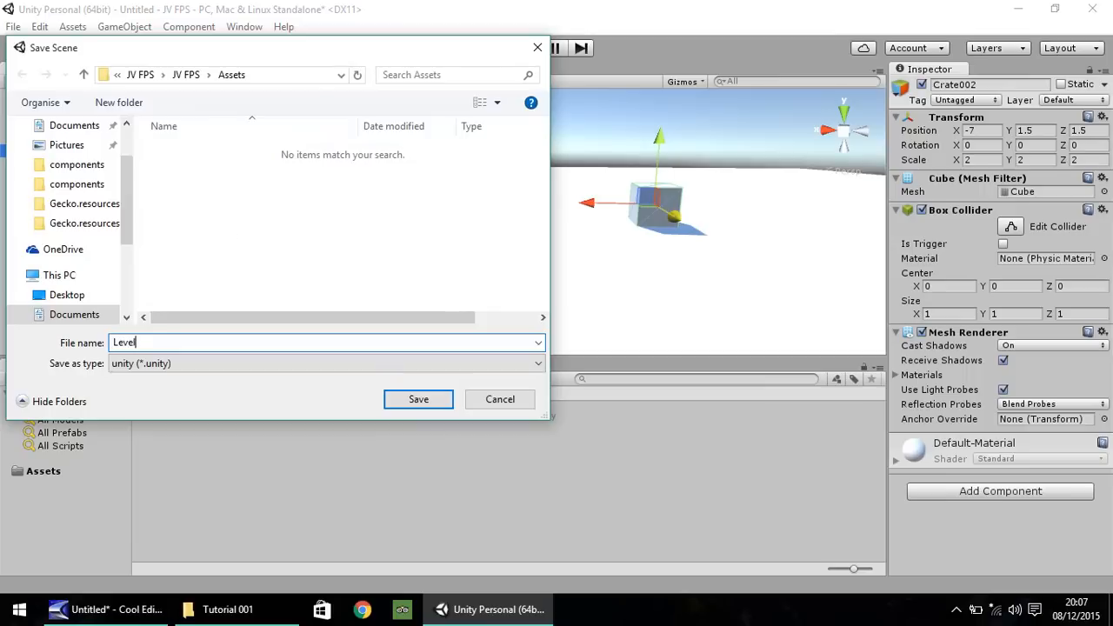
pyautogui.write('001')
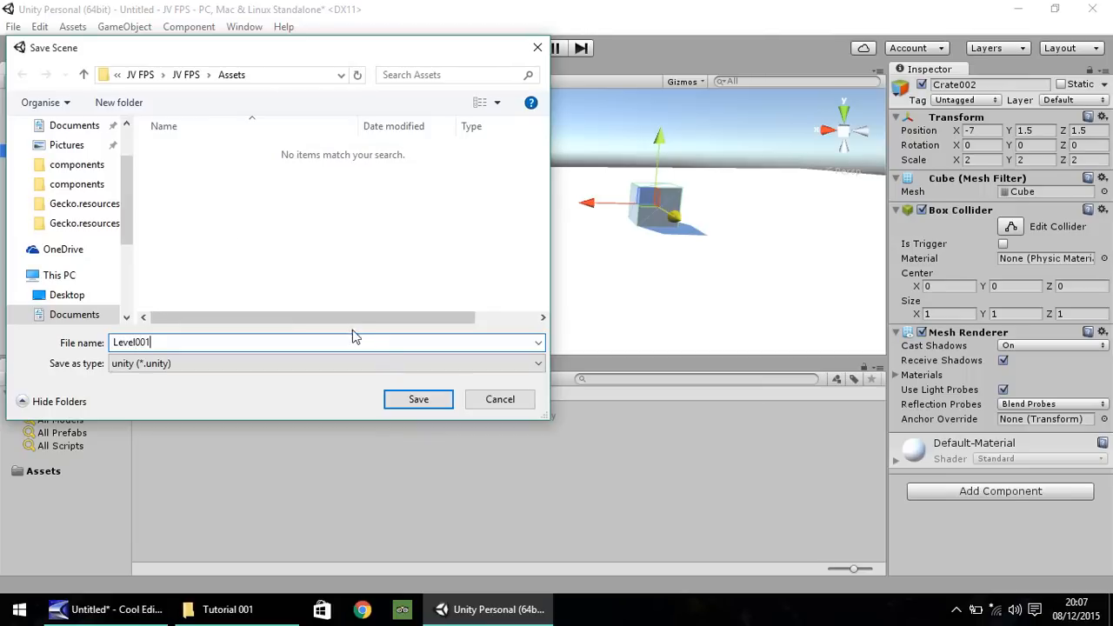
pyautogui.click(418, 399)
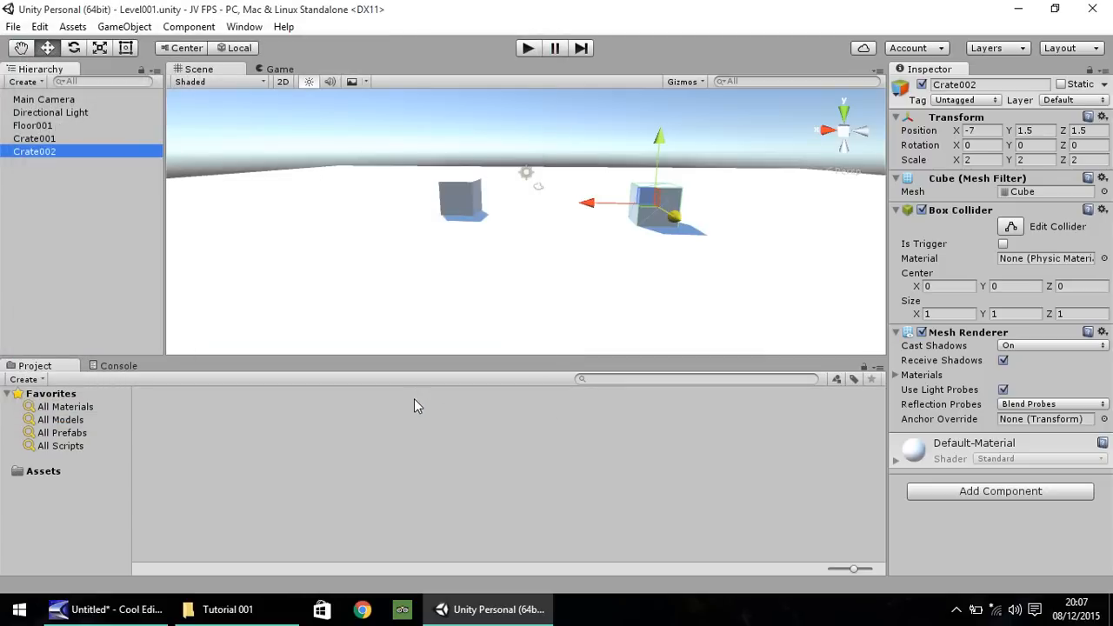
# Step: Open the Assets folder in the Project panel to reveal the Level001 scene file
pyautogui.click(43, 470)
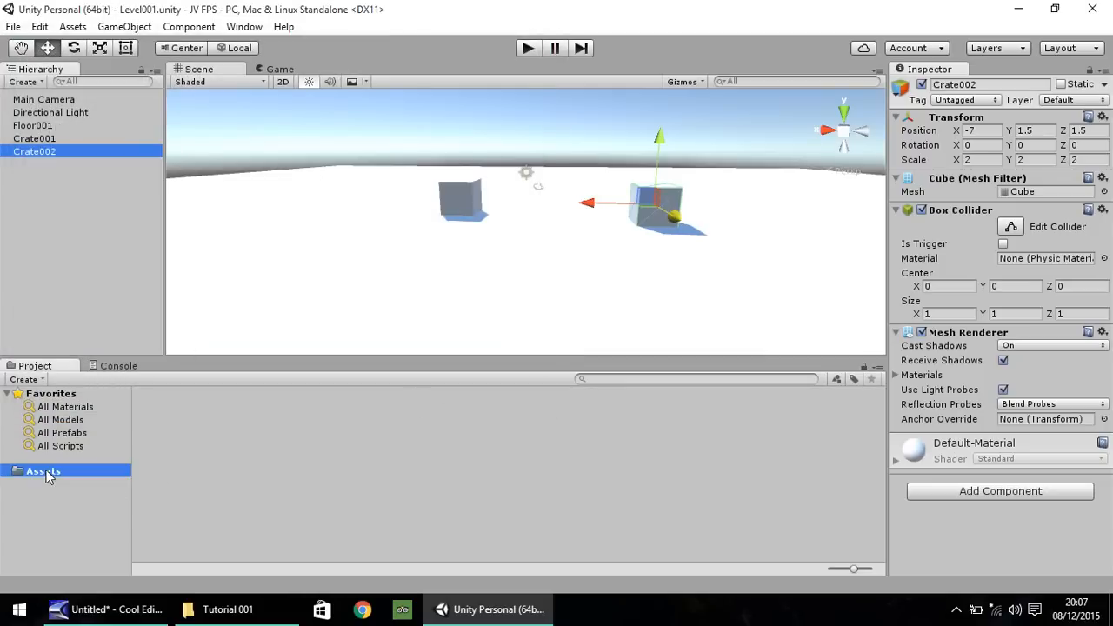
pyautogui.click(43, 470)
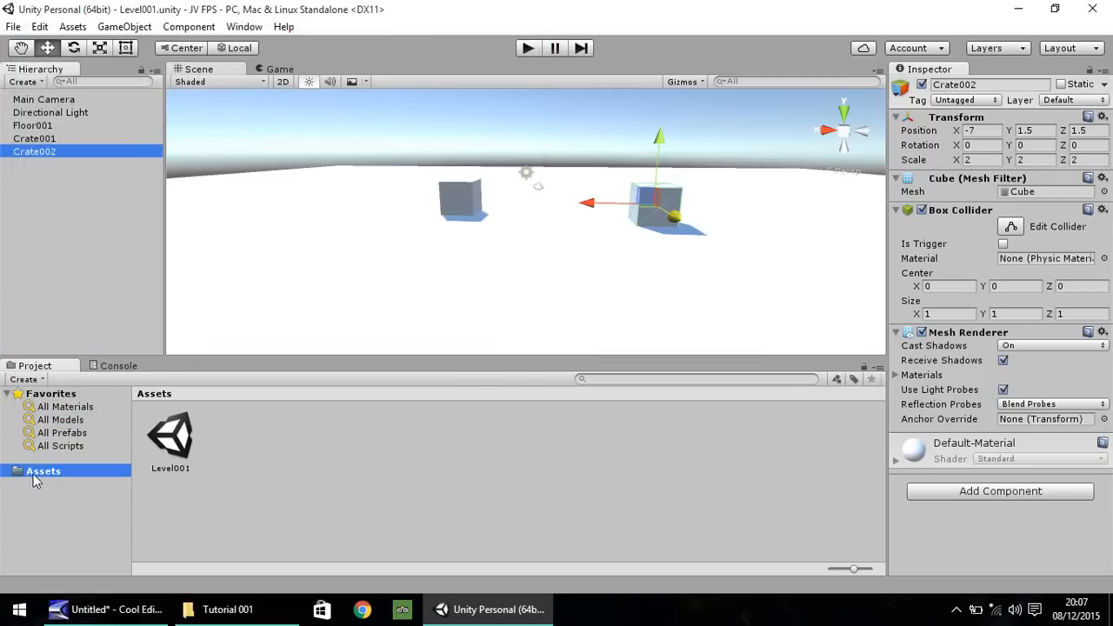
pyautogui.moveTo(209, 484)
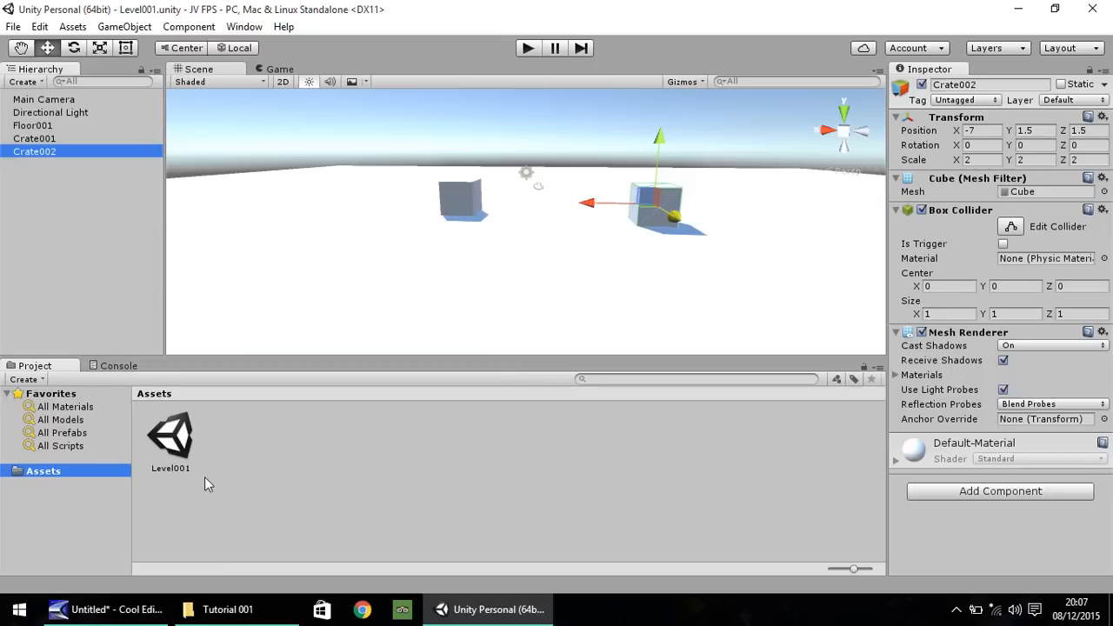
pyautogui.moveTo(158, 415)
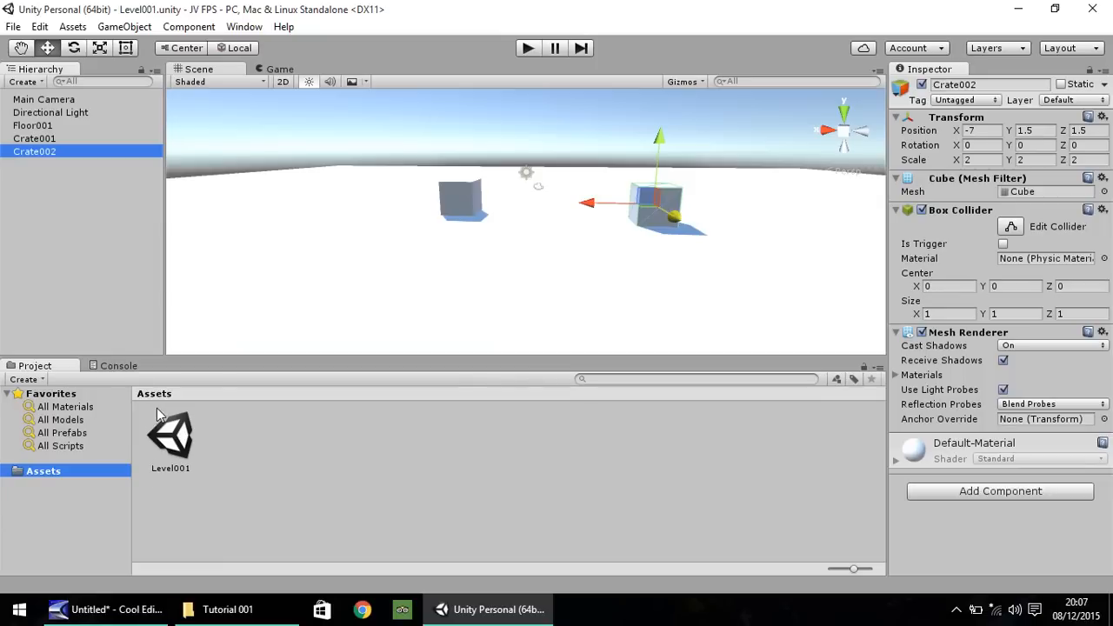
pyautogui.moveTo(366, 307)
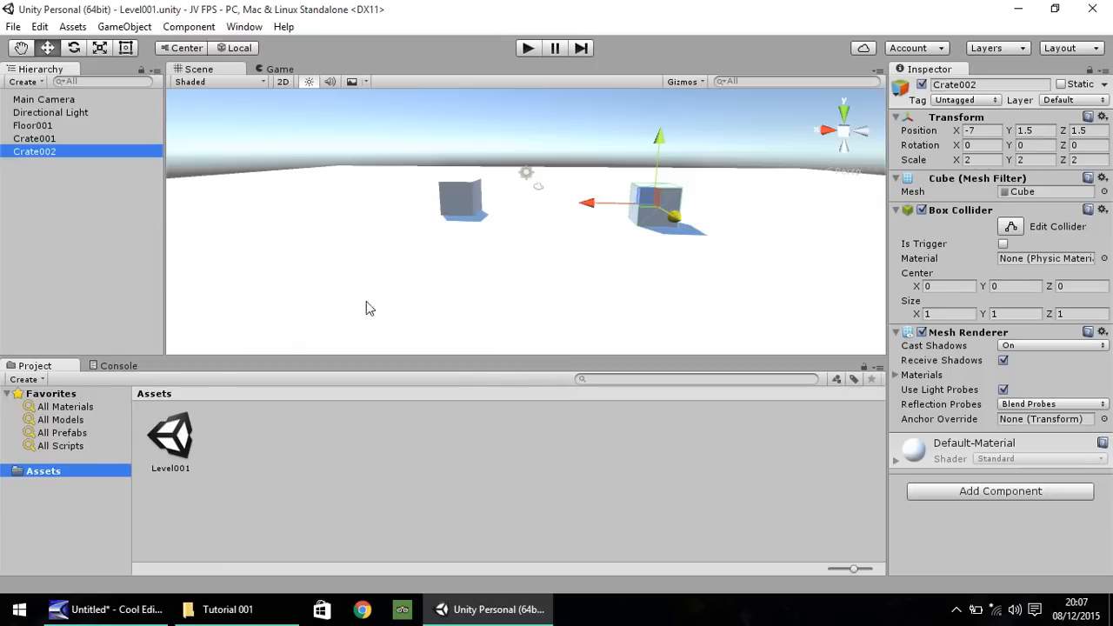
pyautogui.moveTo(753, 139)
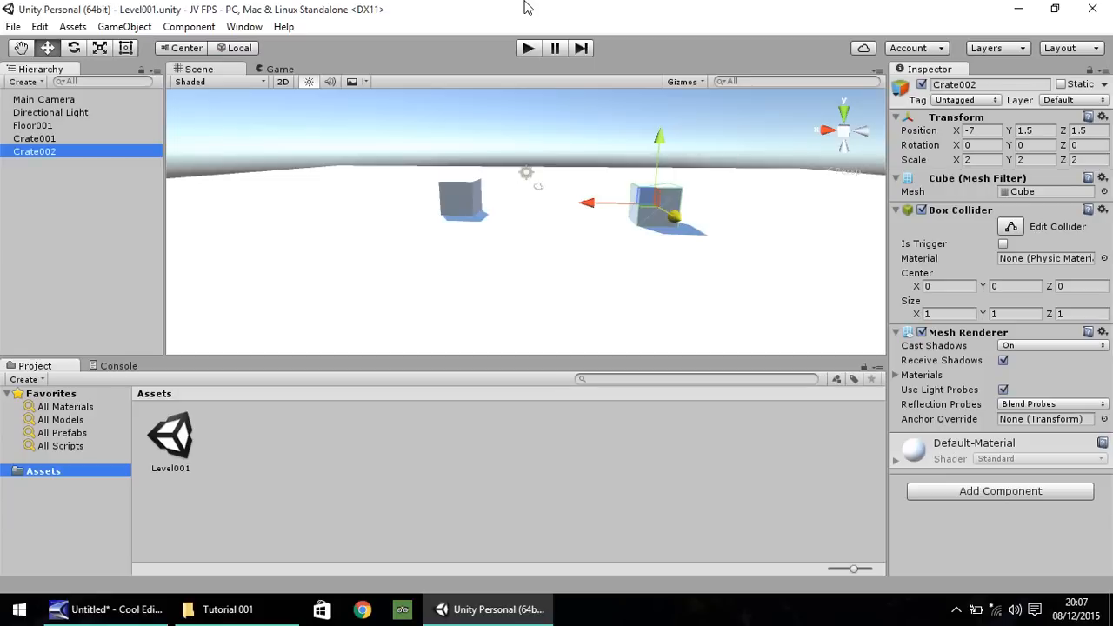
pyautogui.moveTo(524, 7)
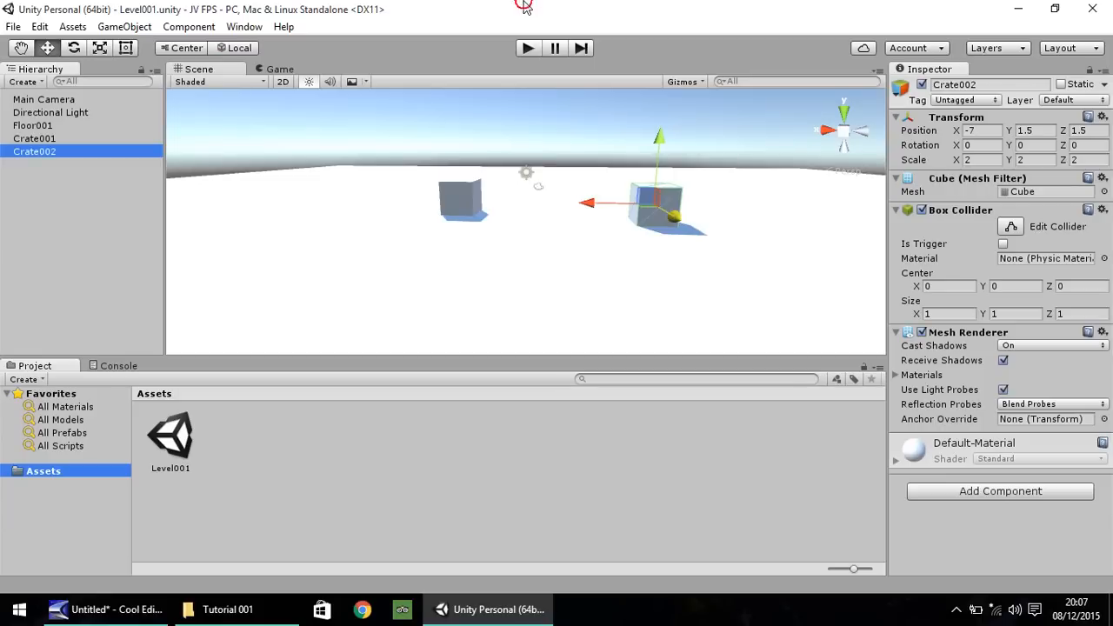
pyautogui.moveTo(511, 20)
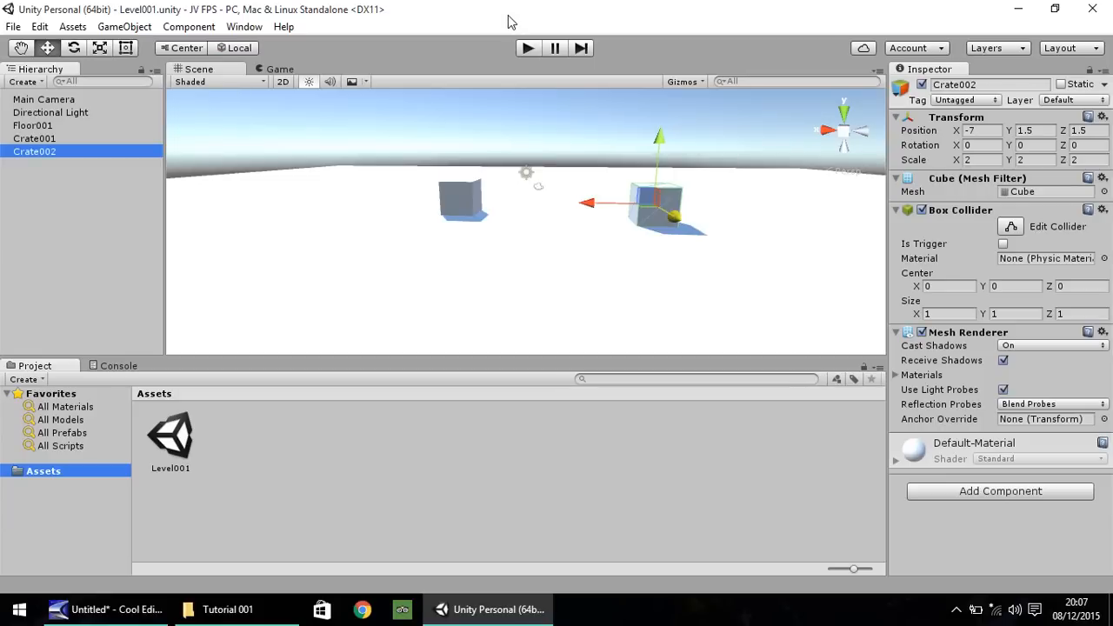
pyautogui.moveTo(474, 49)
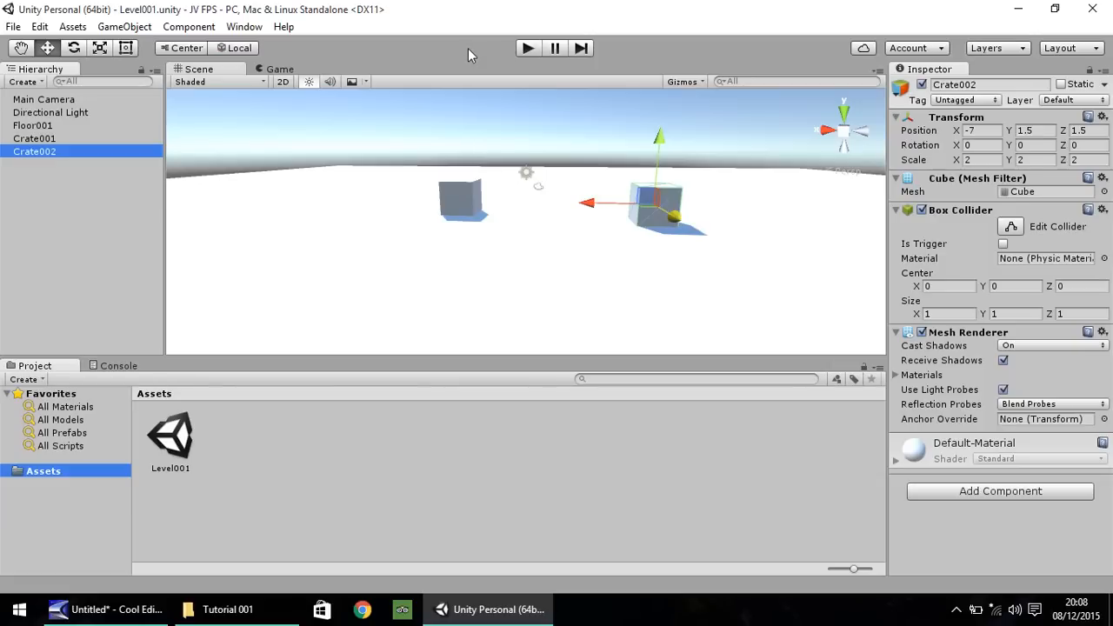
pyautogui.moveTo(485, 13)
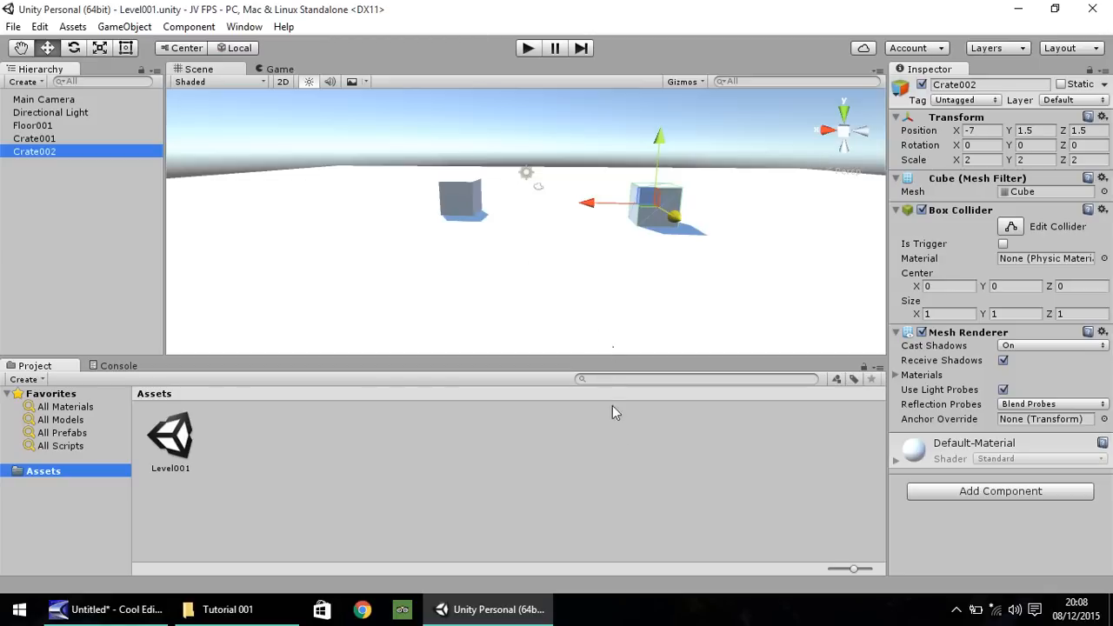
pyautogui.moveTo(727, 462)
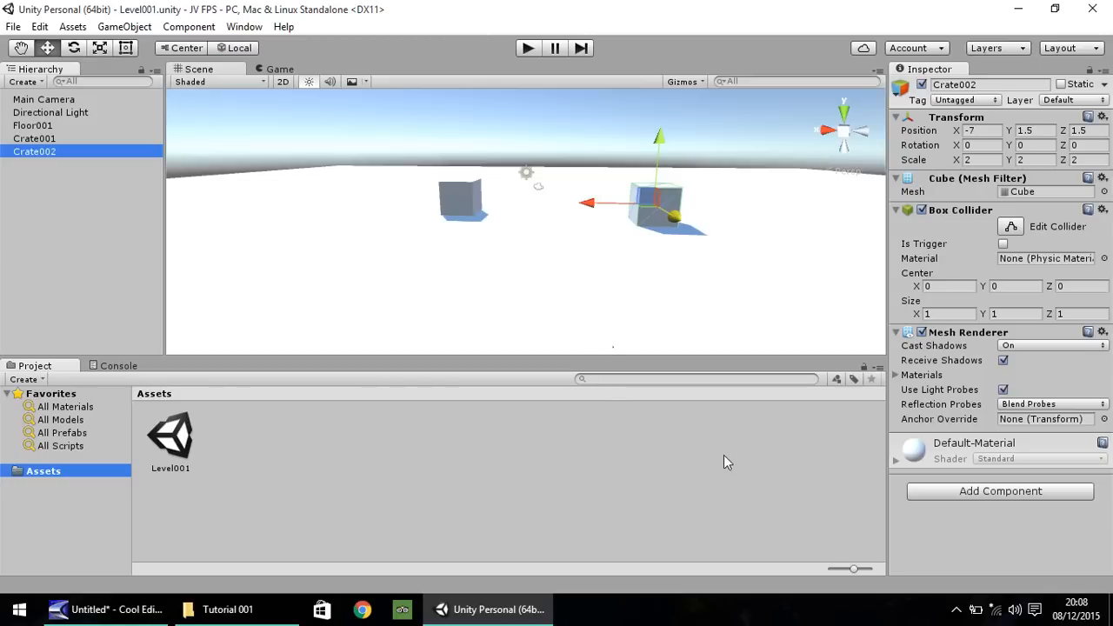